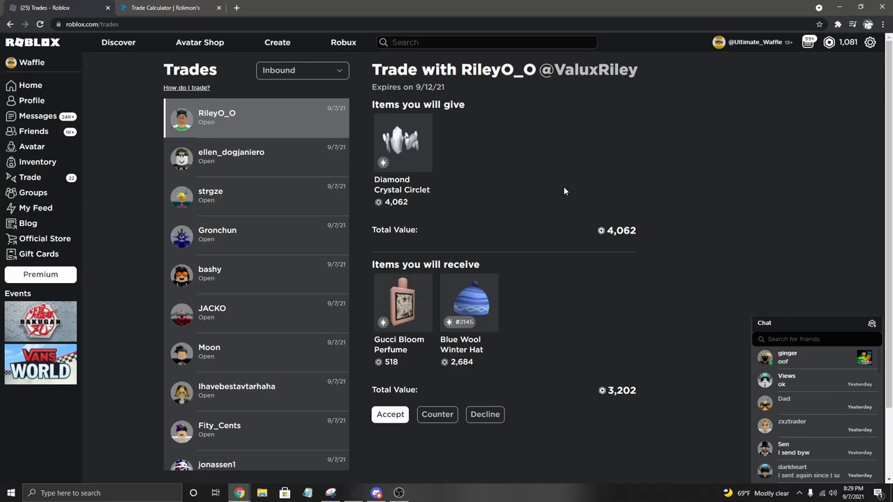
mouse_move(480, 241)
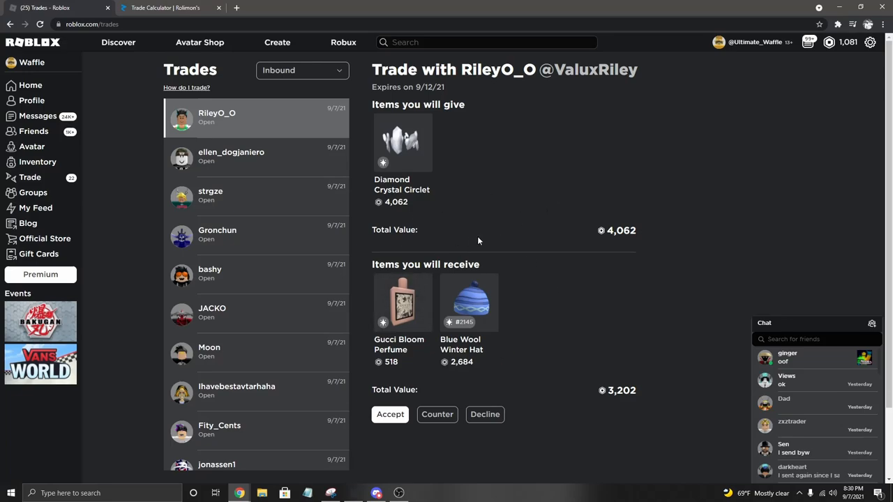
mouse_move(586, 192)
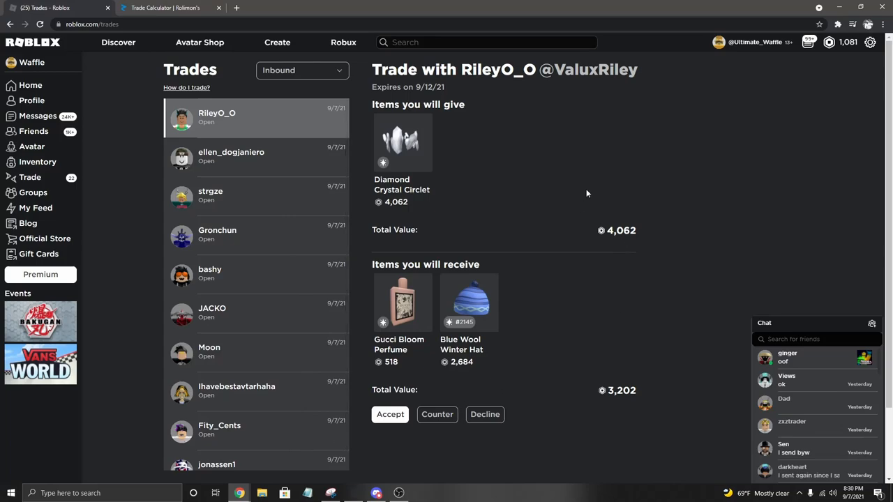
mouse_move(588, 190)
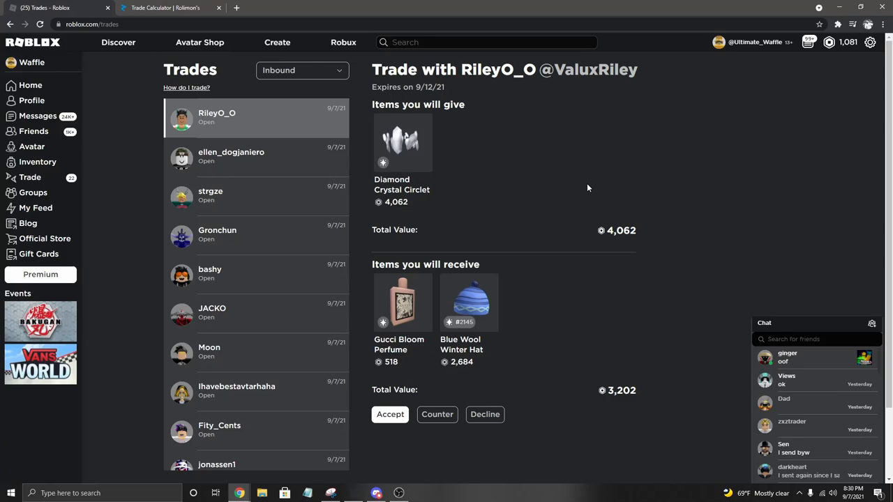
mouse_move(620, 187)
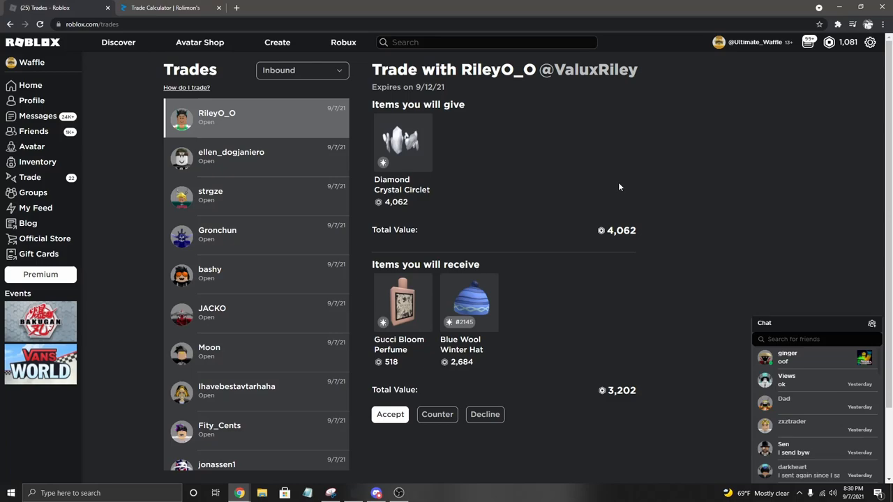
mouse_move(547, 203)
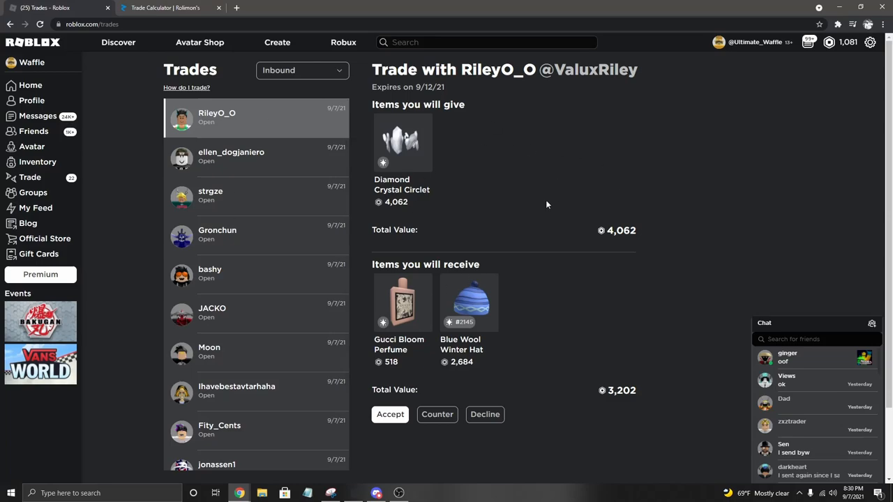
scroll(down, 3)
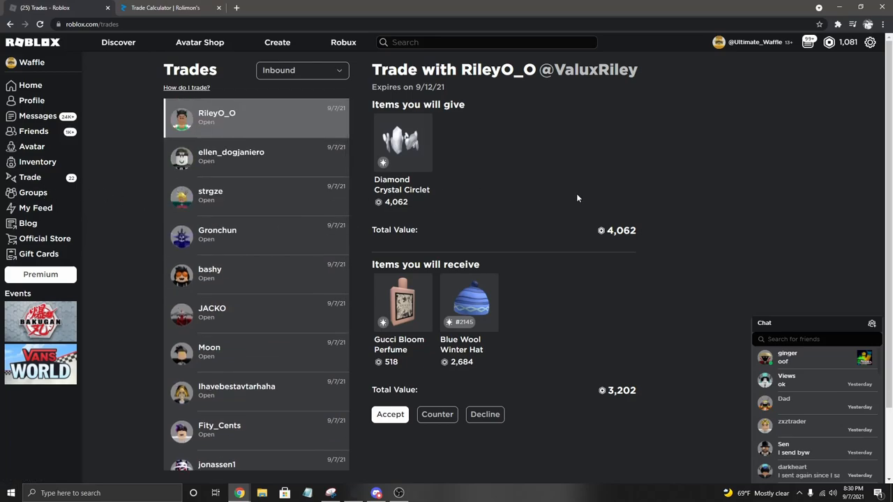
mouse_move(586, 198)
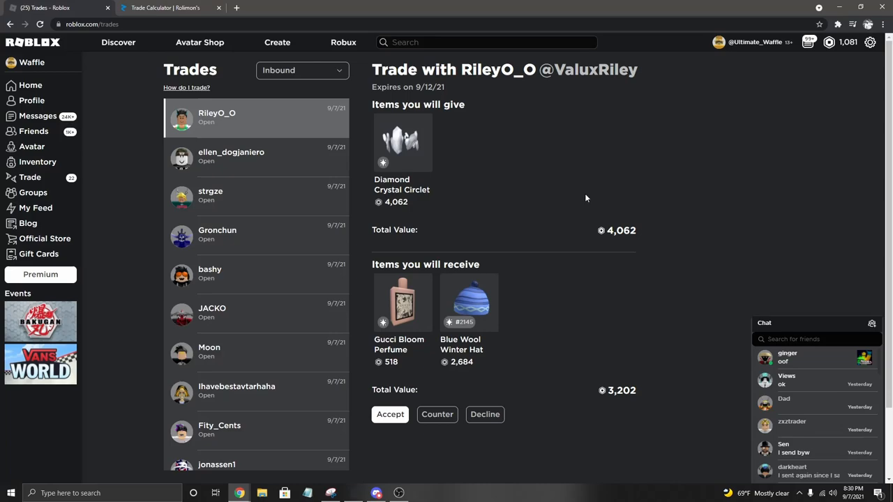
mouse_move(466, 251)
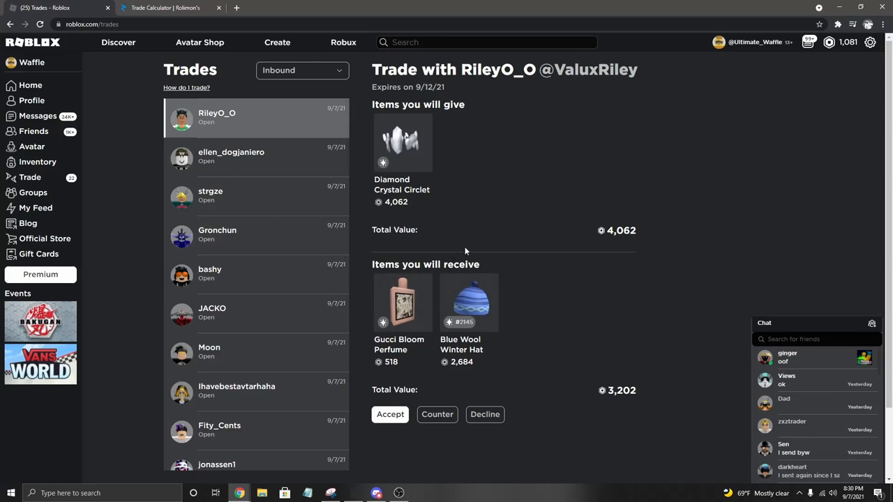
mouse_move(538, 212)
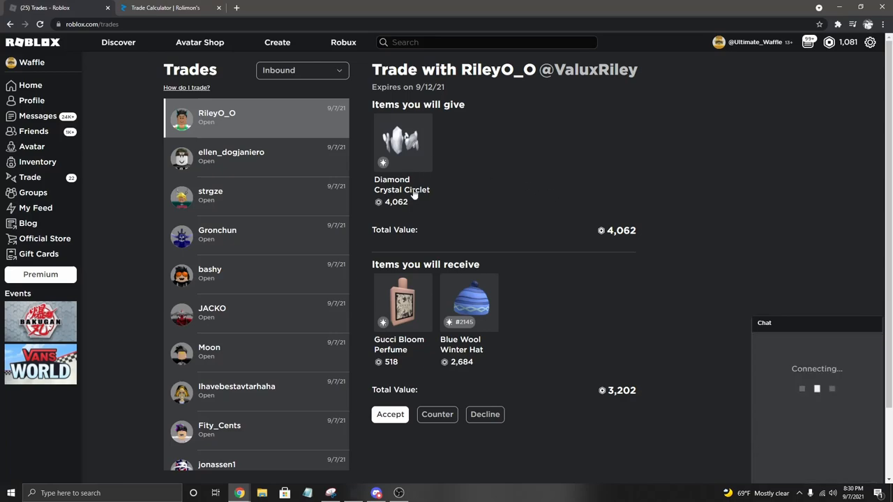
mouse_move(515, 262)
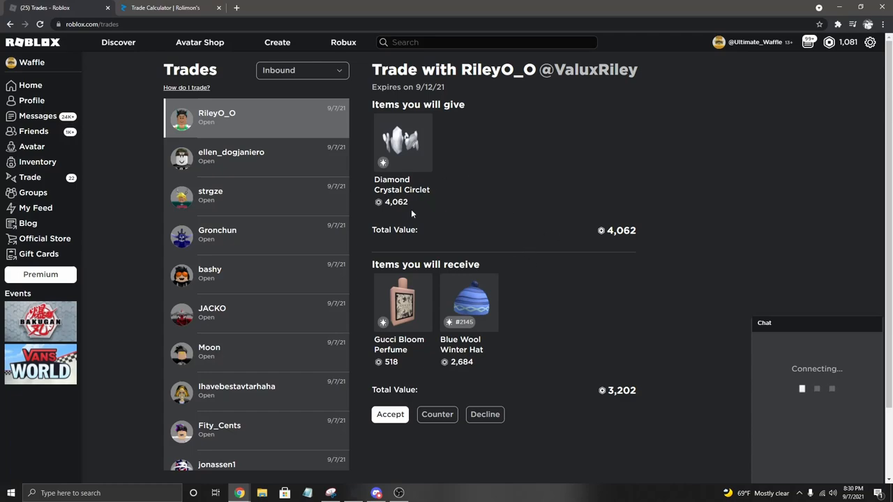
mouse_move(402, 142)
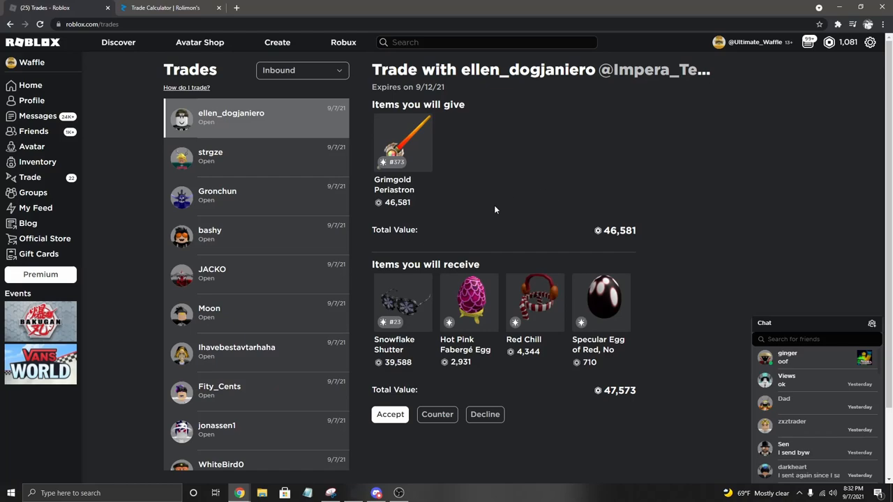
mouse_move(410, 219)
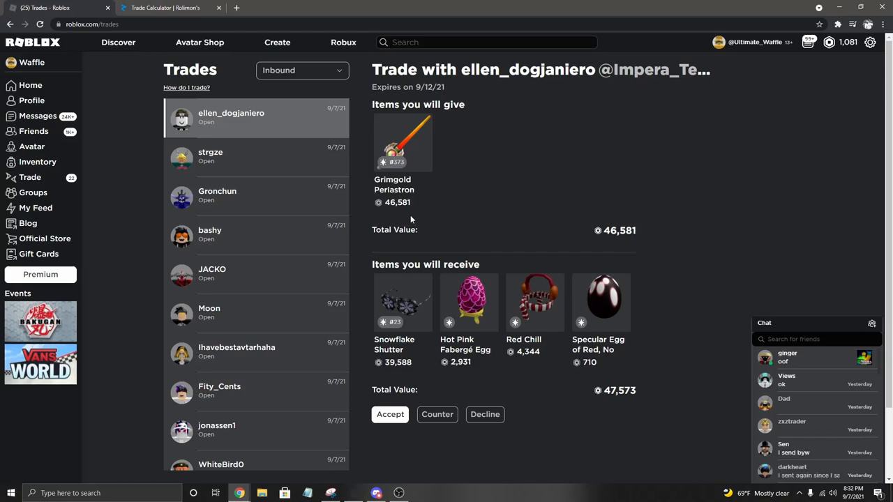
mouse_move(393, 190)
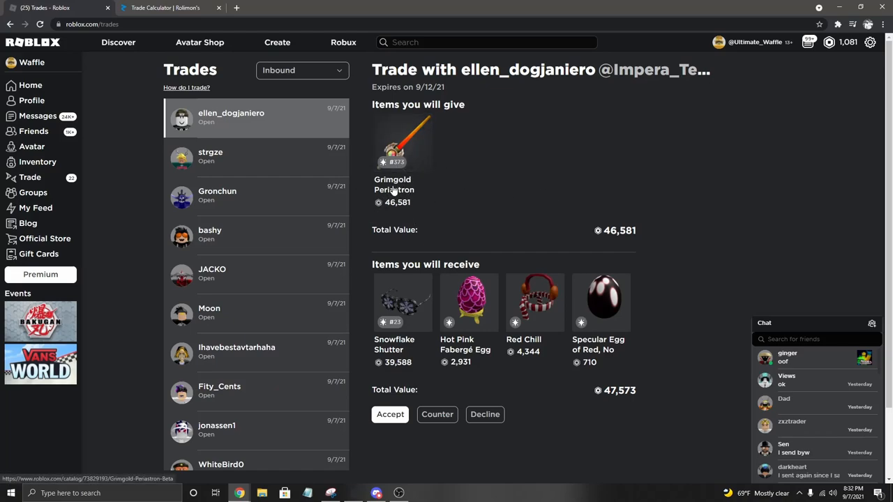
mouse_move(438, 184)
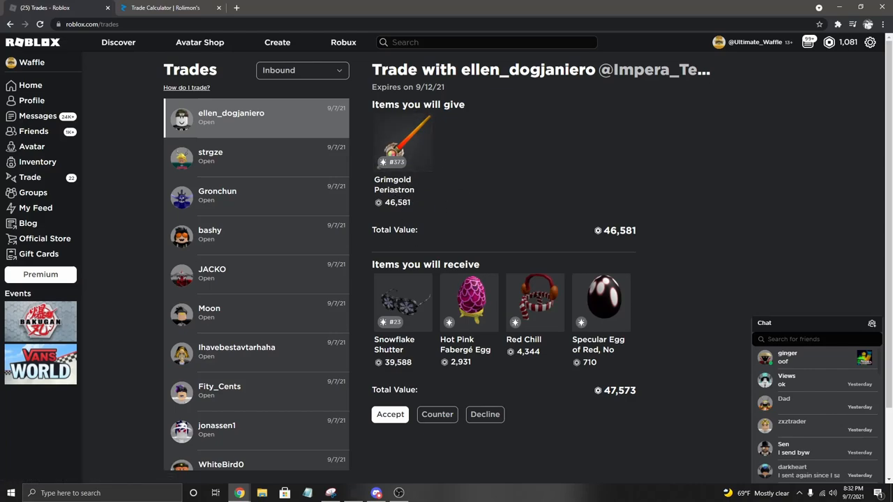
mouse_move(397, 194)
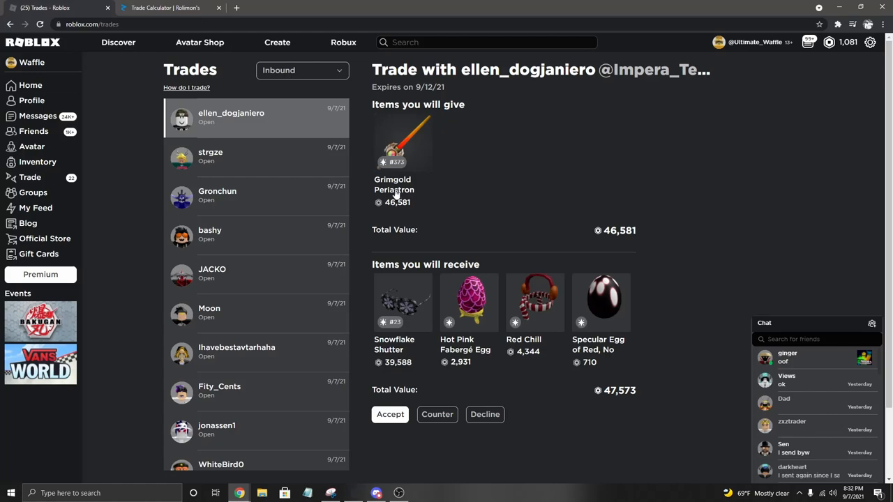
mouse_move(397, 351)
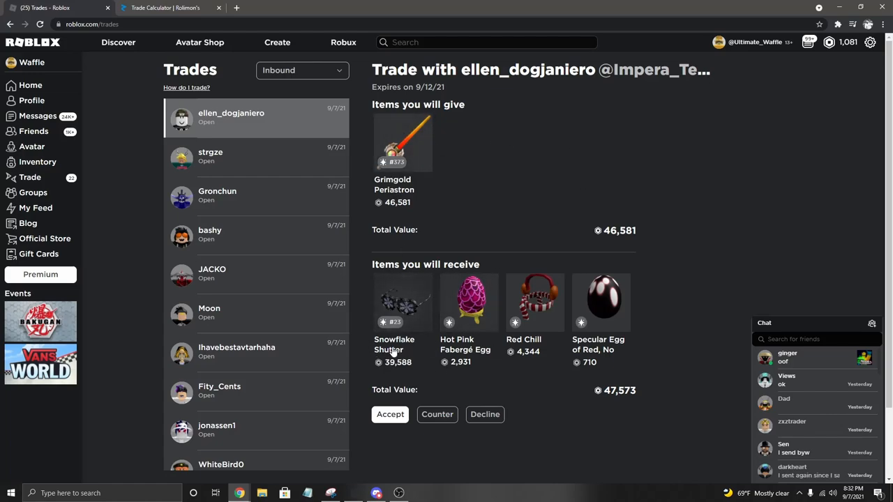
mouse_move(394, 370)
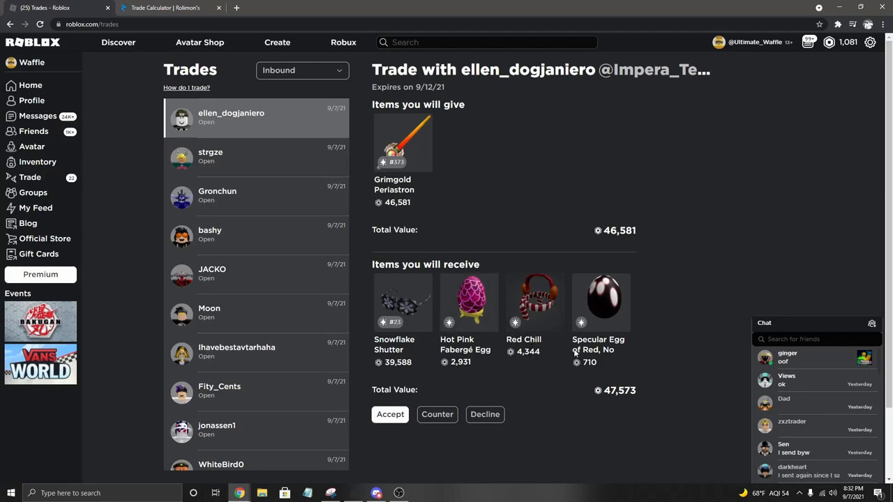
mouse_move(435, 293)
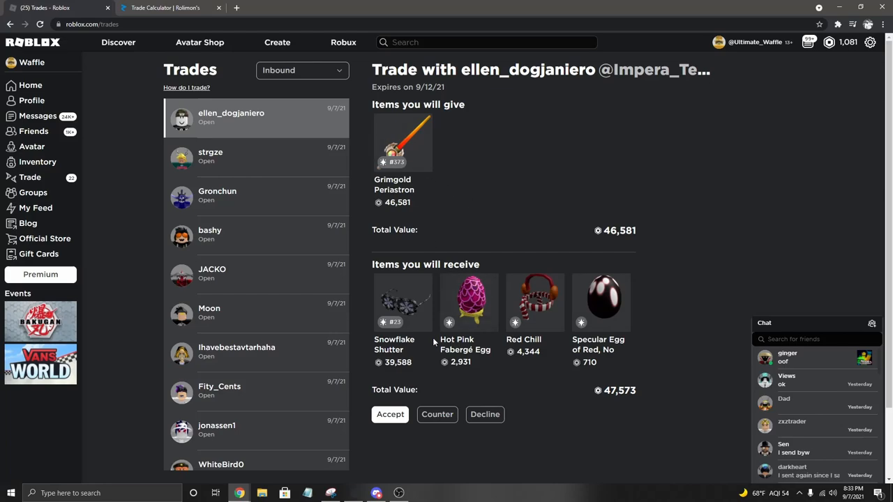
mouse_move(450, 148)
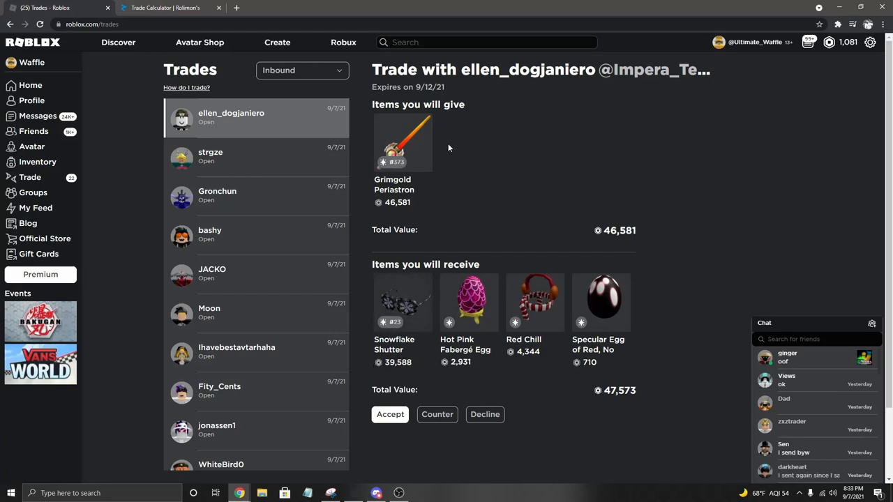
mouse_move(430, 296)
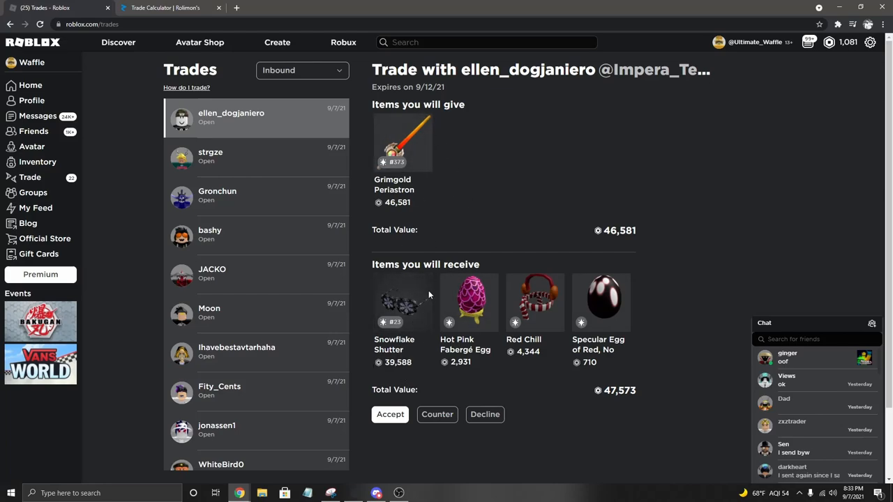
mouse_move(397, 291)
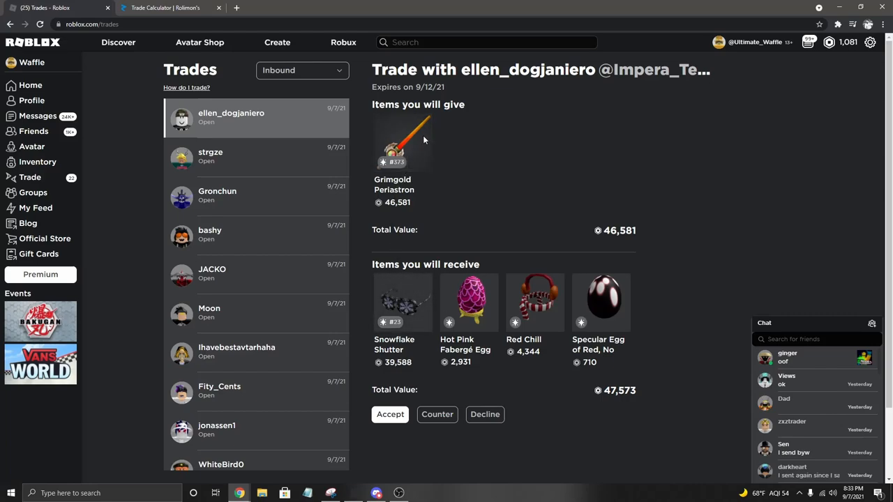
mouse_move(499, 351)
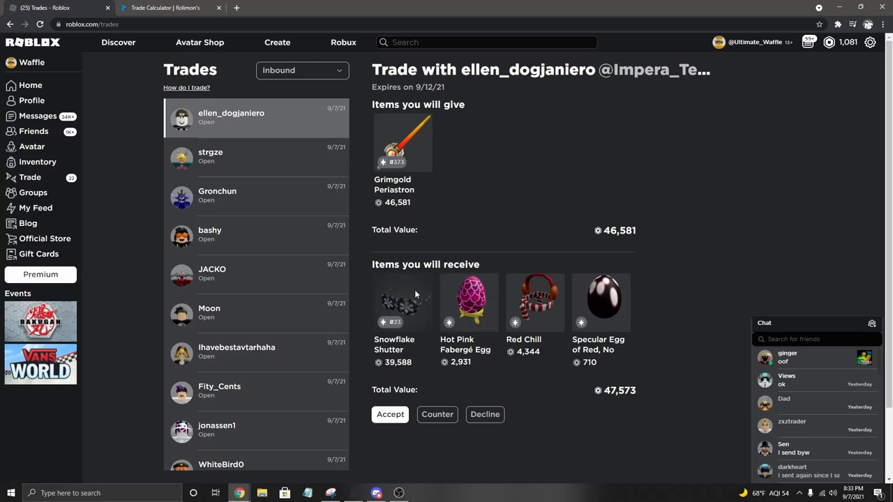
mouse_move(441, 326)
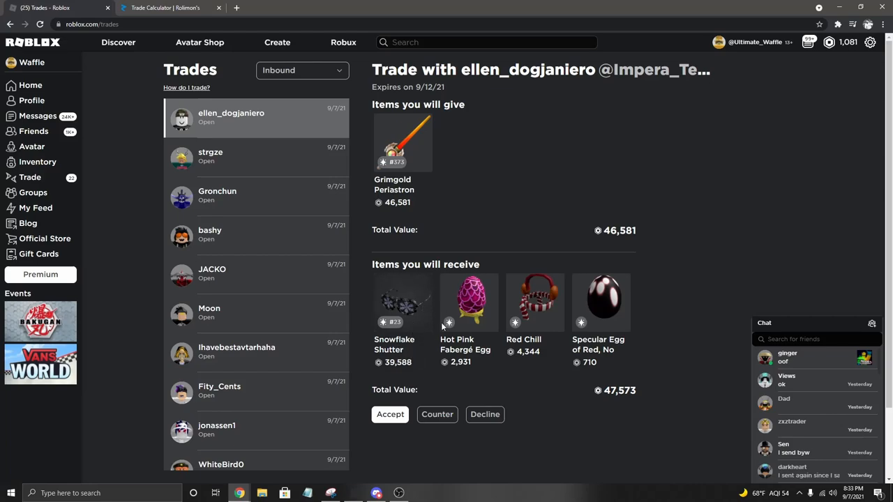
mouse_move(449, 379)
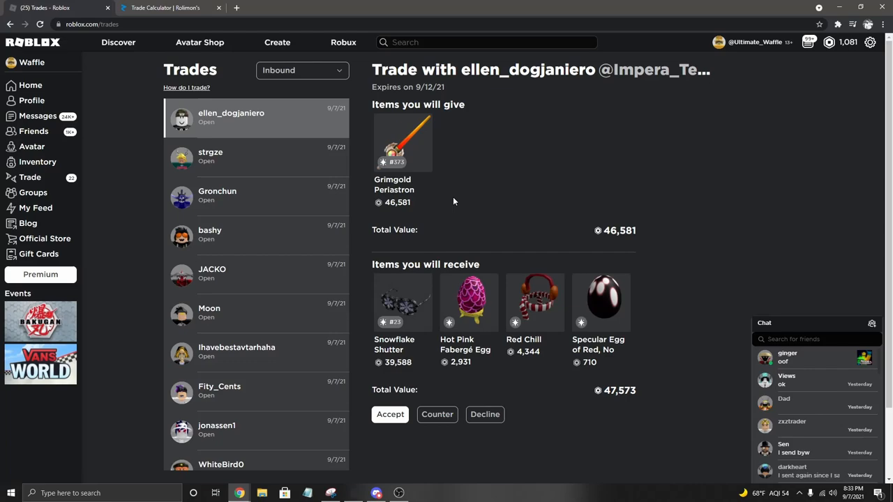
mouse_move(240, 296)
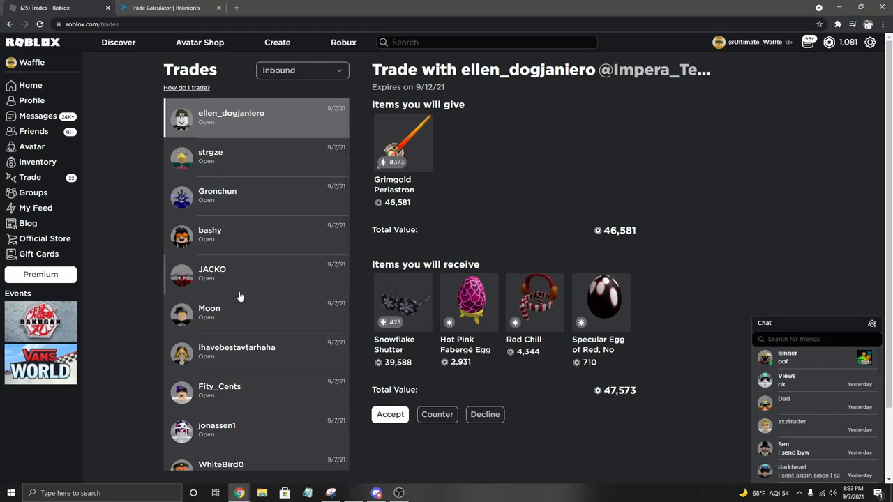
mouse_move(244, 271)
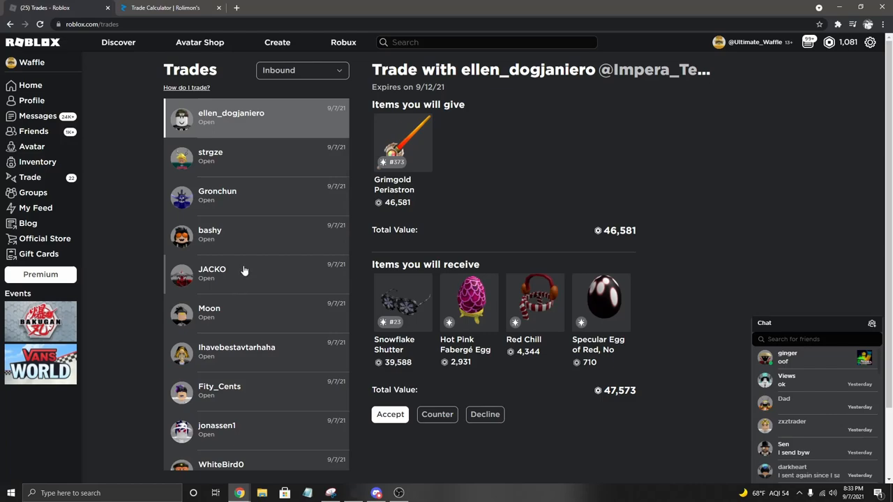
mouse_move(653, 257)
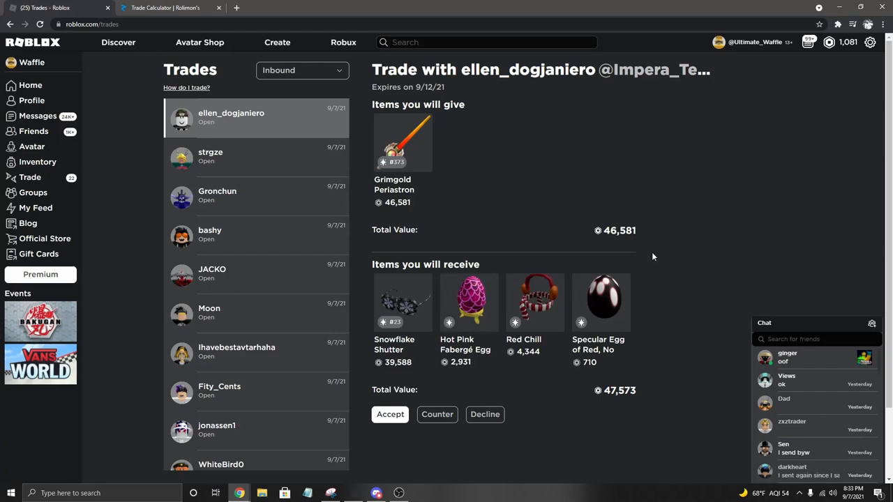
mouse_move(670, 265)
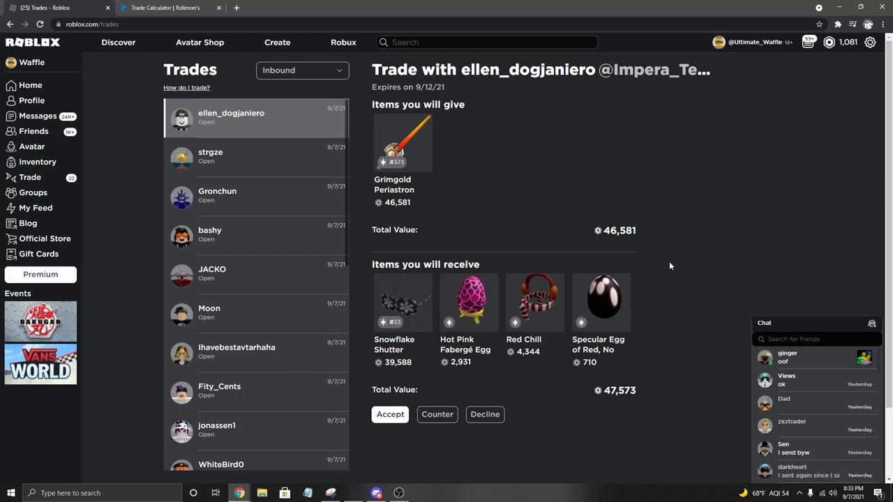
mouse_move(389, 201)
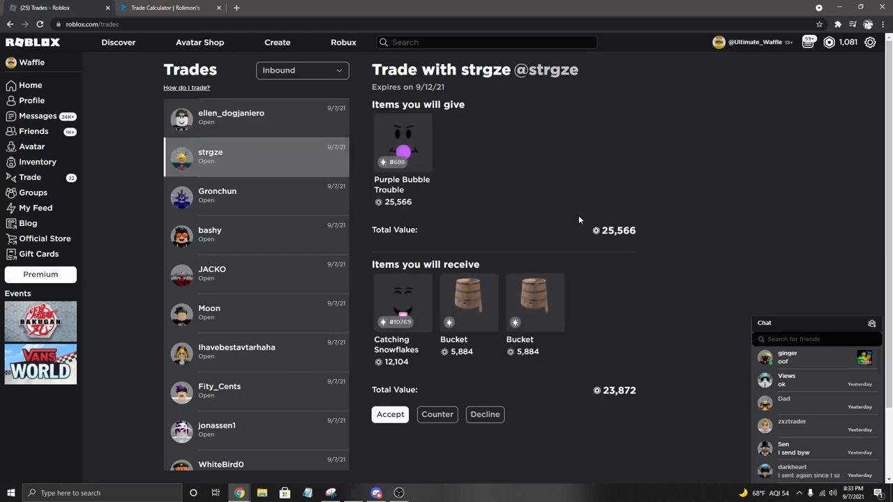
mouse_move(519, 240)
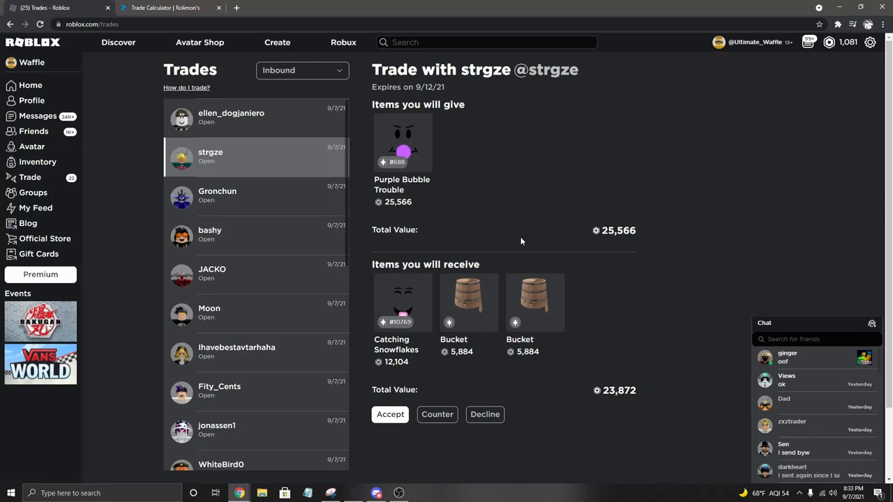
mouse_move(555, 197)
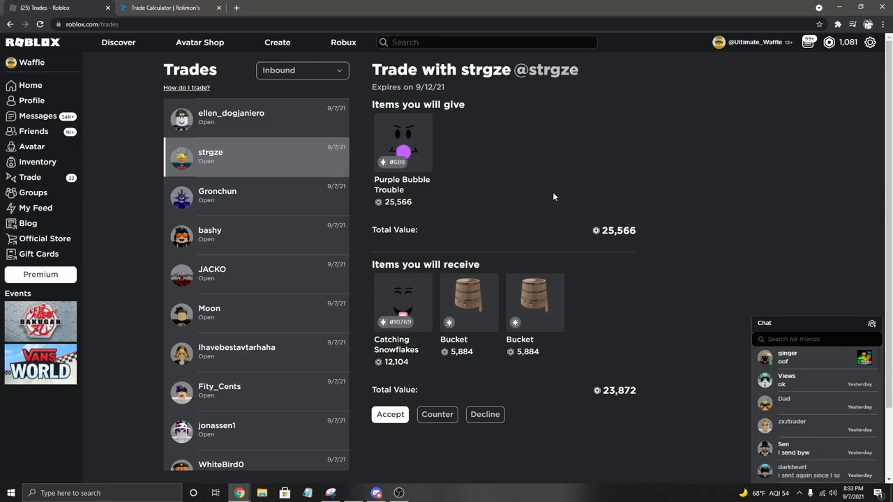
mouse_move(553, 232)
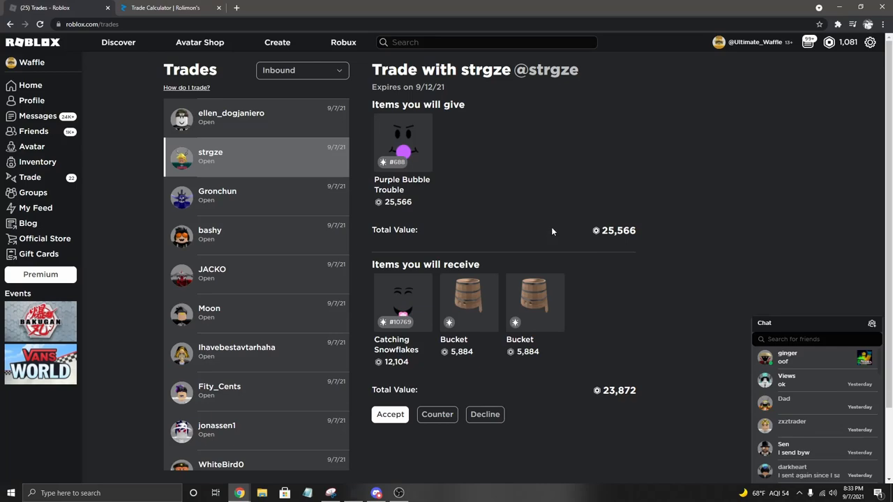
mouse_move(547, 301)
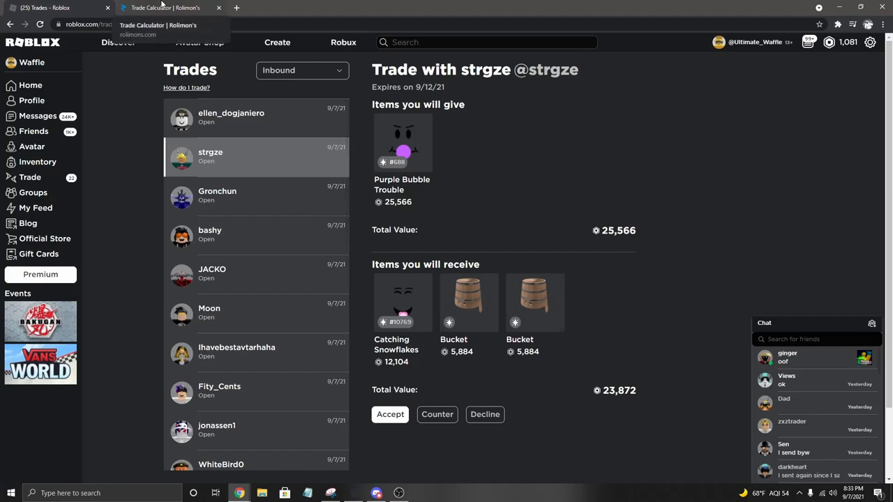
- Add Catching Snowflakes and two Buckets to Request against Purple Bubble Trouble, then head back to Roblox trades
click(168, 9)
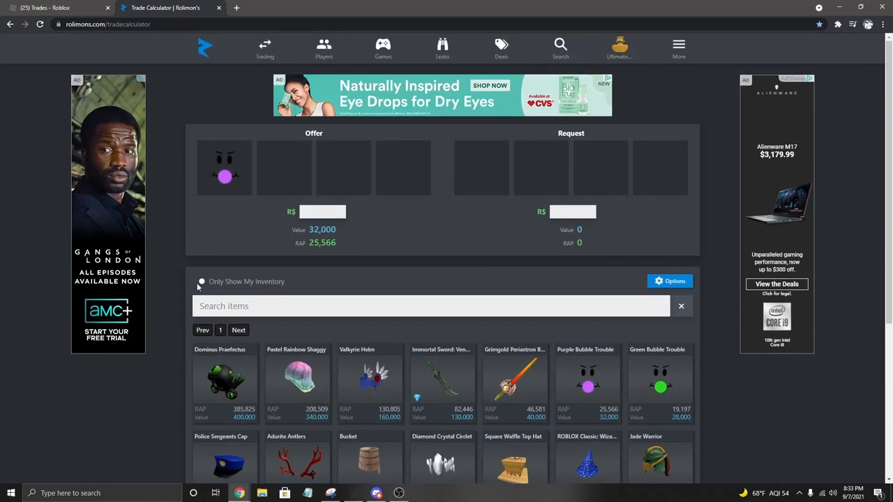
text(cs)
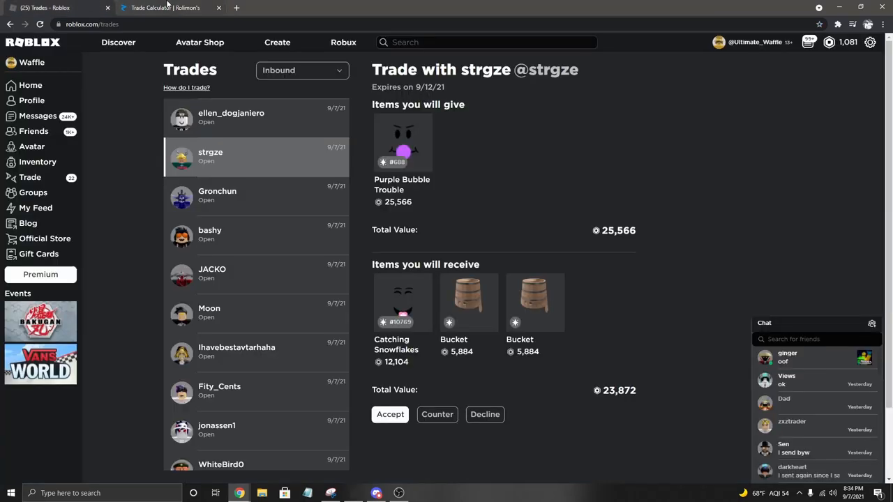
click(165, 9)
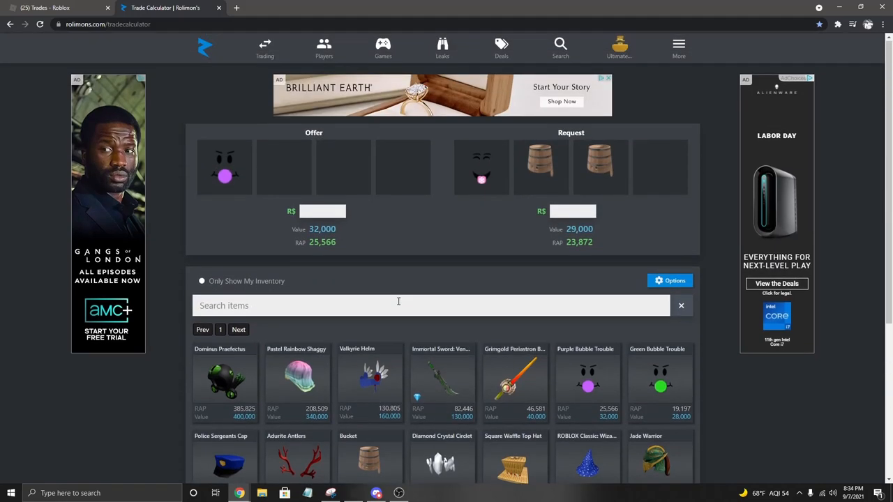
click(198, 282)
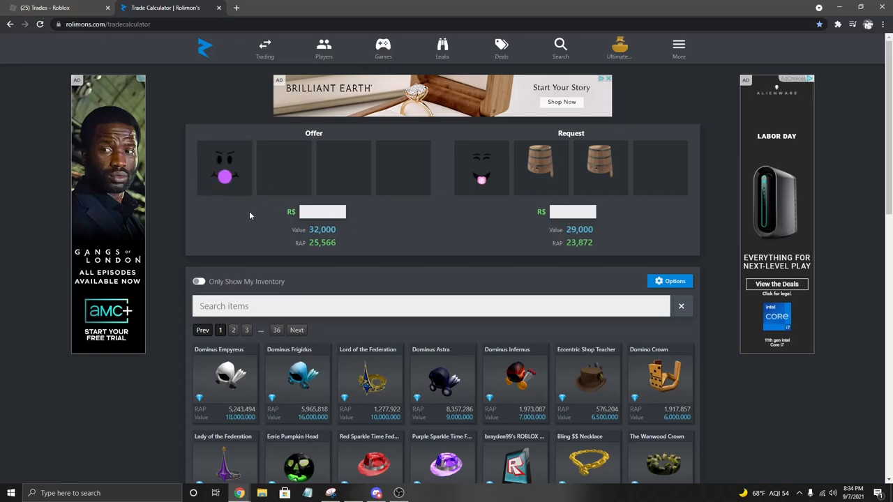
mouse_move(340, 274)
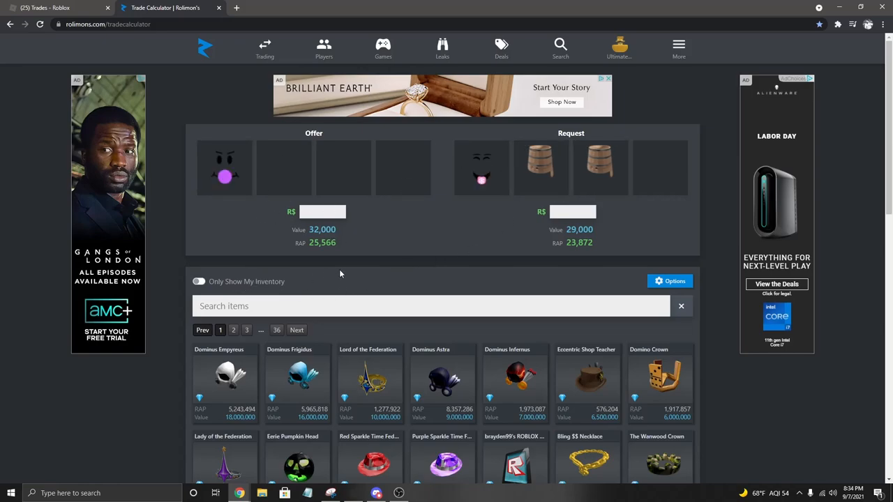
click(56, 9)
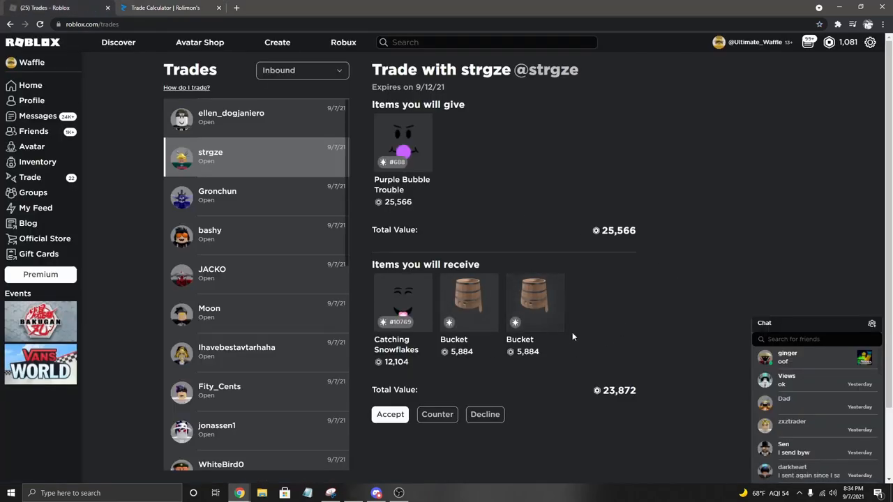
- Decline the strgze trade and confirm, bringing up Gronchun's Grimgold Periastron offer
click(165, 9)
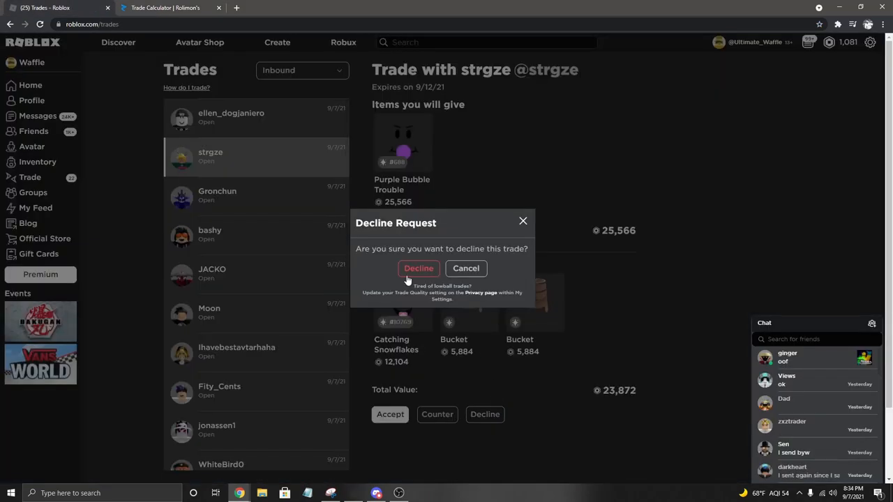
click(418, 268)
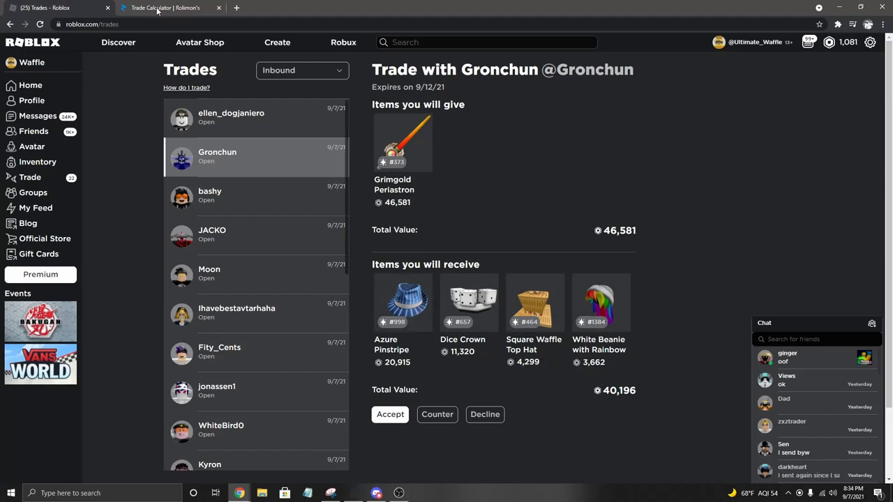
- Enter Grimgold Periastron as the offer and add Azure Pinstripe and Dice Crown to Request
click(166, 9)
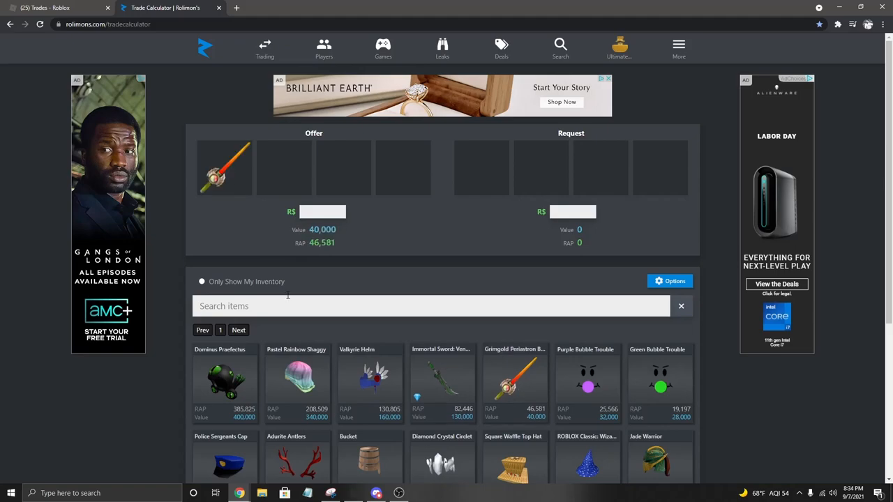
text(azure)
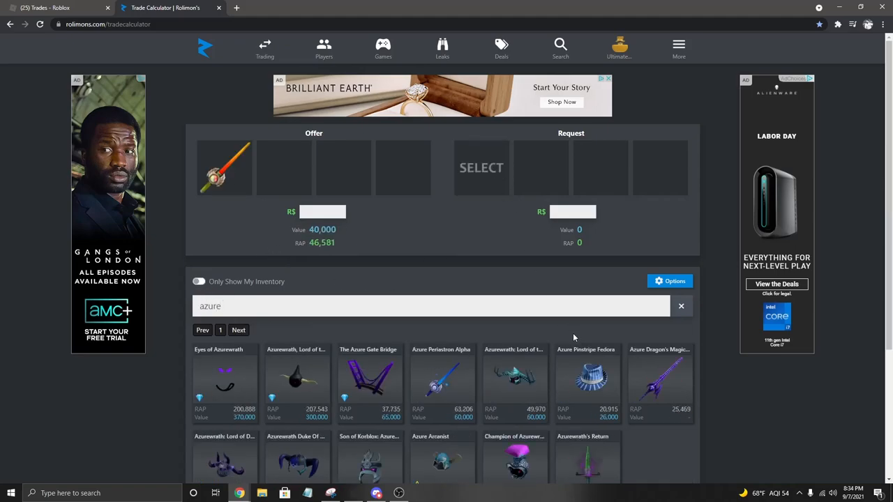
click(586, 380)
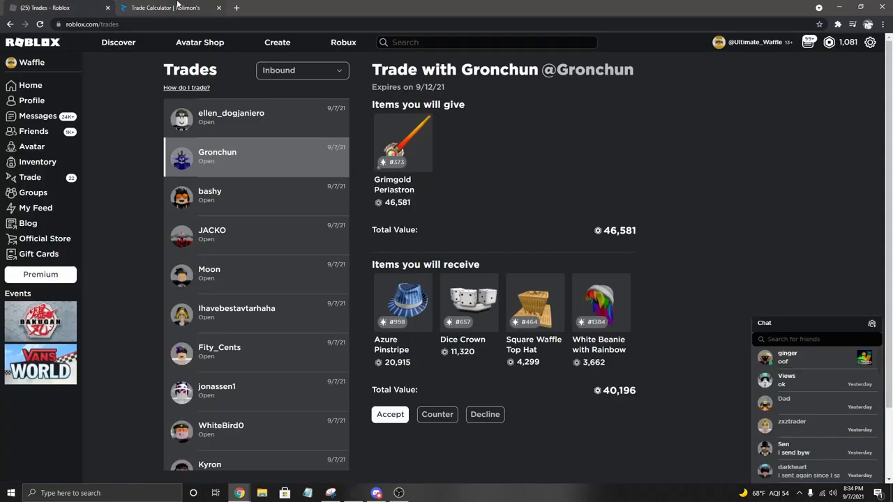
click(161, 9)
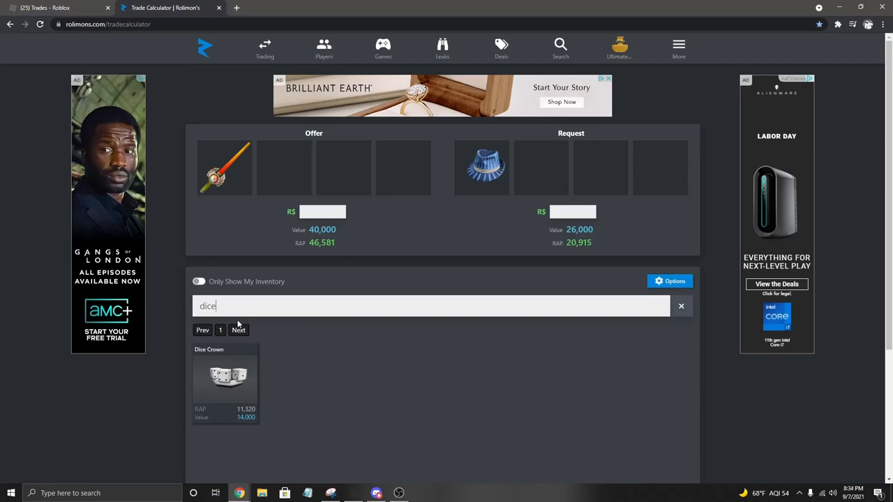
click(226, 377)
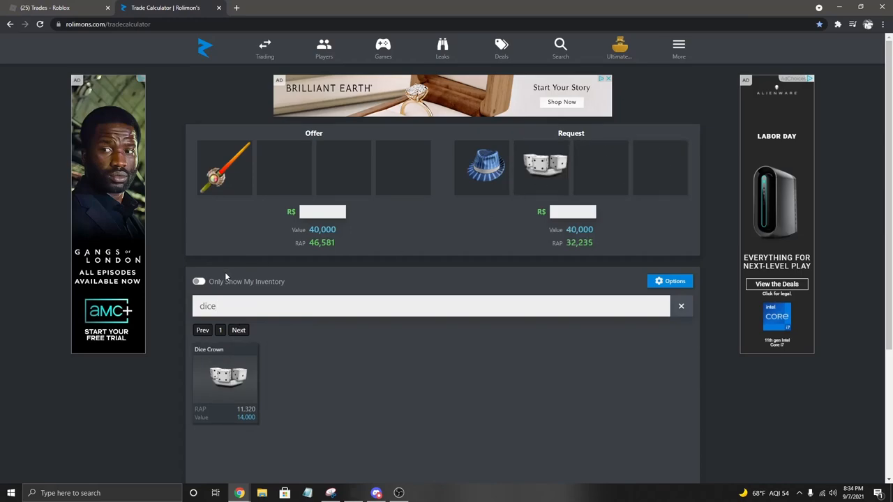
click(681, 305)
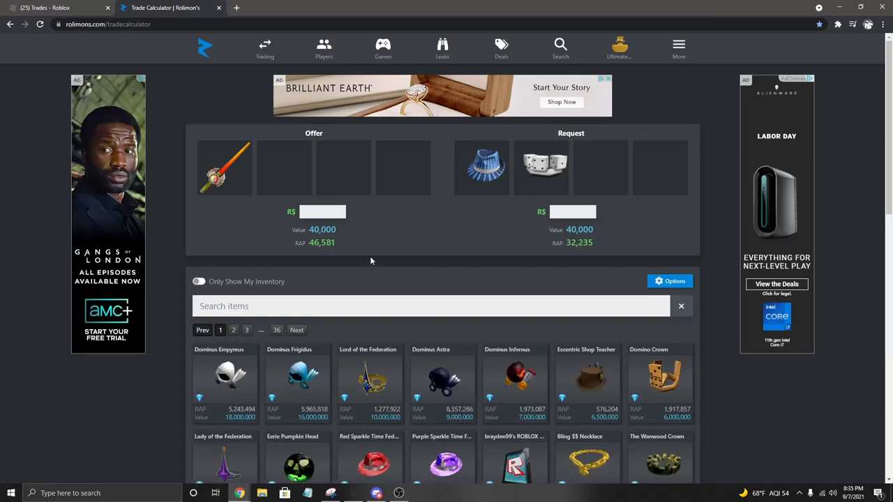
click(541, 167)
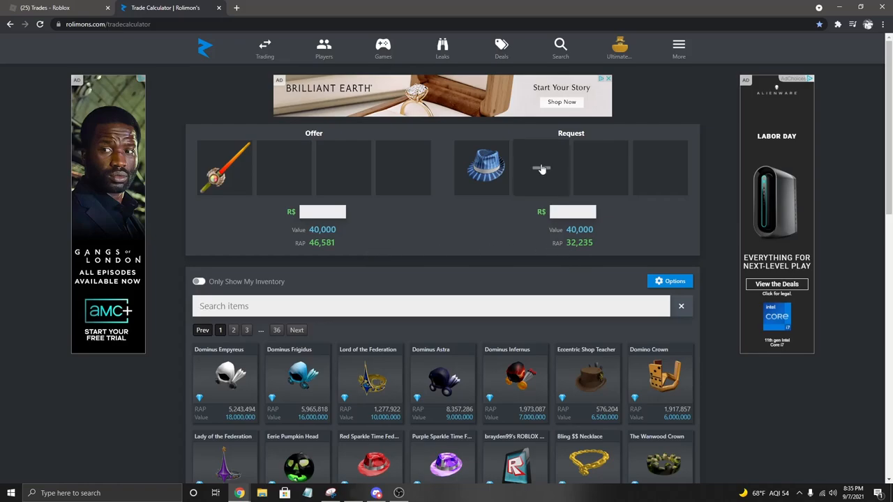
click(541, 167)
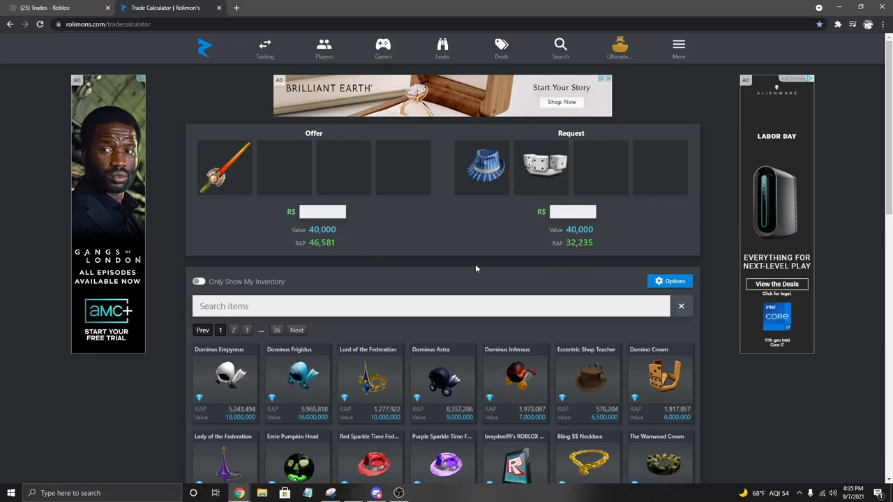
click(265, 49)
text(waffl)
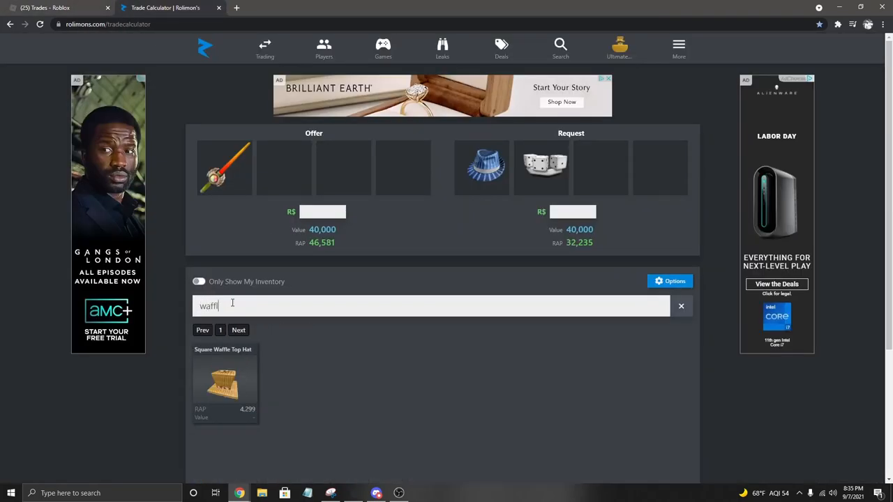
click(225, 380)
text(wd)
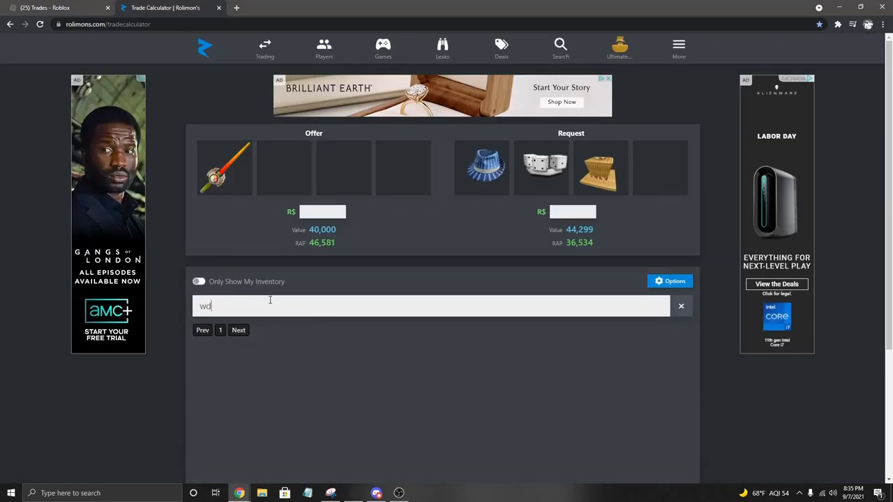
text(hite)
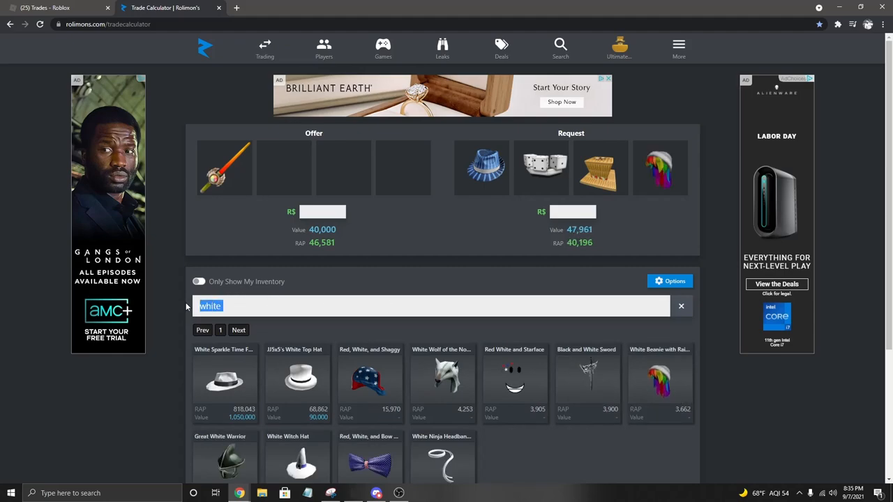
click(681, 305)
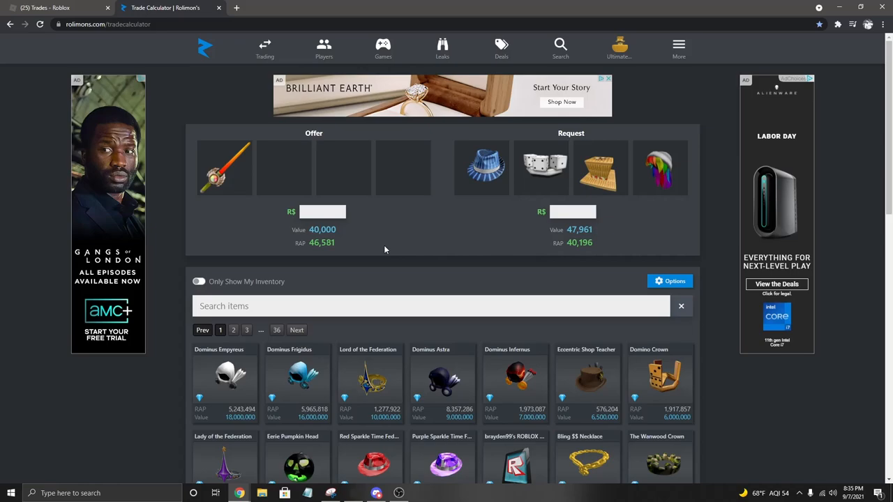
mouse_move(397, 243)
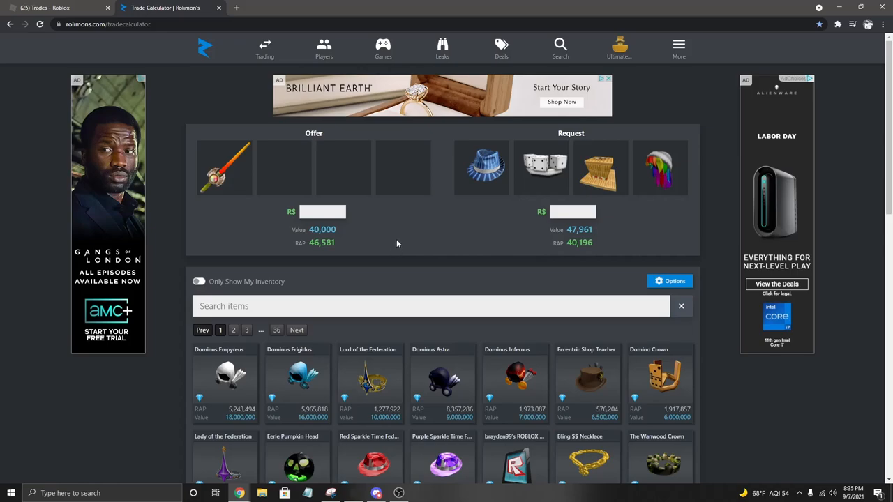
mouse_move(397, 239)
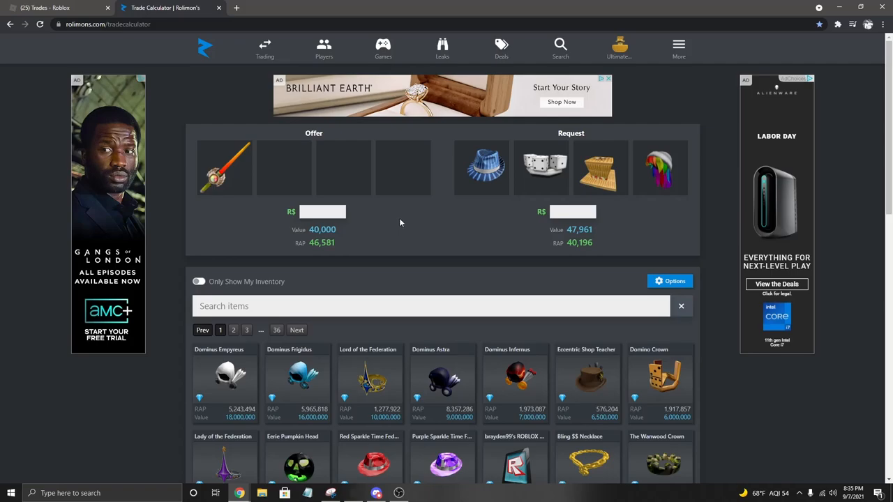
mouse_move(356, 236)
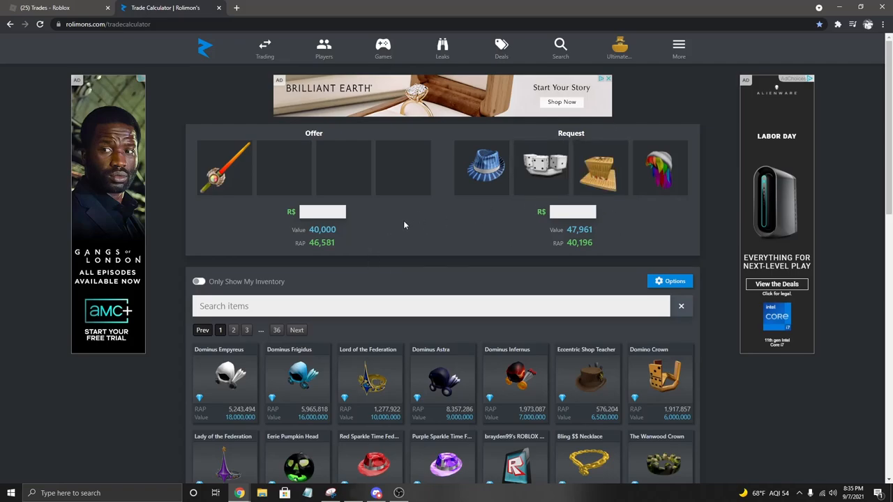
- Counter Gronchun with Boxing Gloves and the ROBLOX Classic wizard hat for Square Waffle Top Hat and send it
click(56, 8)
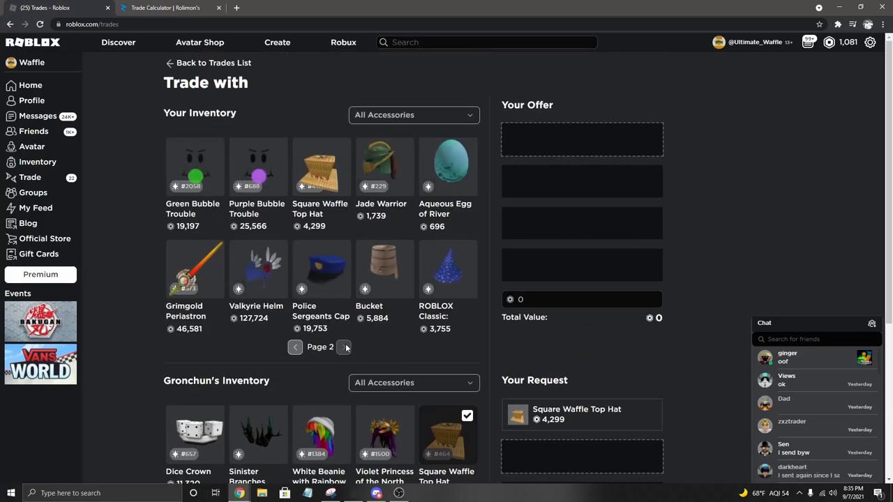
scroll(down, 3)
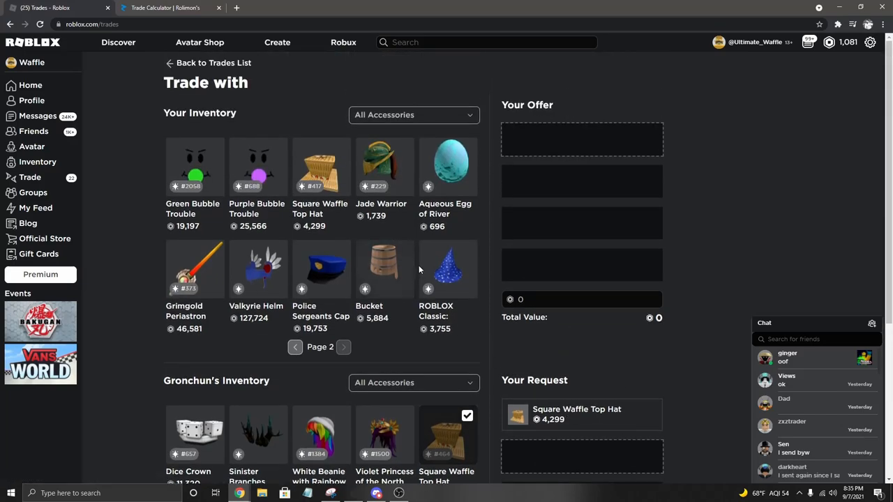
click(448, 269)
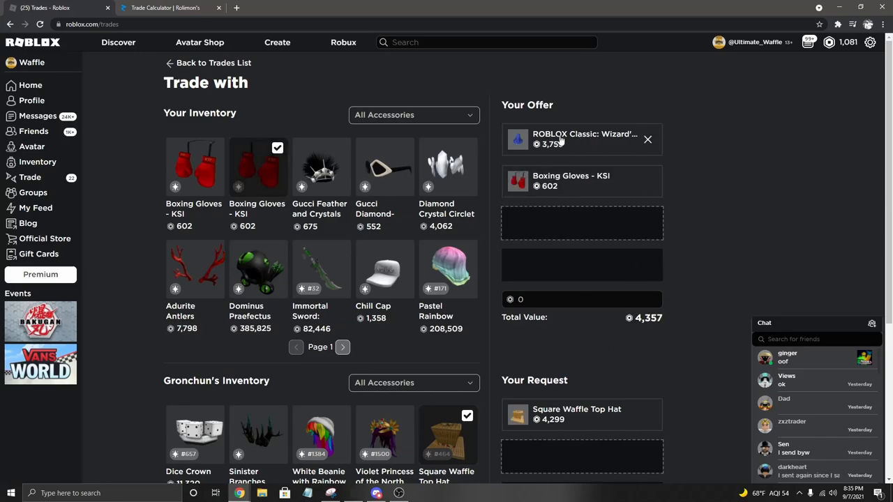
scroll(down, 3)
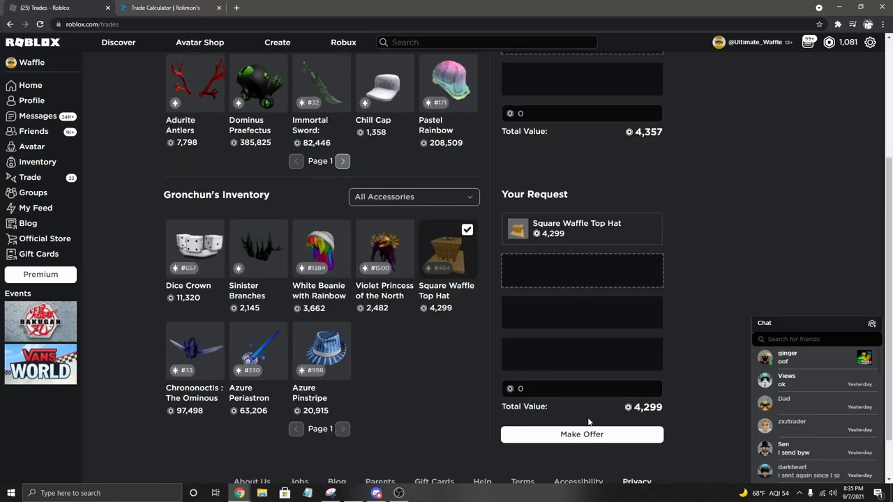
click(582, 434)
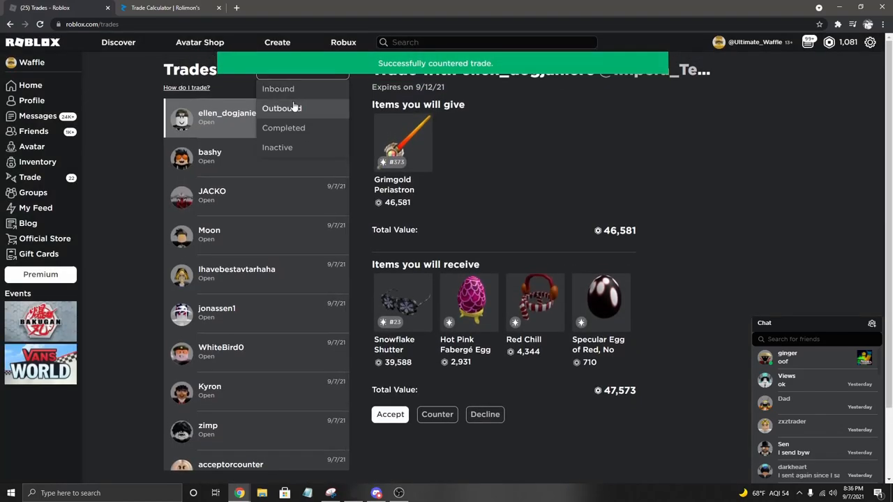
click(282, 109)
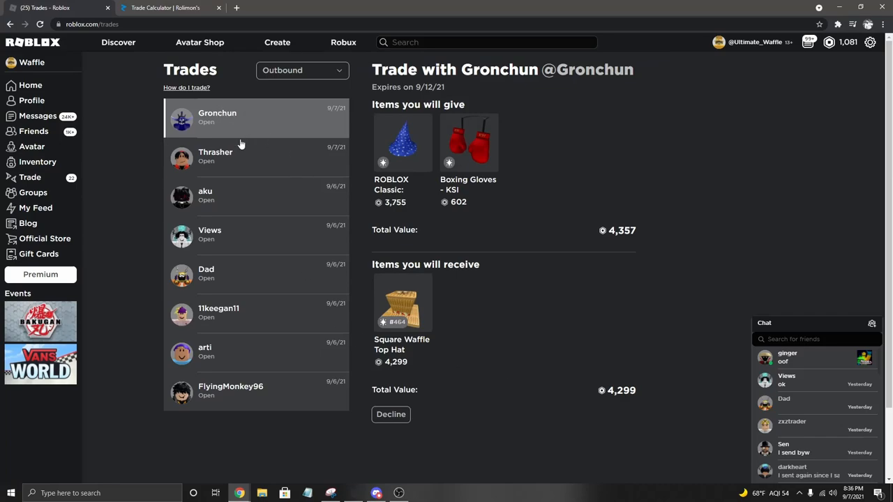
mouse_move(586, 415)
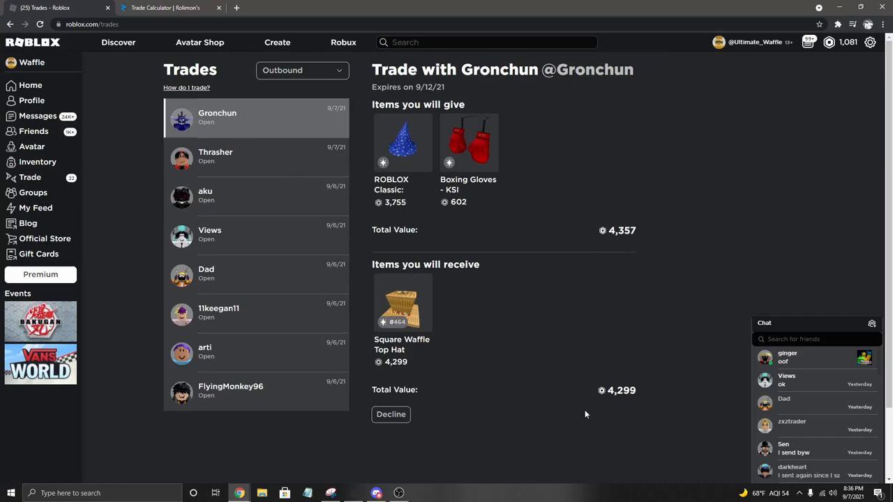
click(301, 70)
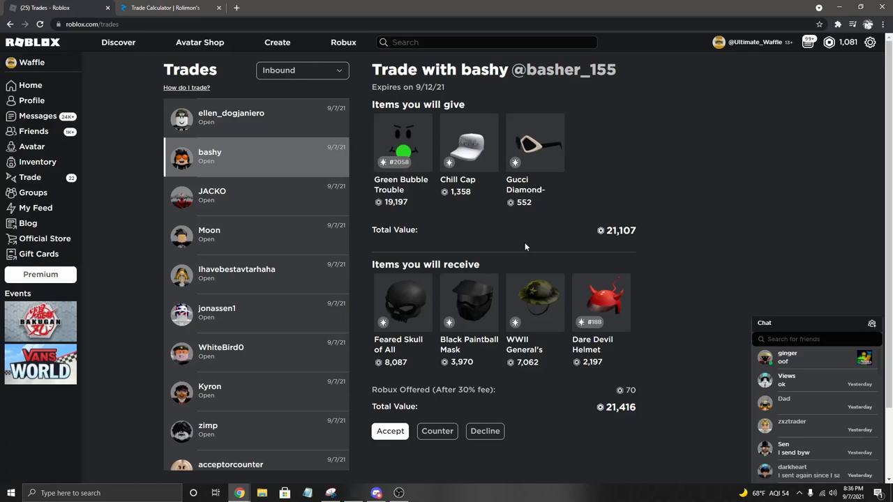
mouse_move(416, 371)
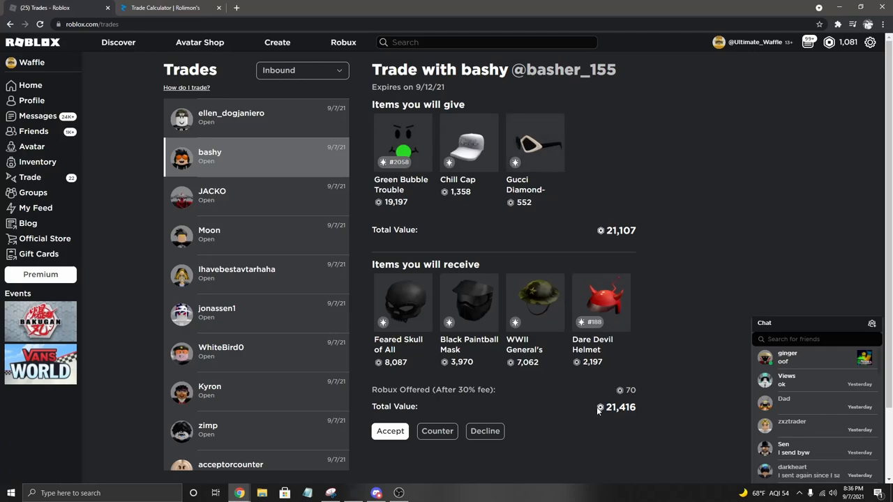
mouse_move(524, 345)
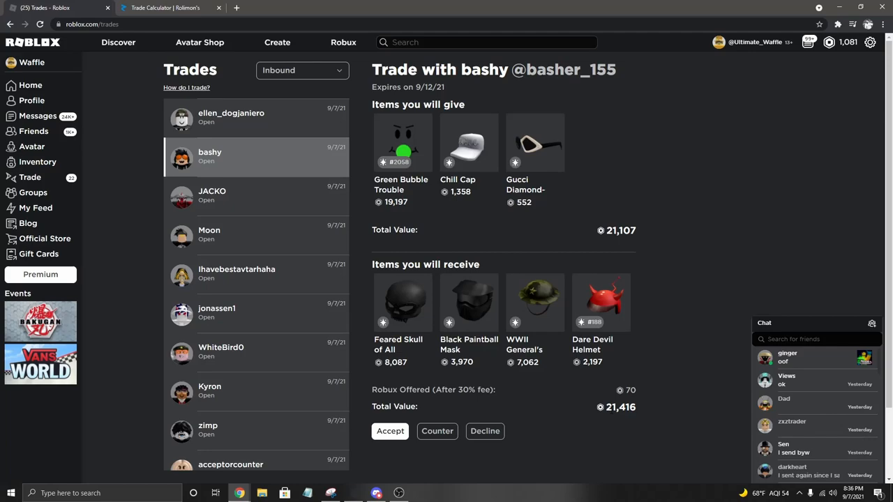
mouse_move(441, 187)
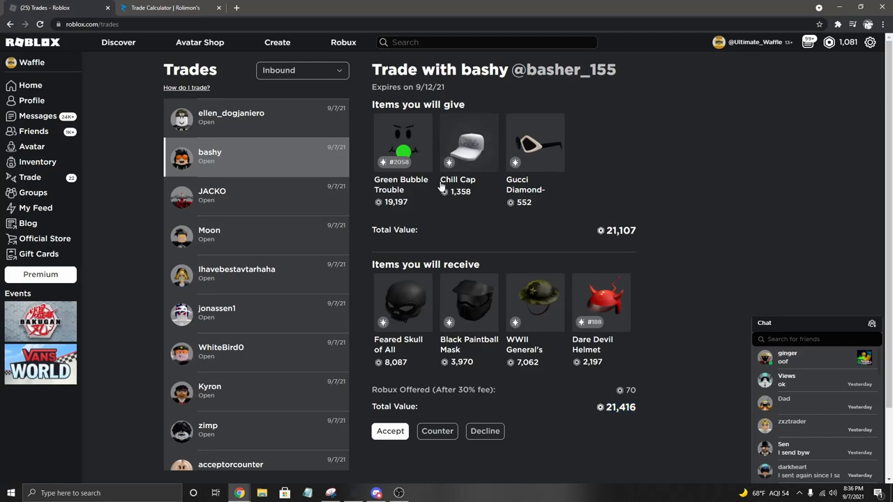
mouse_move(401, 182)
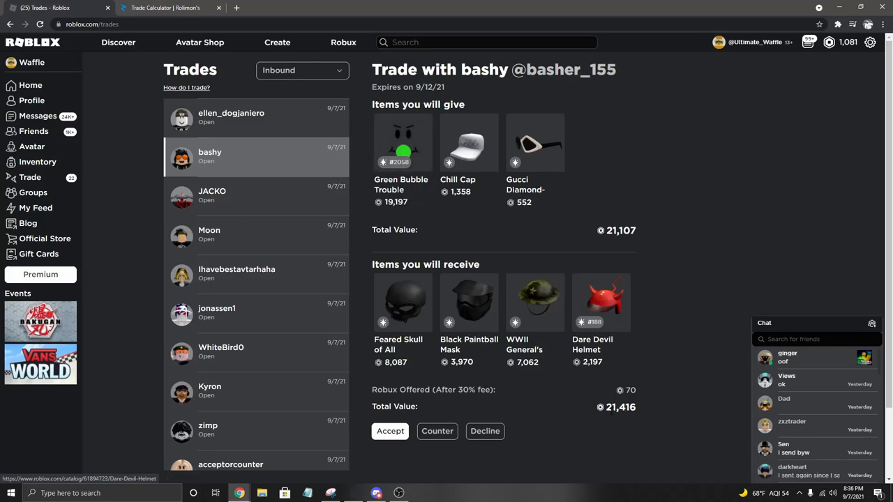
mouse_move(430, 306)
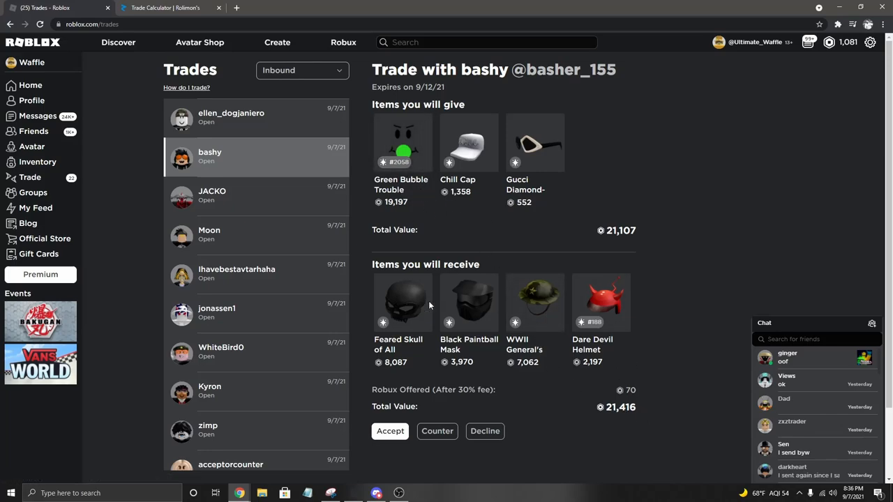
mouse_move(513, 374)
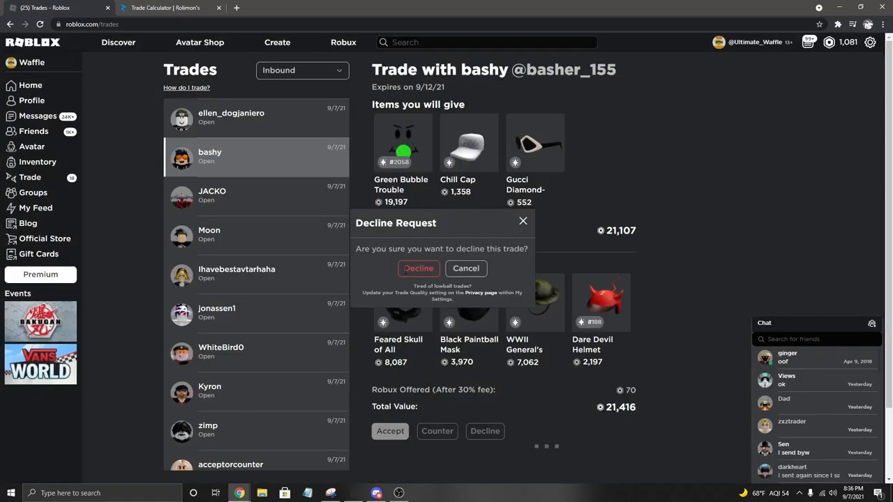
click(418, 268)
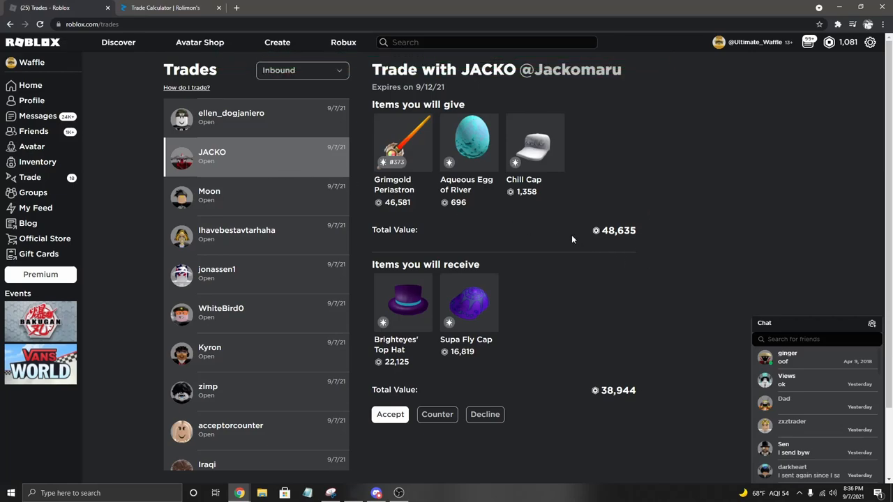
click(167, 8)
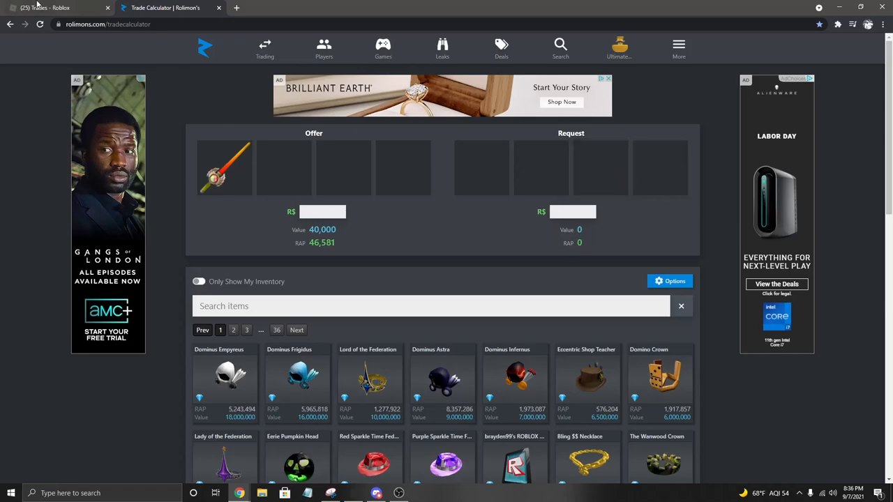
- Add Supa Fly Cap to Request and search the catalogue for Brighteyes' Top Hat
text(s)
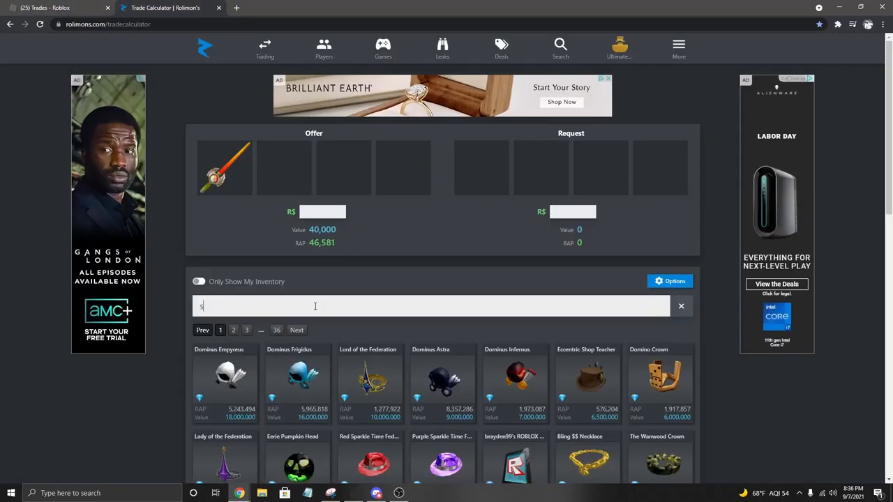
text(upa)
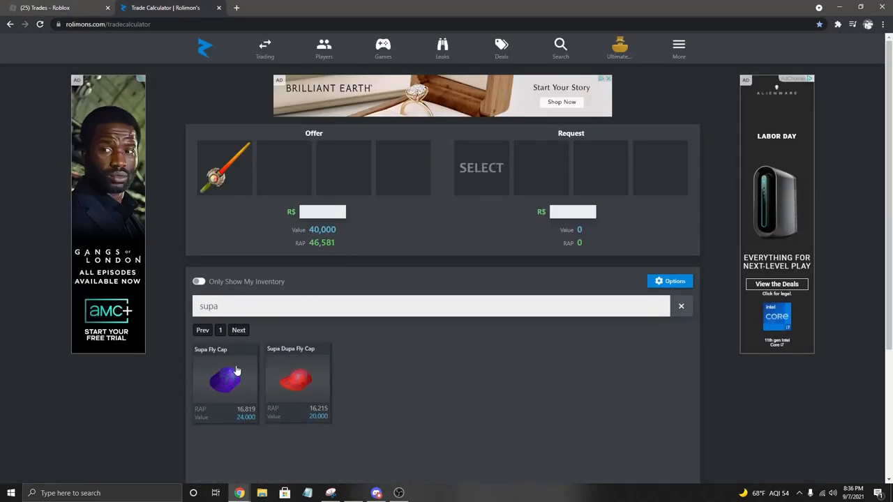
click(225, 380)
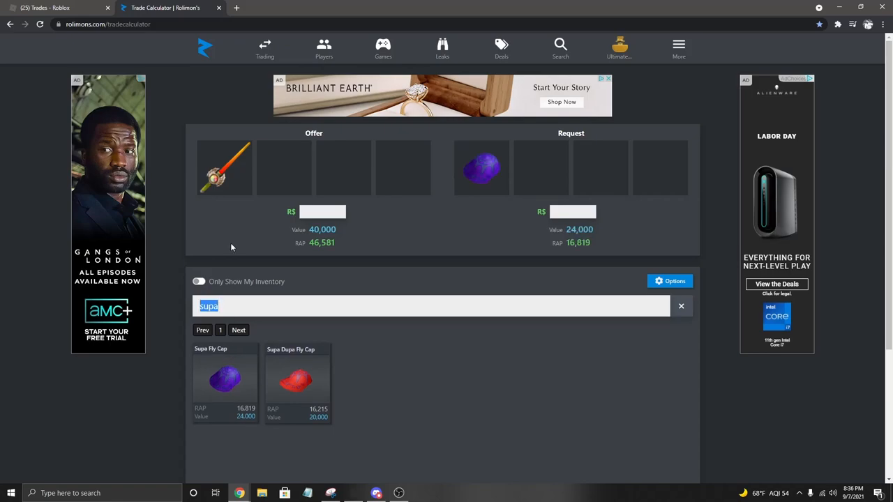
click(681, 305)
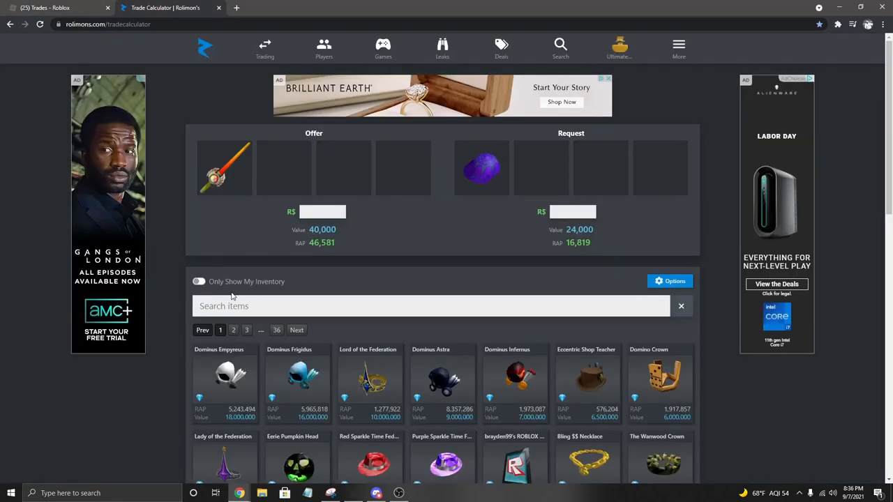
text(bright)
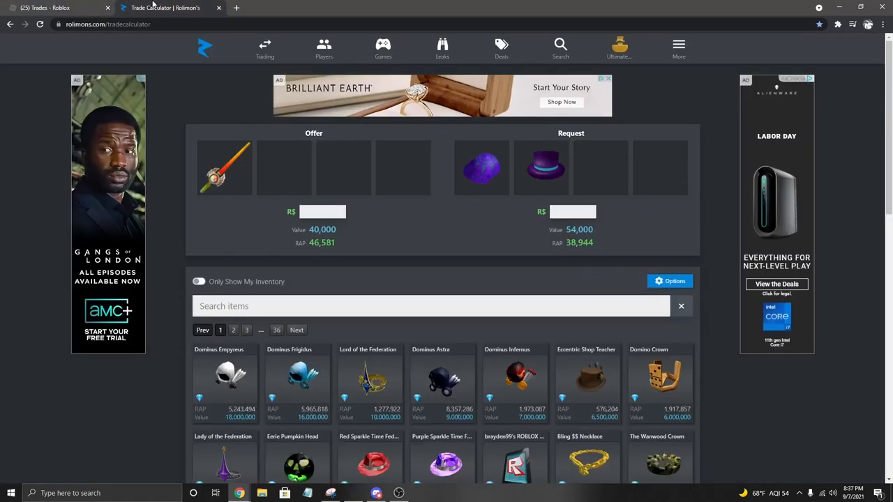
scroll(down, 3)
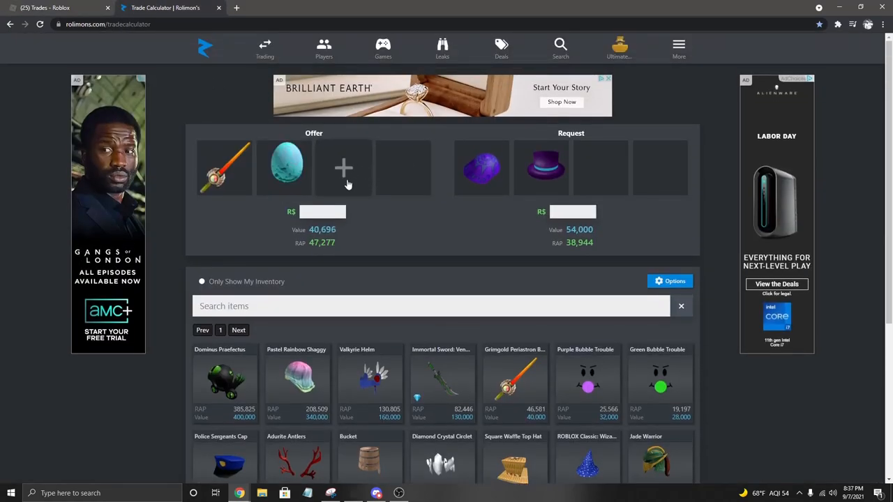
scroll(down, 3)
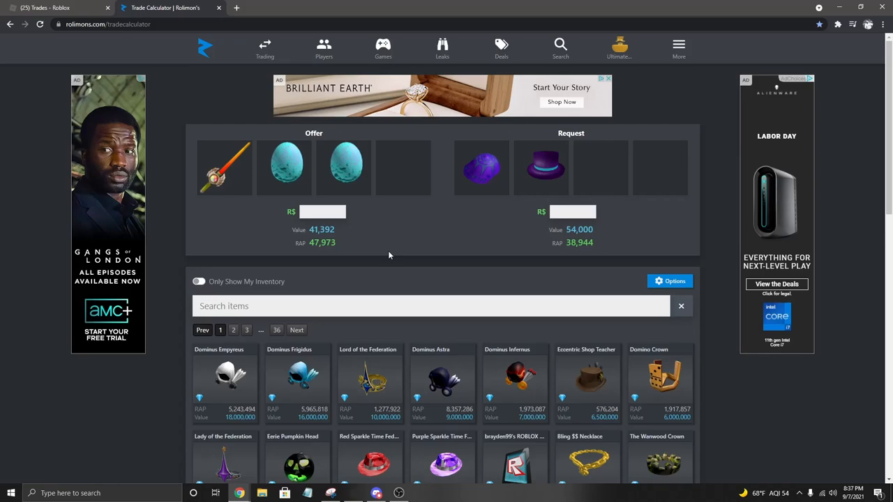
mouse_move(426, 253)
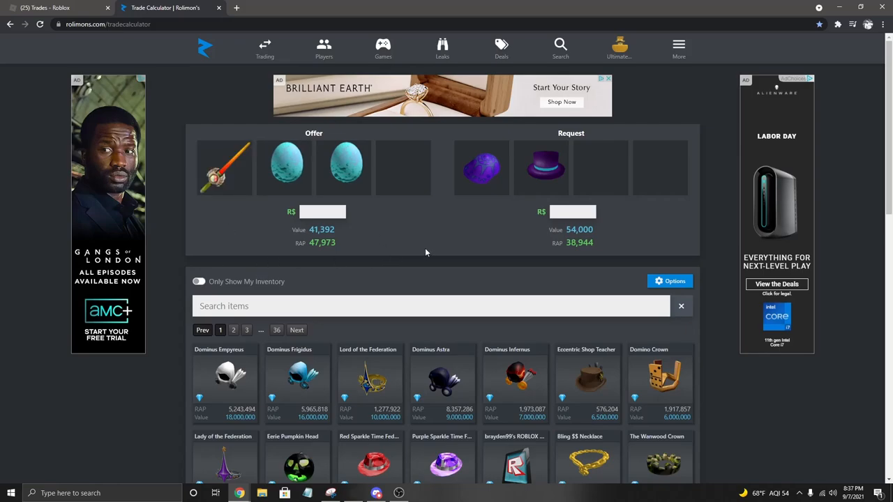
mouse_move(362, 237)
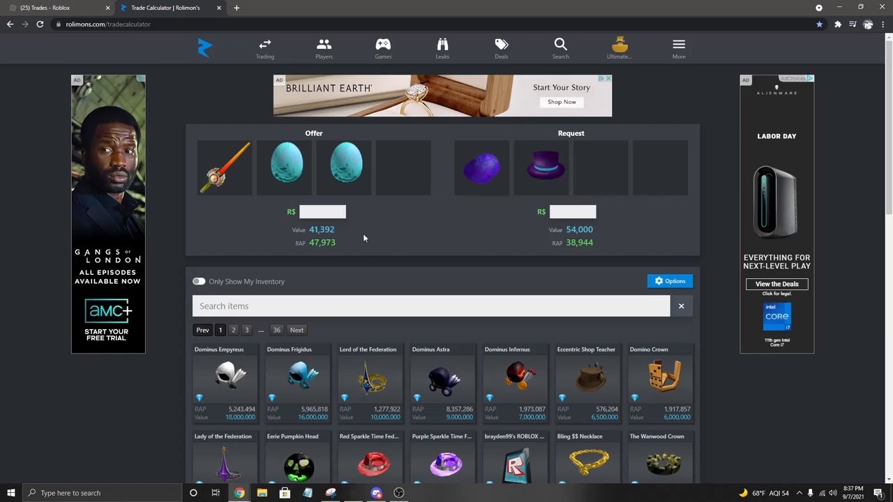
- Add Brighteyes' Top Hat and Aqueous Egg, adjust the request side, and return to JACKO's Roblox offer
text(b)
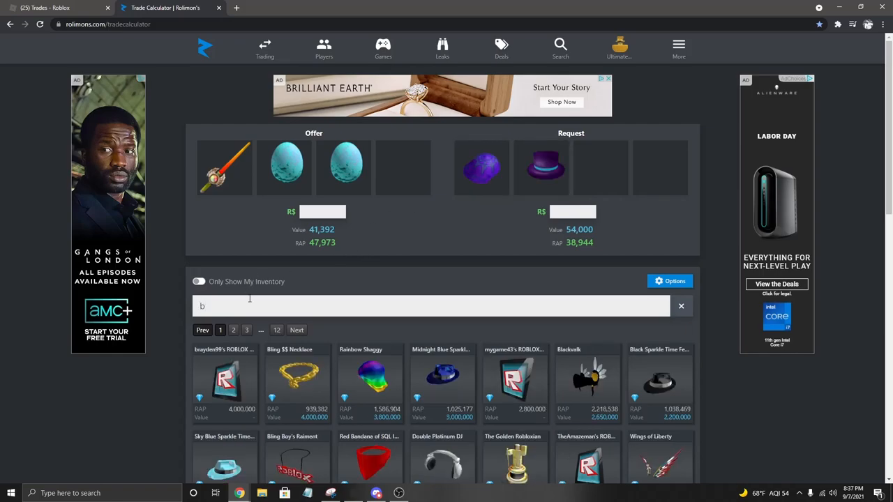
text(right)
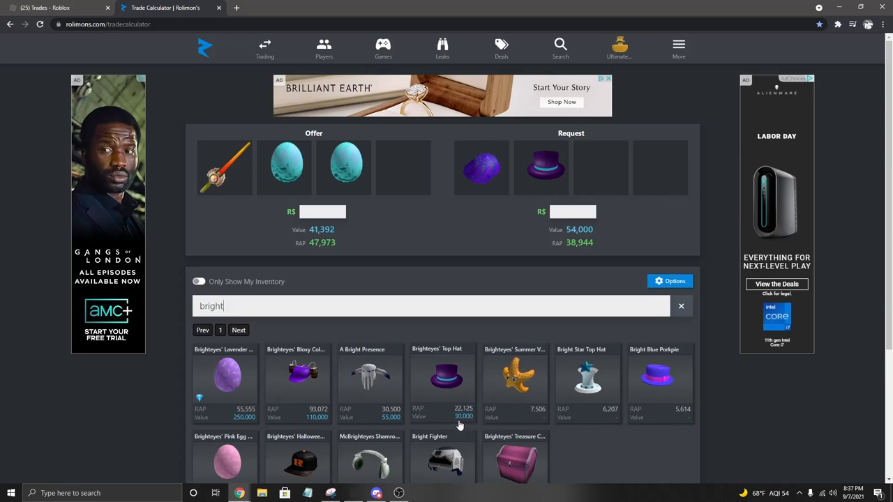
click(681, 306)
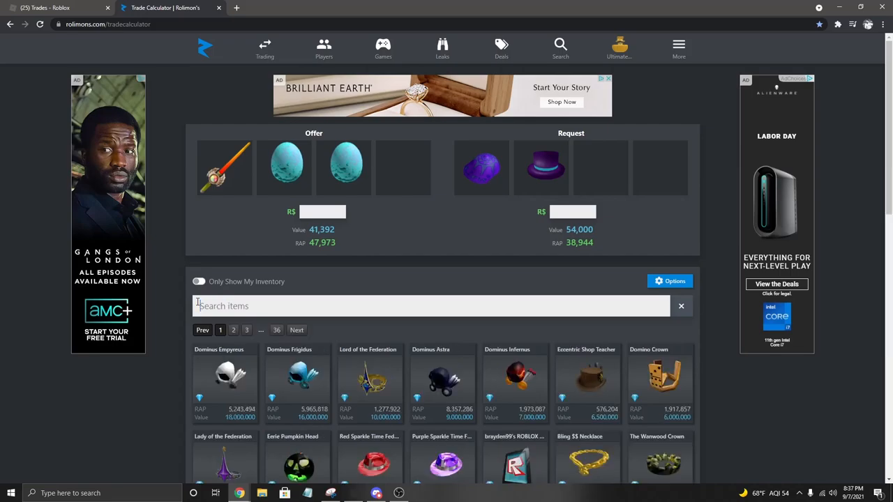
text(supa)
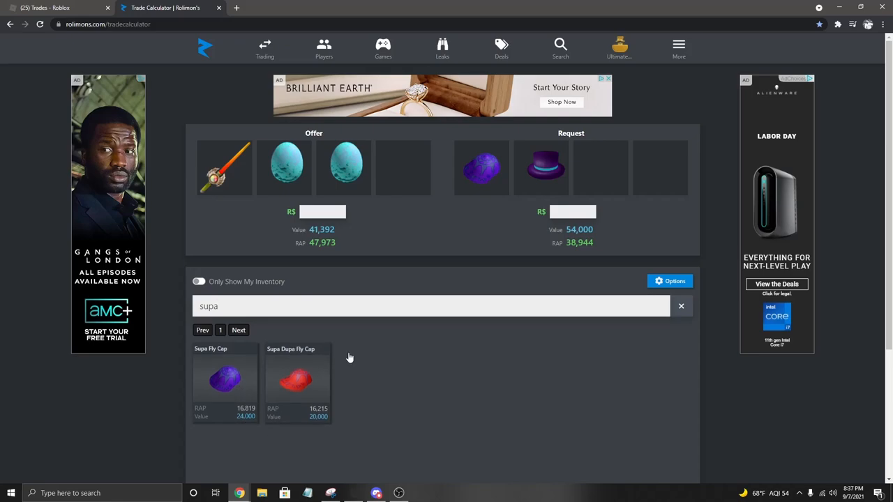
click(541, 168)
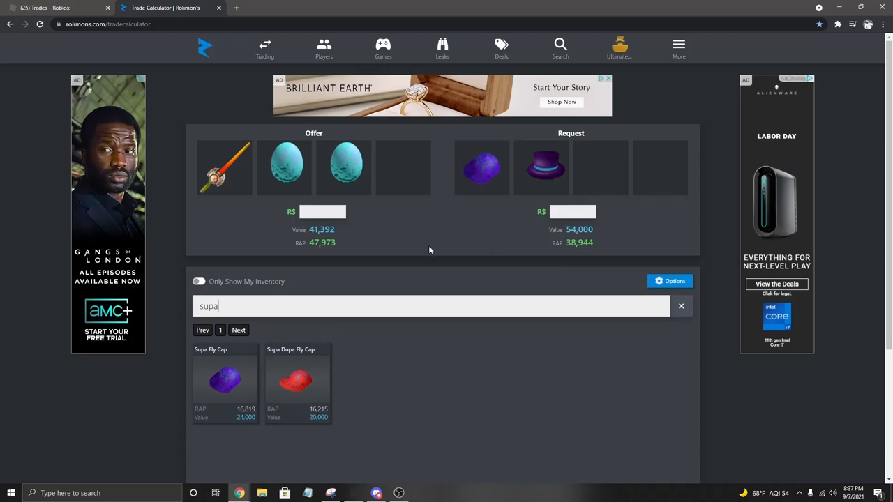
double_click(209, 305)
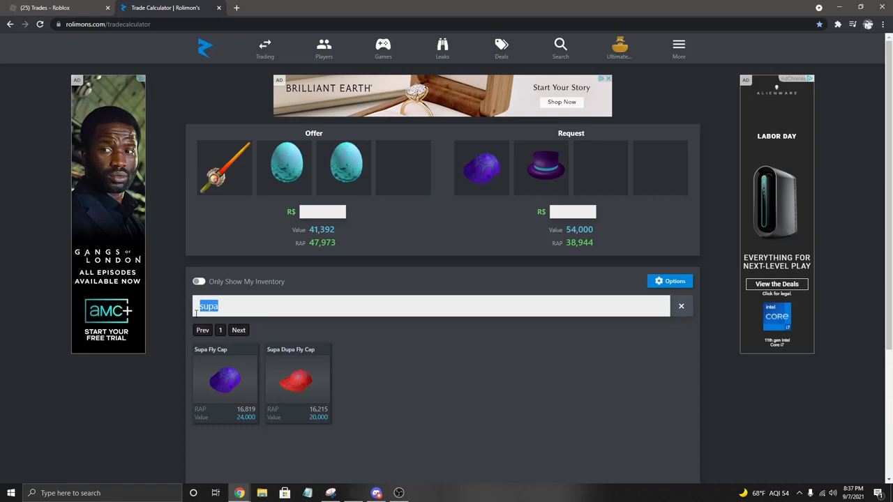
click(681, 305)
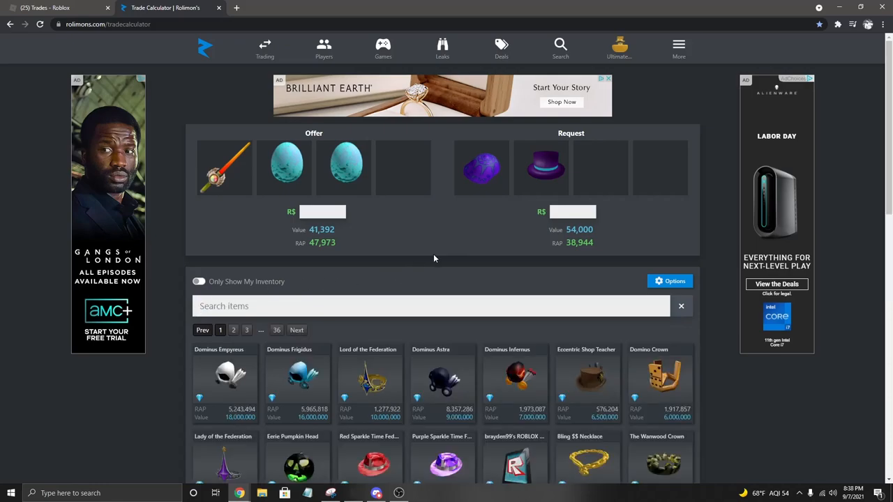
mouse_move(435, 257)
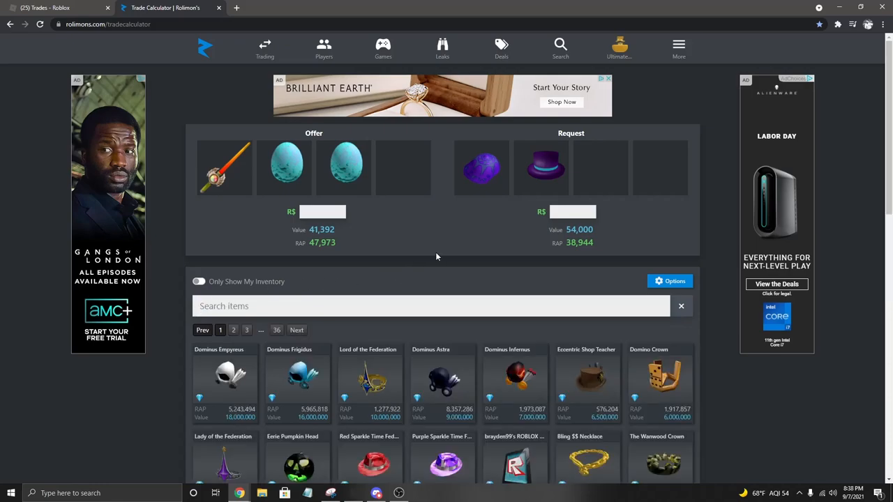
click(480, 167)
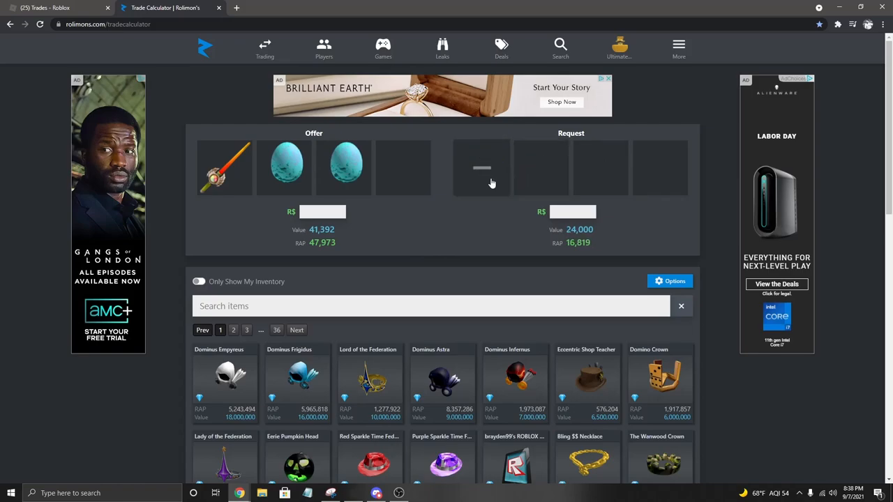
click(56, 8)
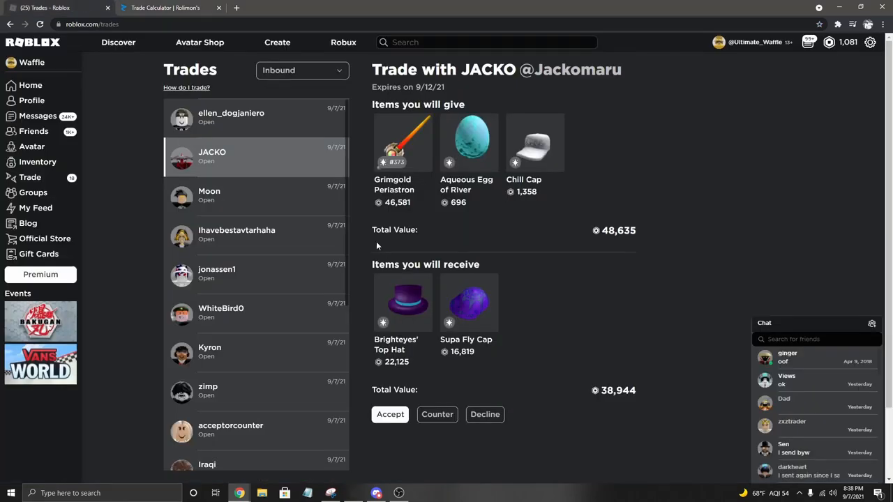
- Bring up Moon's inbound offer of Dominus Praefectus for three items
click(232, 117)
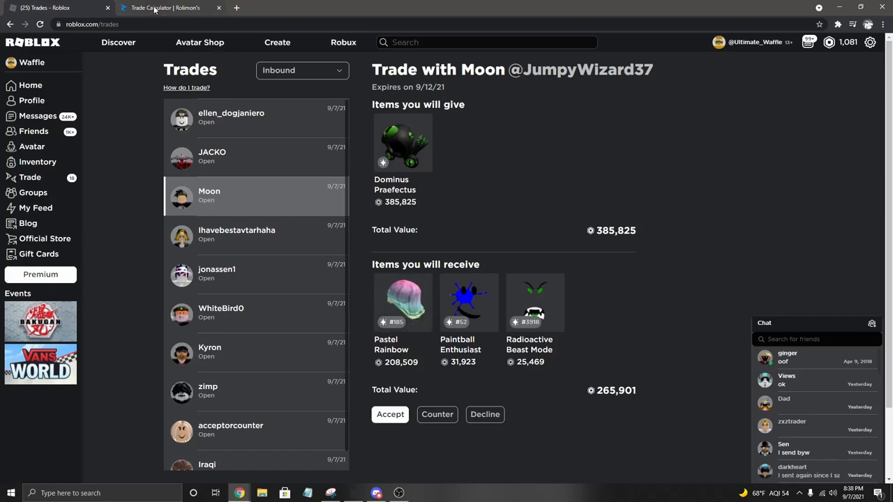
click(164, 8)
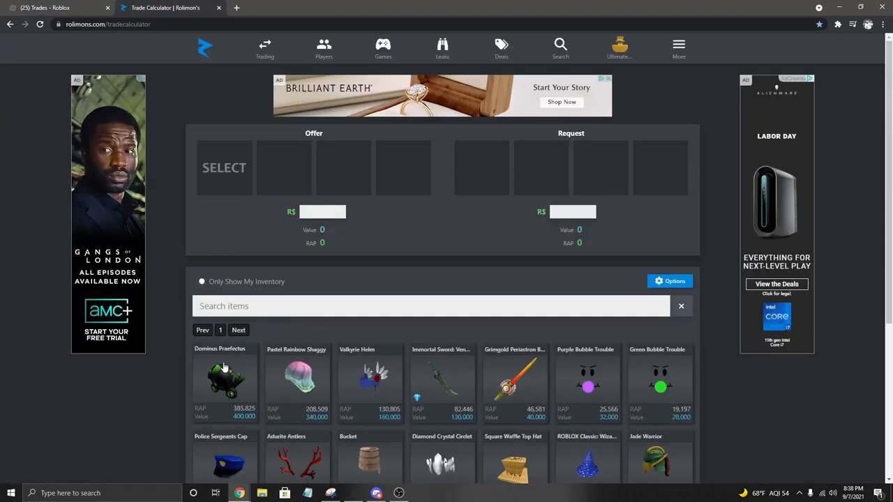
- Check Moon's items in Roblox and add Paintball Enthusiast to Request against Dominus Praefectus
click(56, 9)
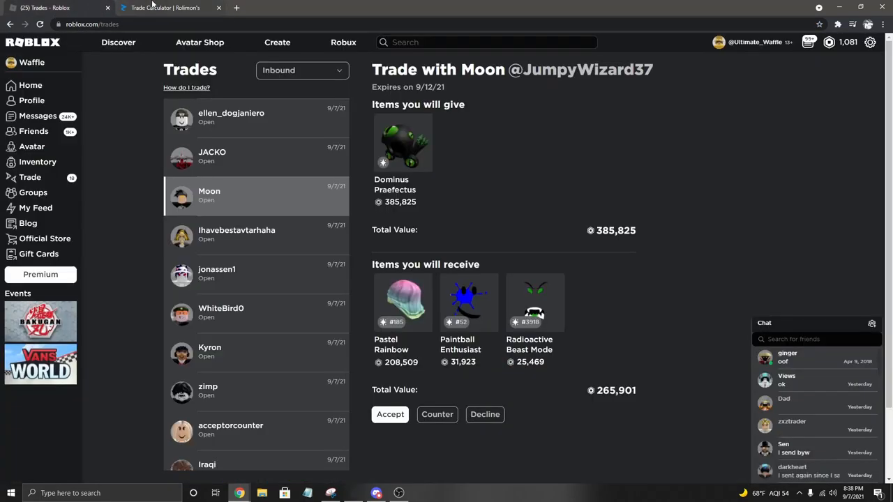
click(164, 8)
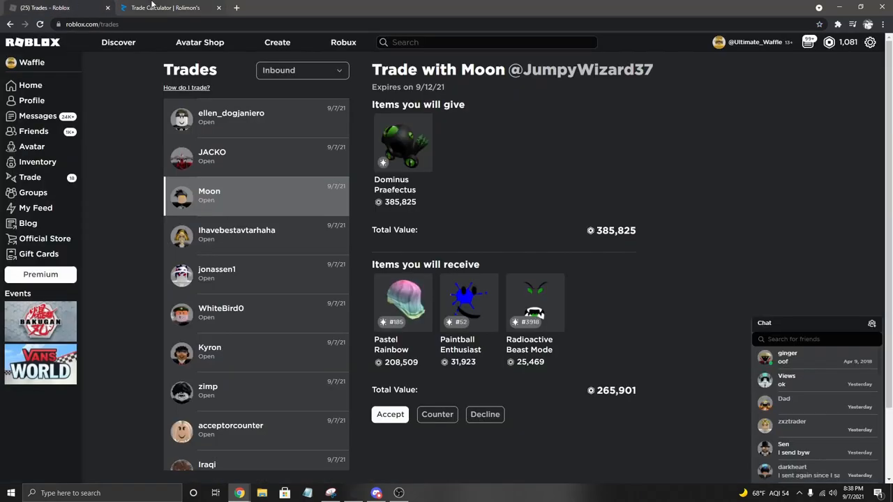
click(164, 8)
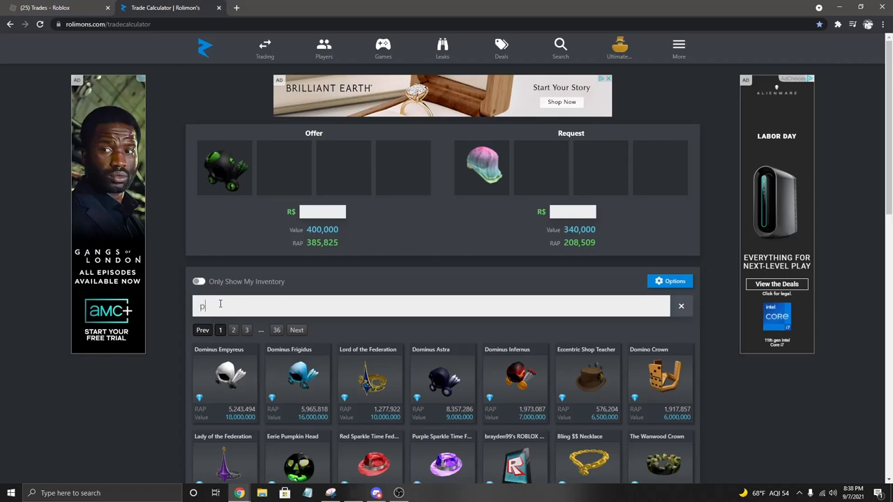
text(aint)
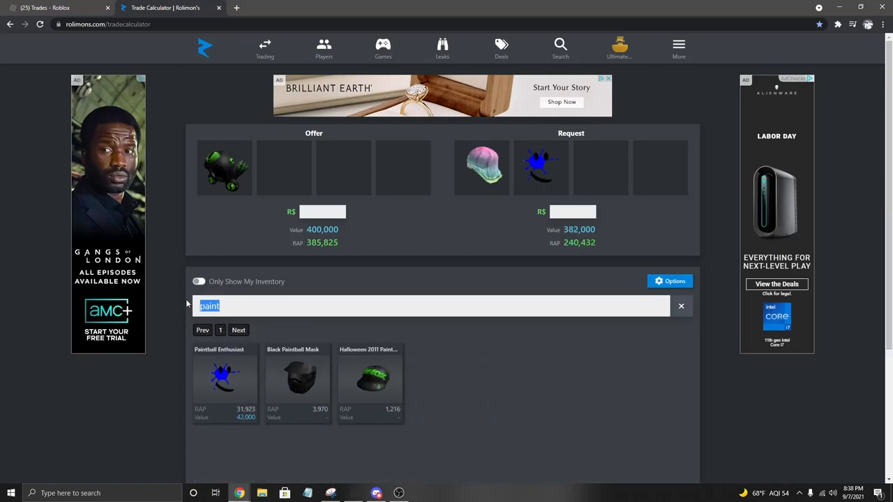
click(681, 305)
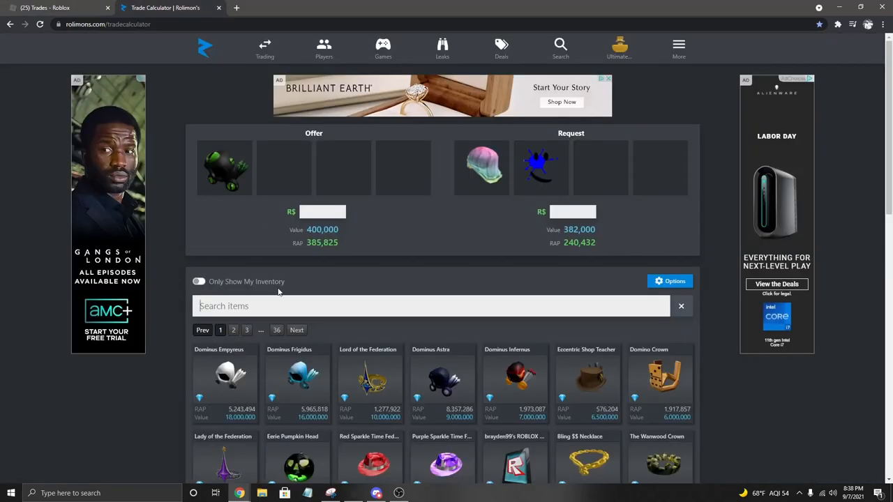
- Add Radioactive Beast Mode and Pastel Rainbow to Request, compare RAP, and return to Moon's offer
text(rbm)
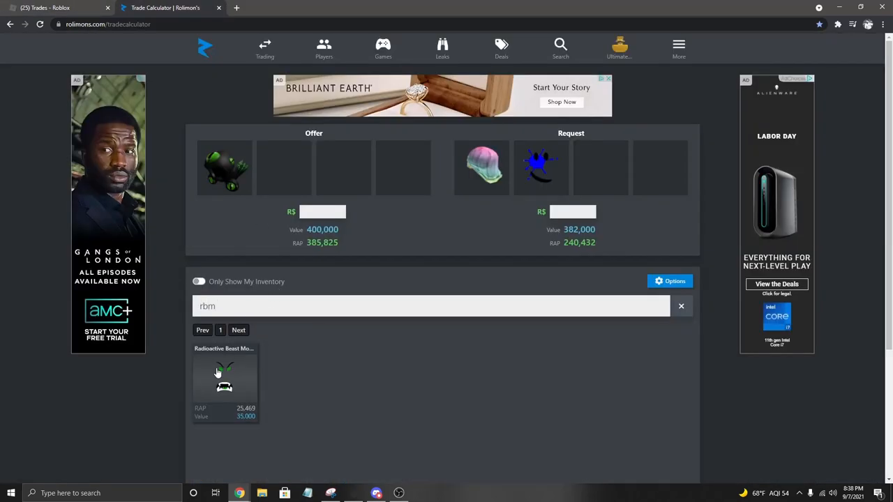
click(224, 377)
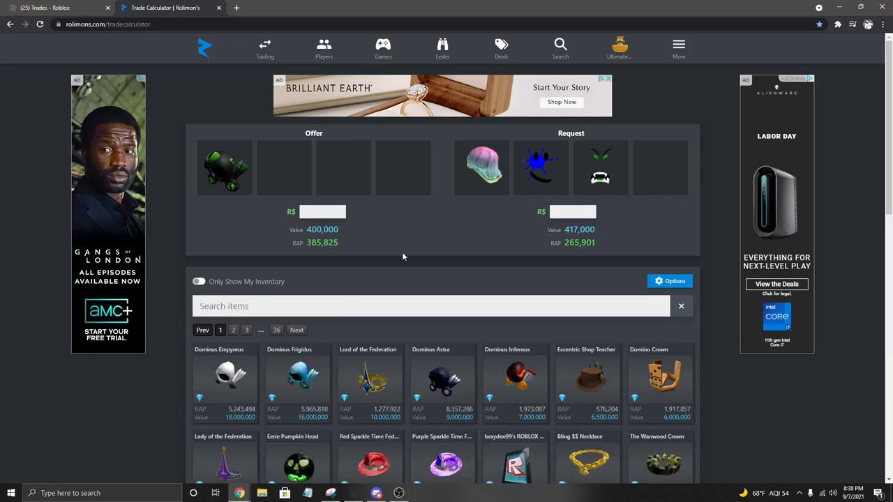
mouse_move(436, 252)
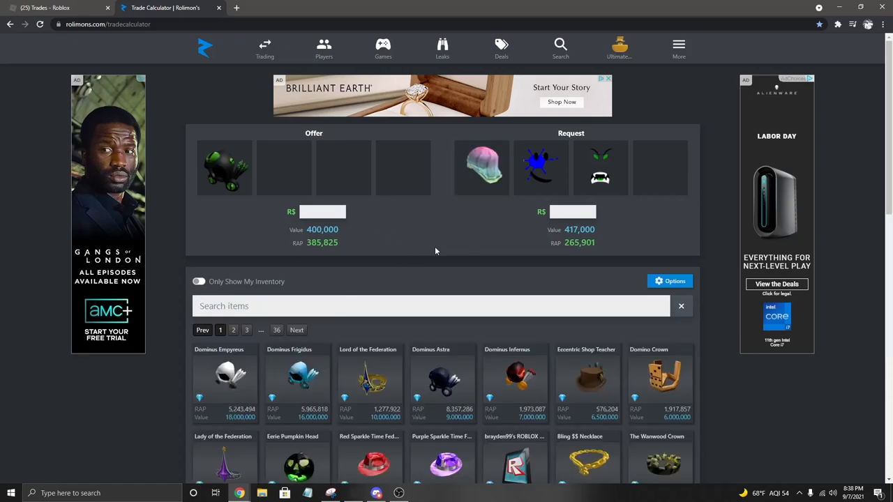
mouse_move(452, 230)
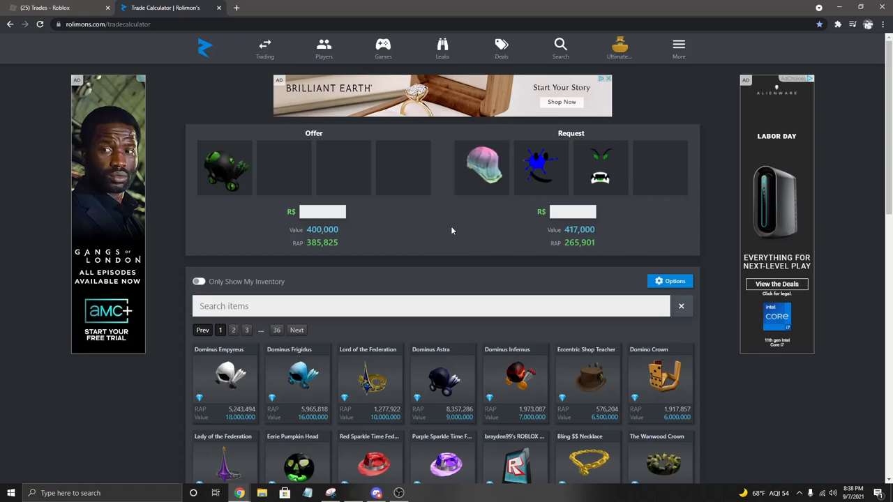
click(198, 282)
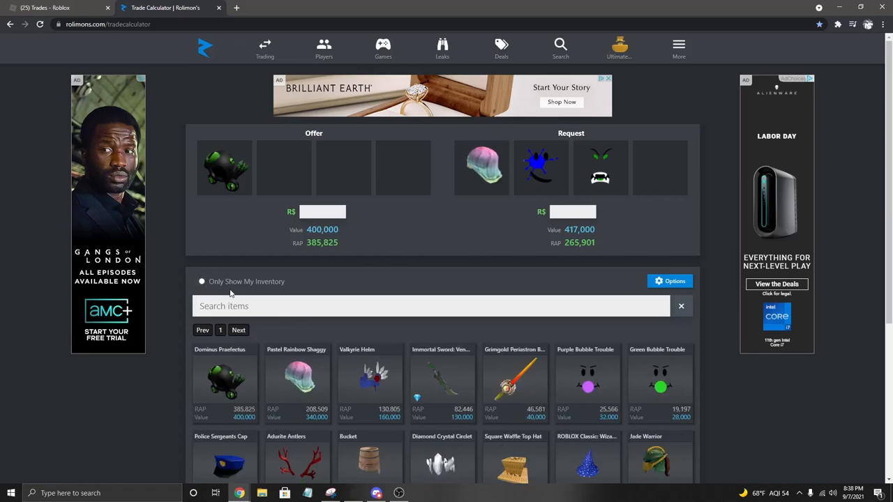
mouse_move(457, 234)
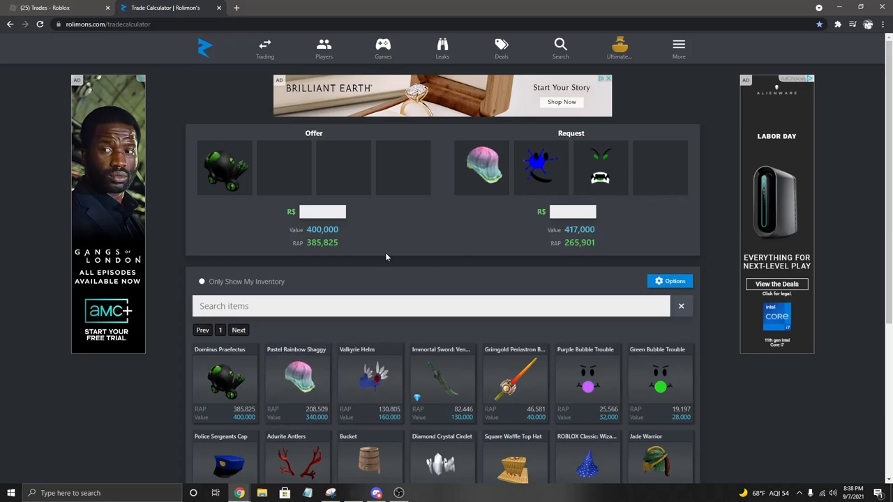
mouse_move(180, 296)
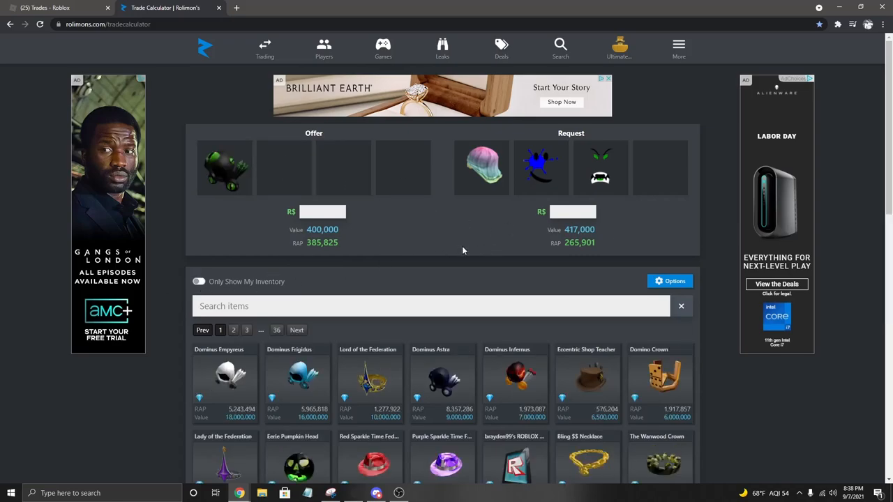
mouse_move(342, 253)
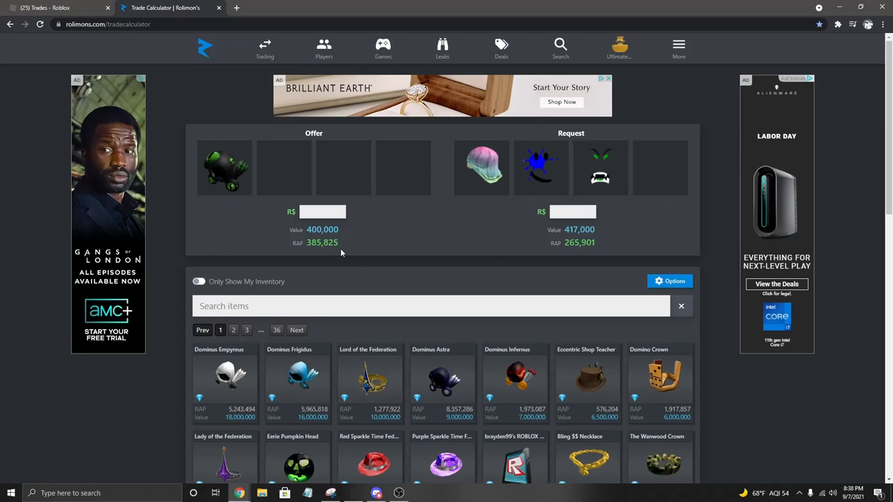
click(55, 9)
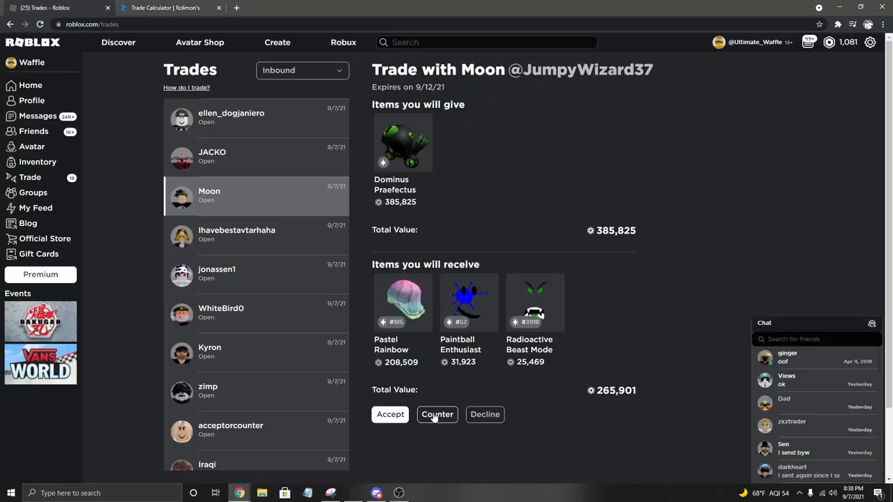
mouse_move(611, 85)
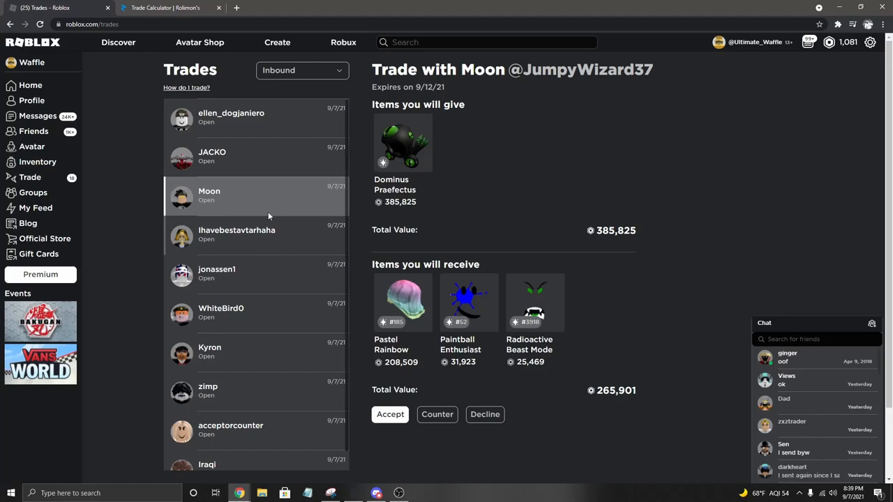
- Decline Moon's Dominus Praefectus trade and confirm, bringing up Ihavebestavtarhaha's offer
click(484, 414)
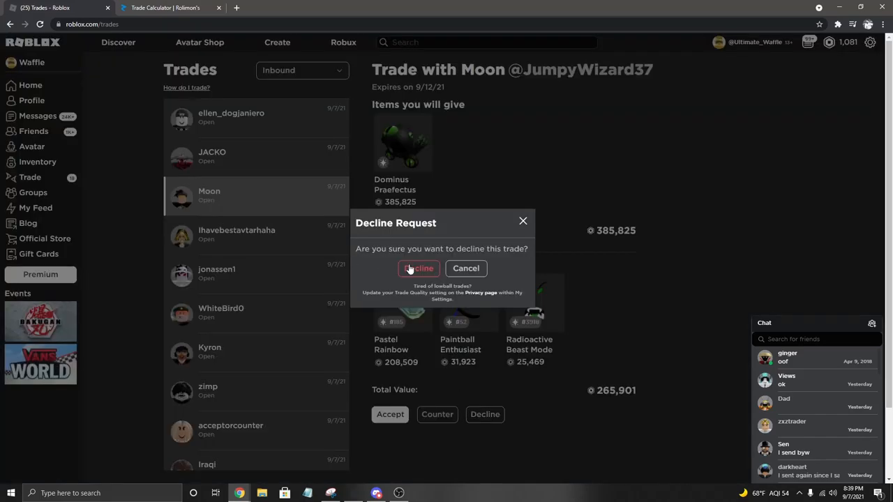
click(419, 268)
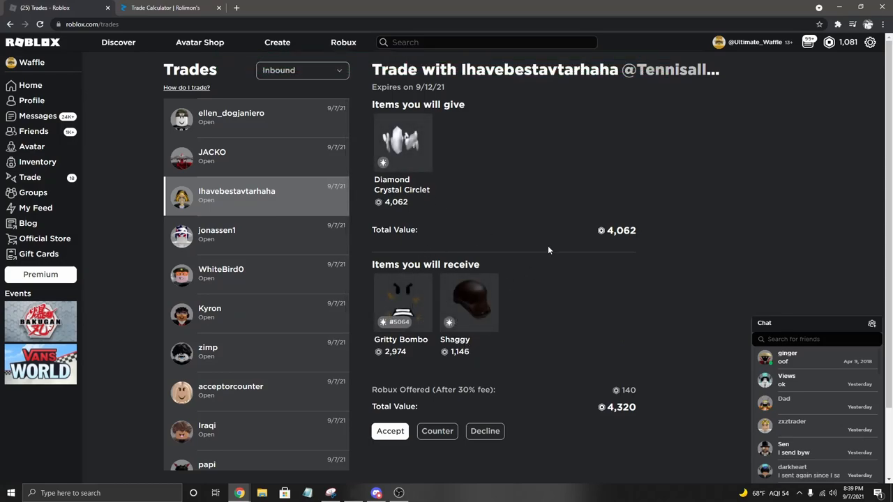
mouse_move(547, 282)
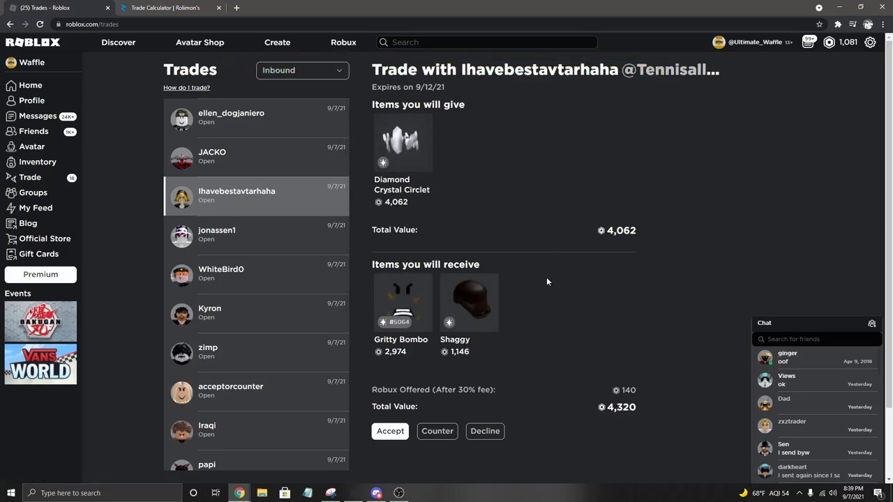
mouse_move(522, 264)
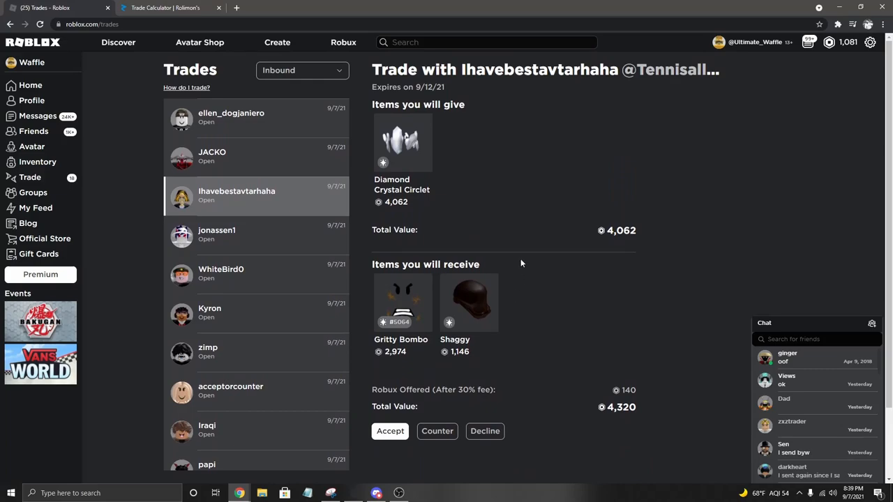
mouse_move(530, 287)
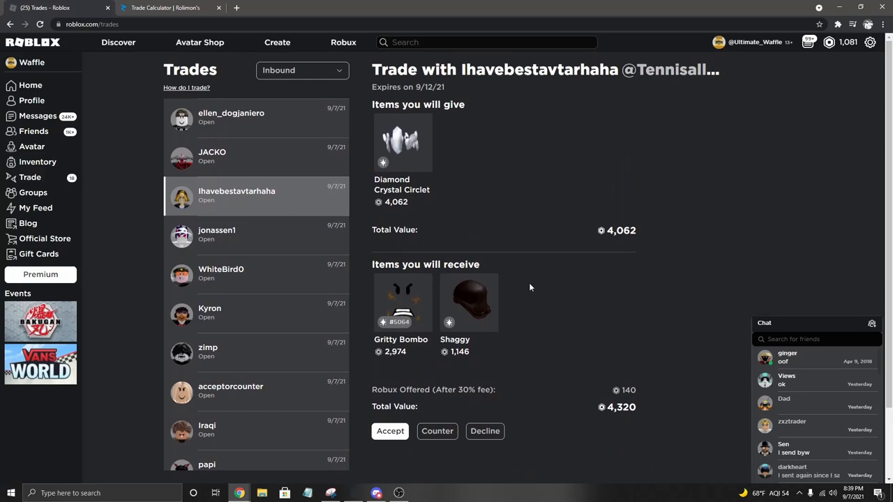
mouse_move(569, 363)
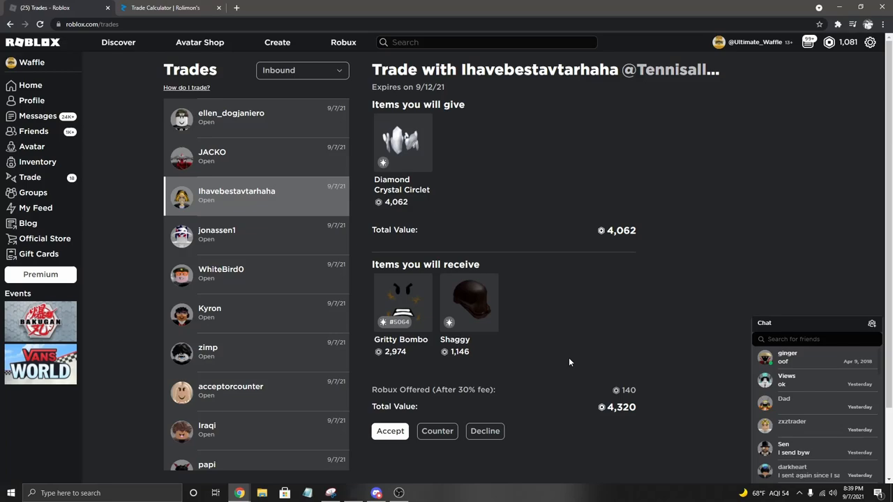
mouse_move(551, 355)
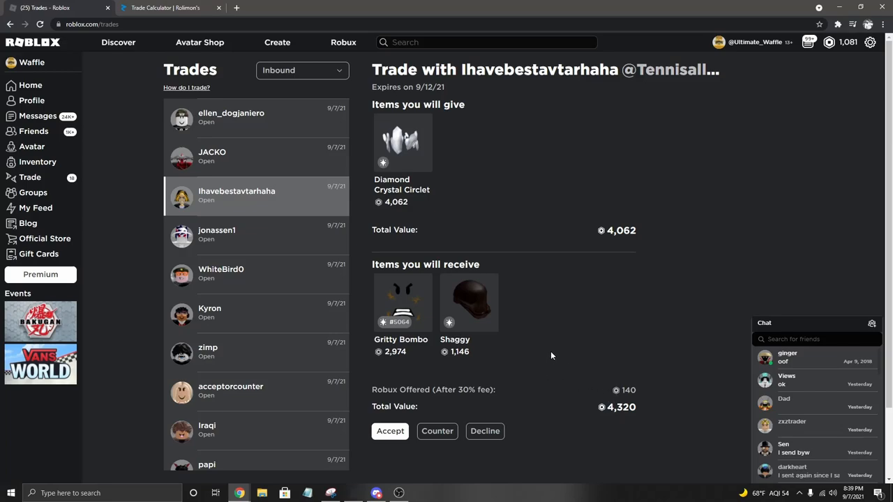
mouse_move(568, 351)
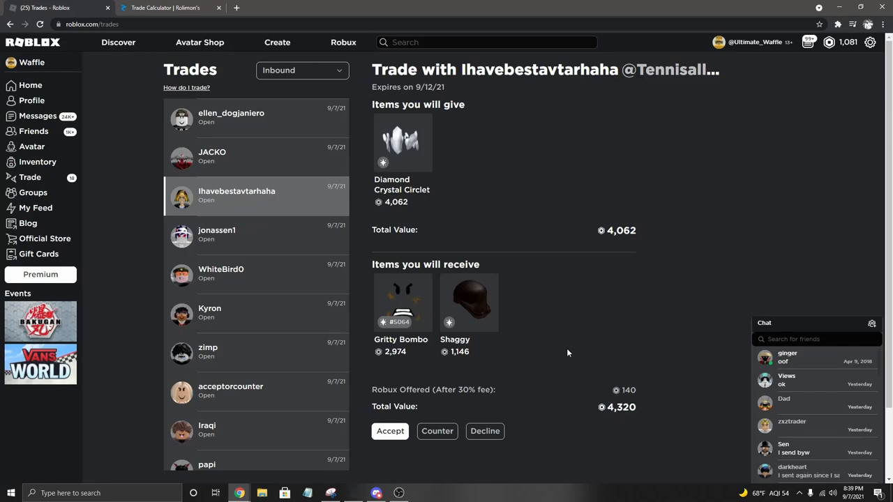
mouse_move(593, 242)
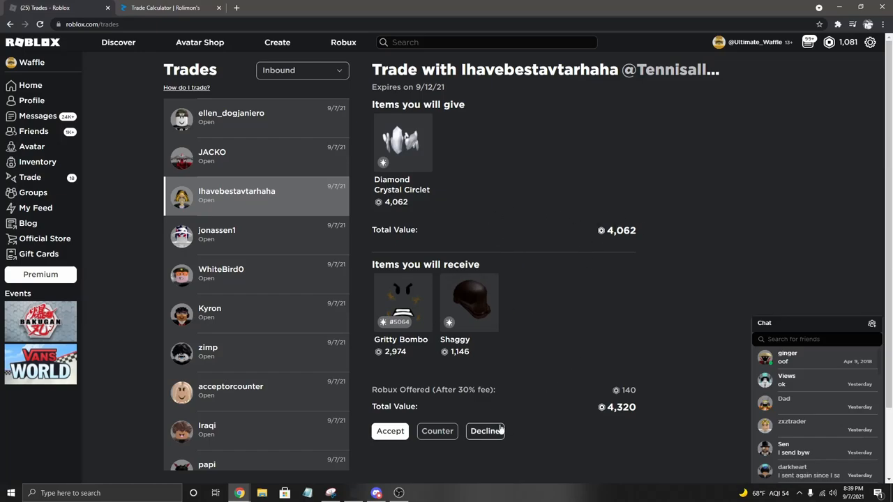
click(486, 429)
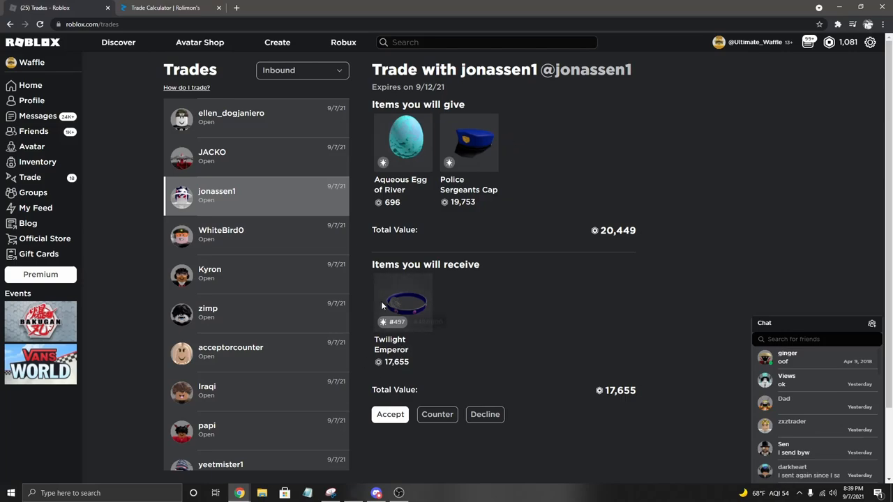
mouse_move(441, 179)
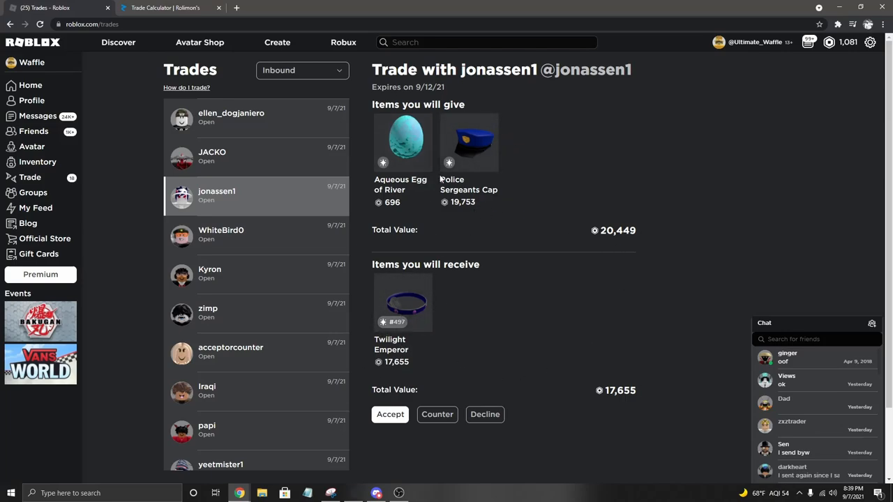
click(485, 414)
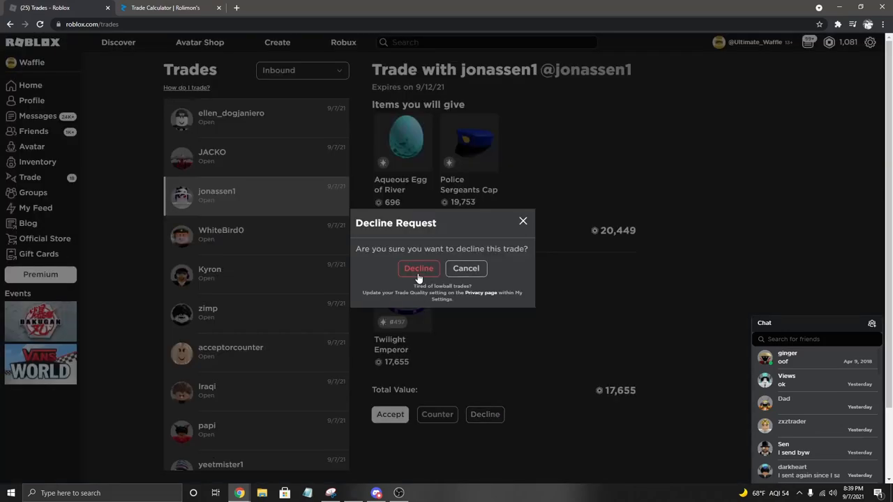
click(419, 267)
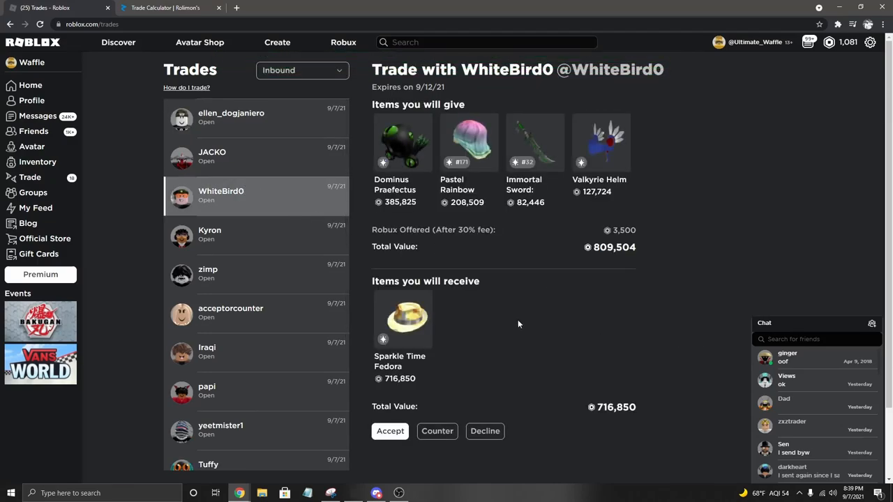
mouse_move(548, 326)
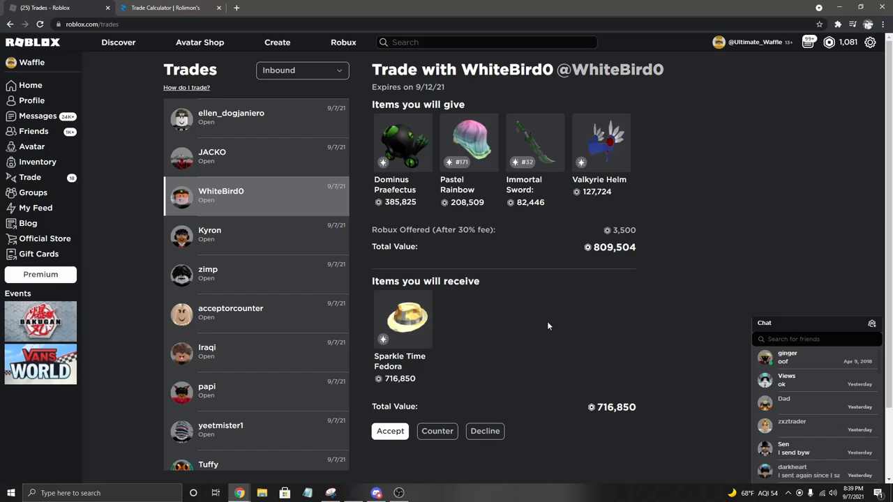
- Switch to the Rolimon's Trade Calculator tab showing Dominus Praefectus and Pastel Rainbow Shaggy offered
click(165, 8)
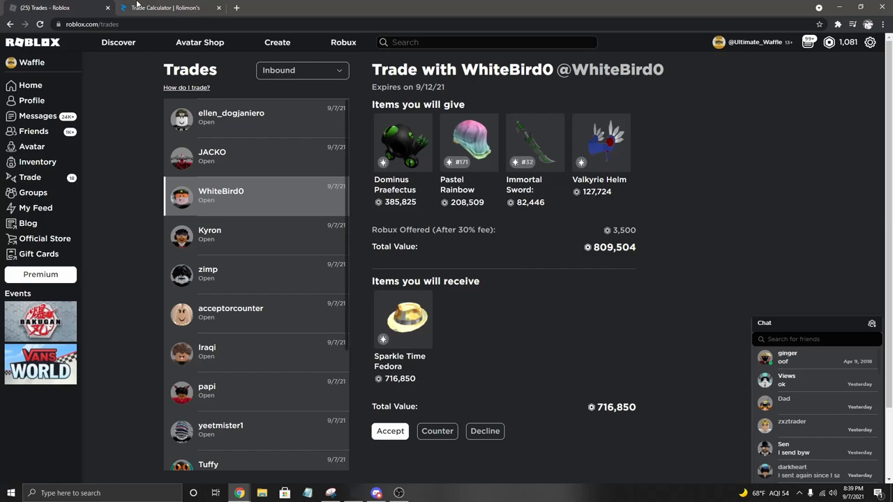
click(165, 9)
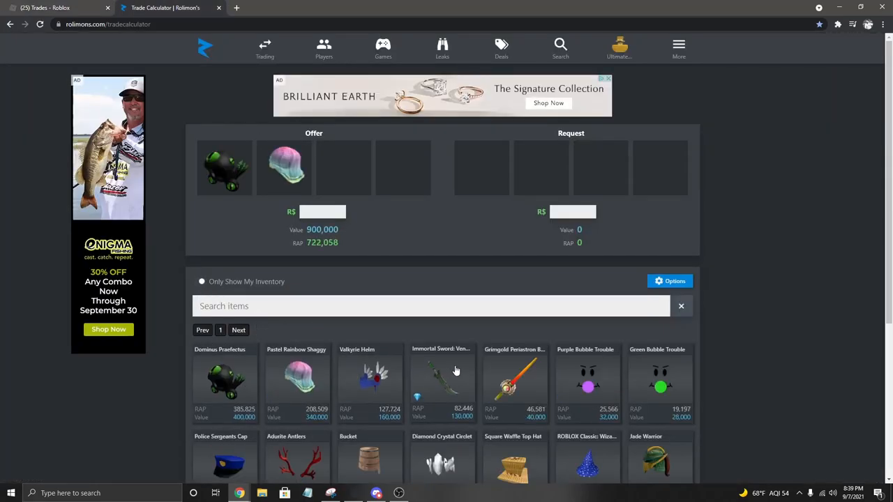
- Add Valkyrie Helm and Immortal Sword to the offer, Sparkle Time Fedora to the request, and return to Roblox
click(442, 380)
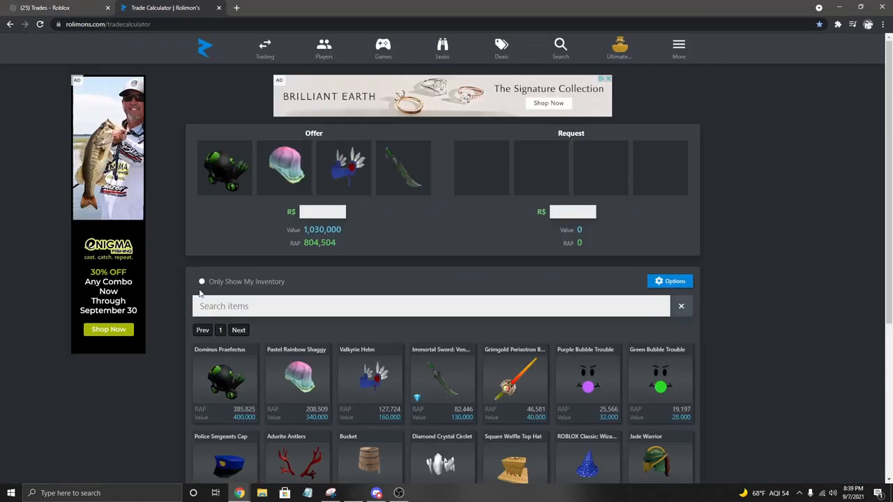
text(stf)
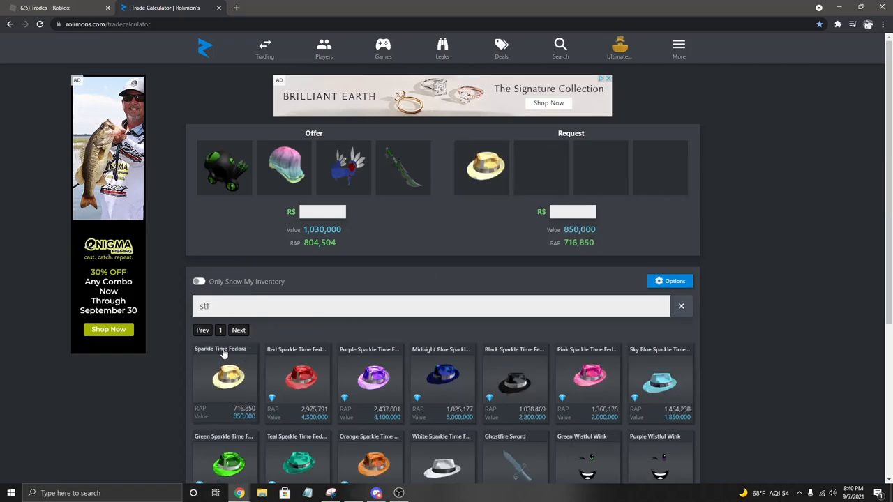
click(681, 305)
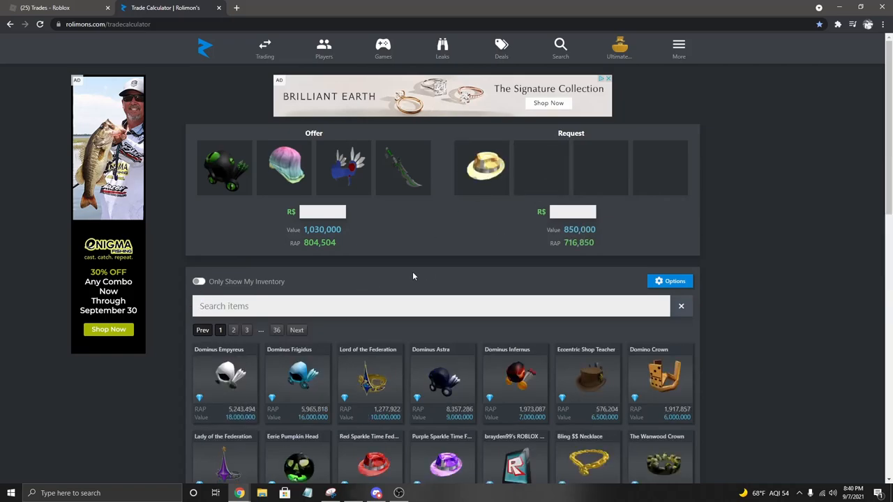
mouse_move(423, 229)
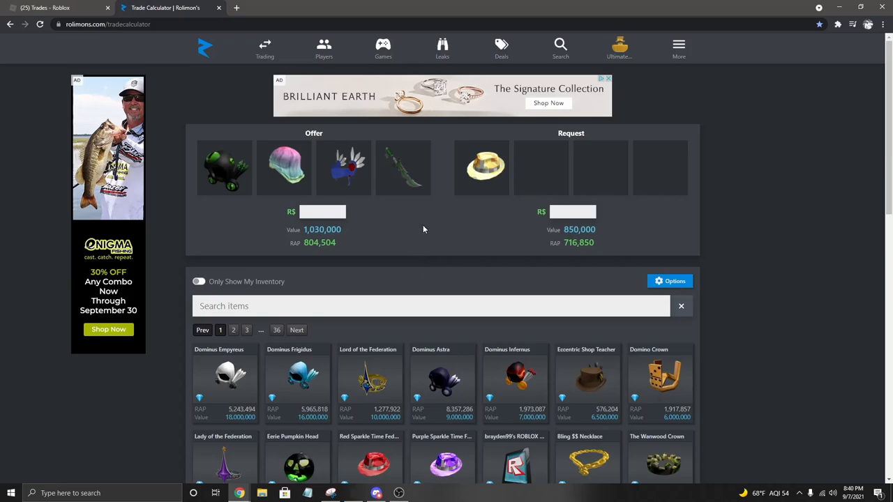
mouse_move(526, 226)
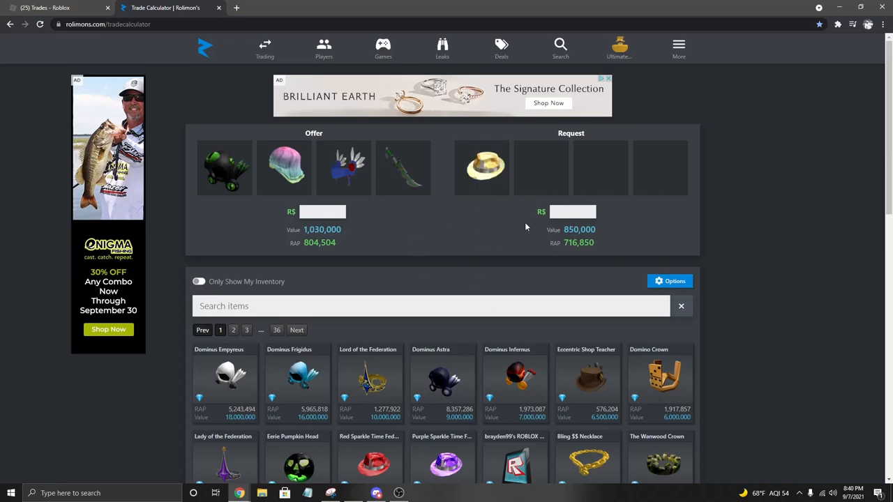
click(55, 8)
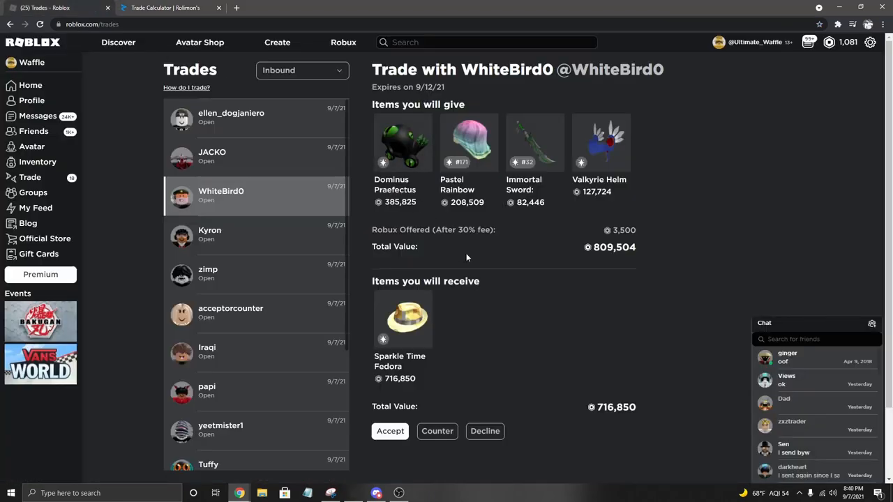
mouse_move(406, 339)
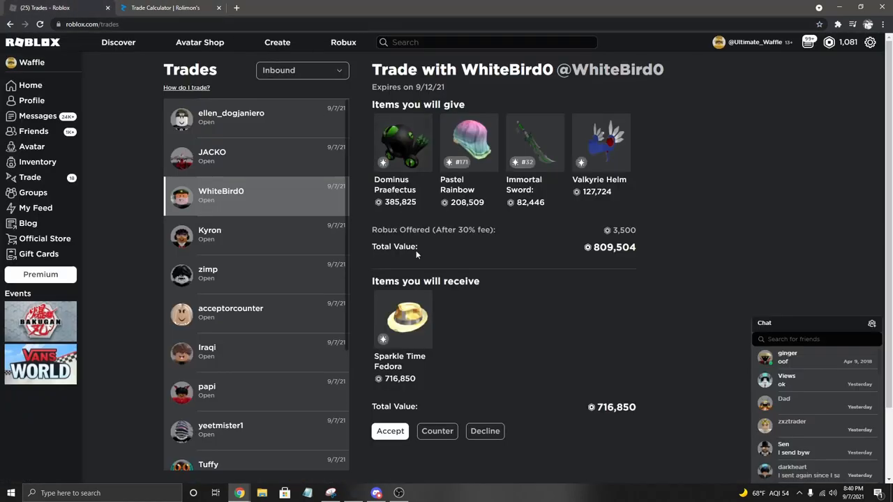
- Counter WhiteBird0's trade without Valkyrie Helm and check the new totals in the calculator
click(438, 429)
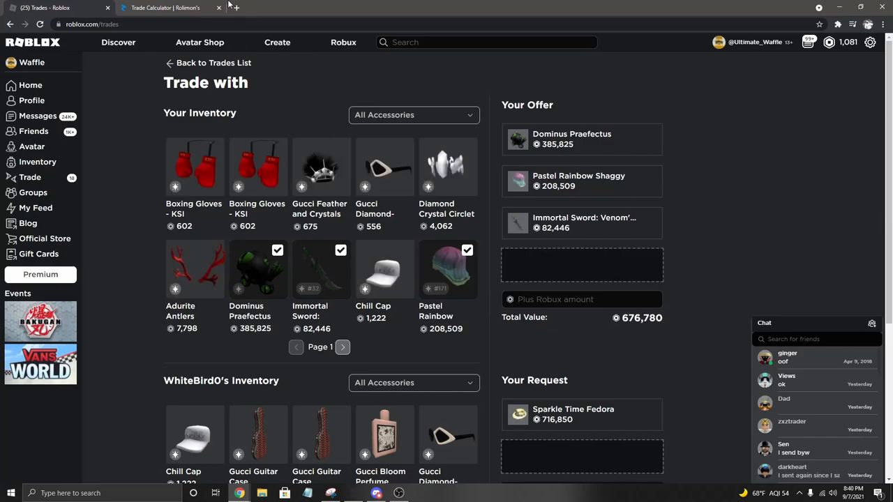
click(165, 8)
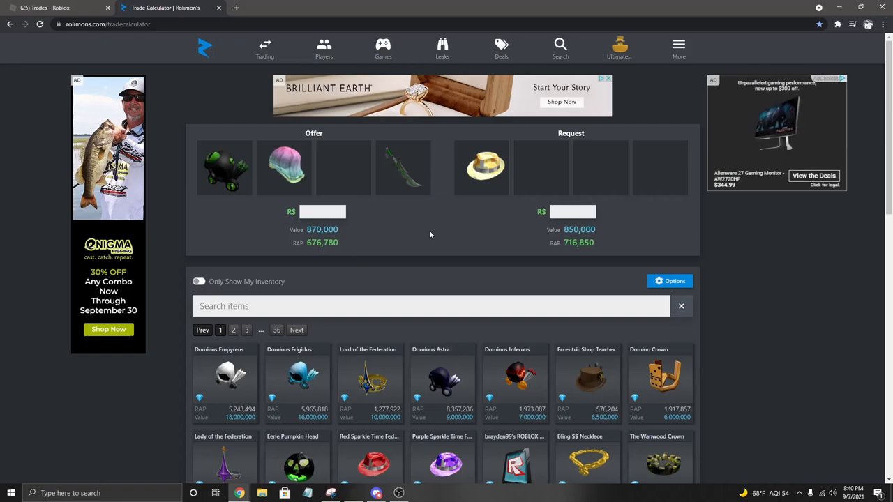
click(44, 9)
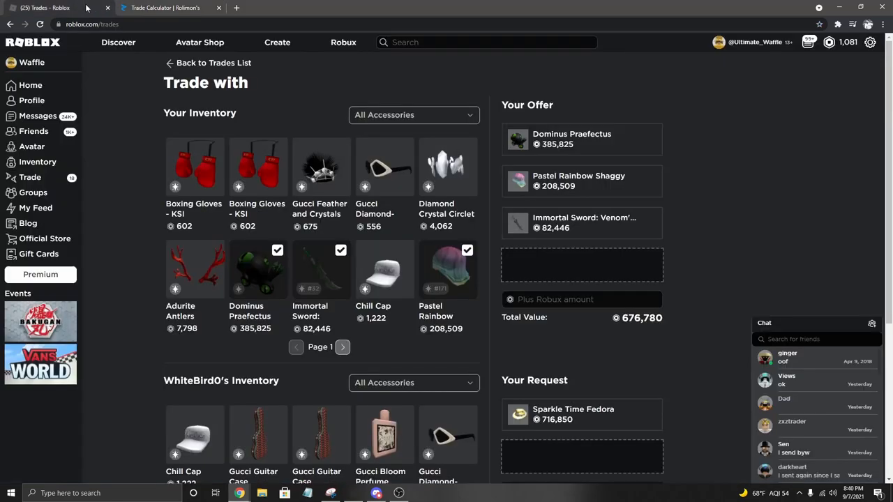
- Abandon the counter, decline WhiteBird0's Sparkle Time Fedora trade, and open Kyron's Radioactive Beast Mode trade
click(210, 63)
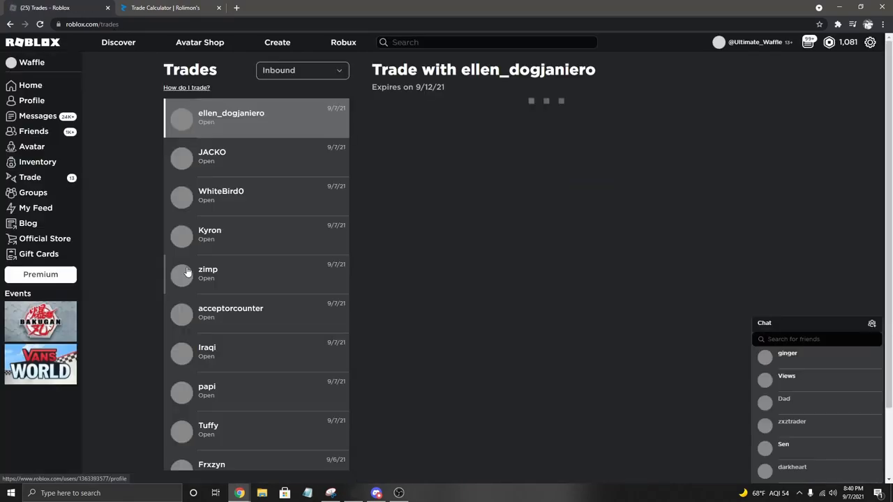
click(220, 195)
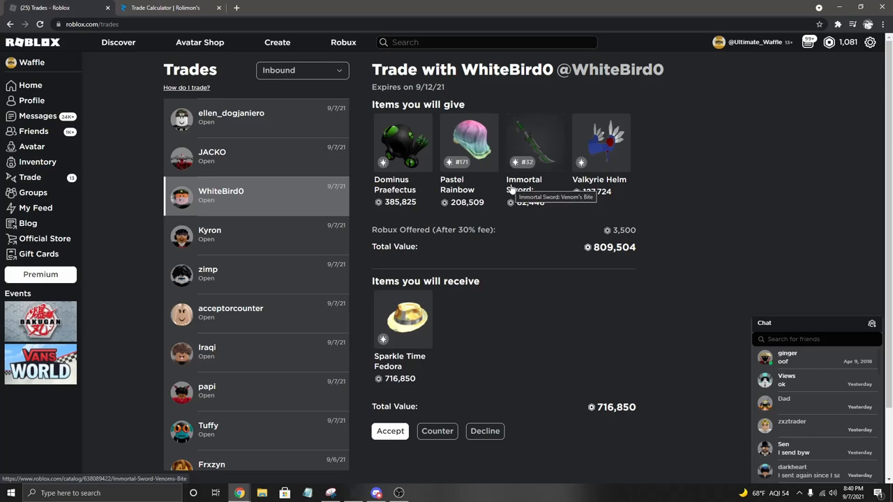
mouse_move(547, 310)
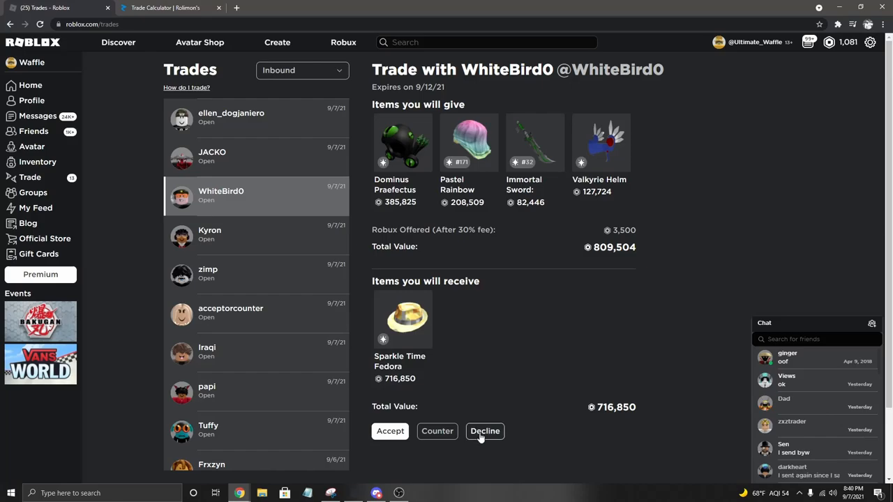
click(486, 429)
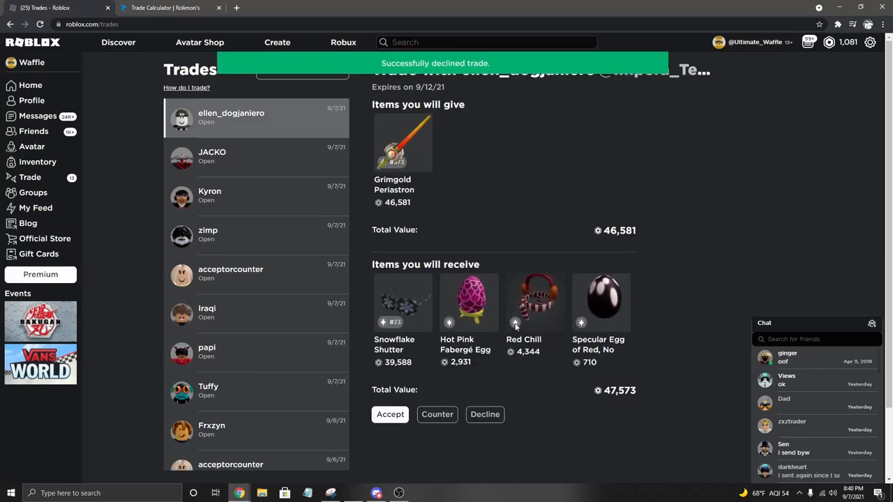
click(257, 195)
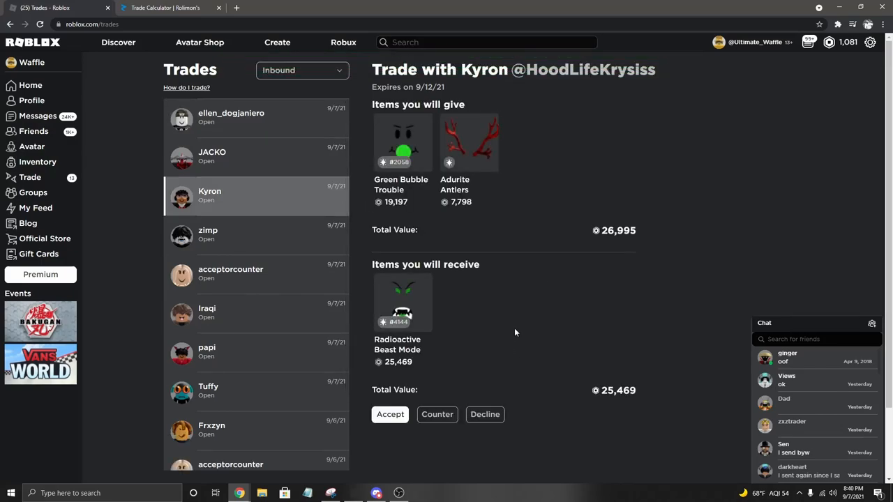
- Tally Green Bubble Trouble and Adurite Antlers against Radioactive Beast Mode via 'rbm' search, then return to Roblox
click(165, 8)
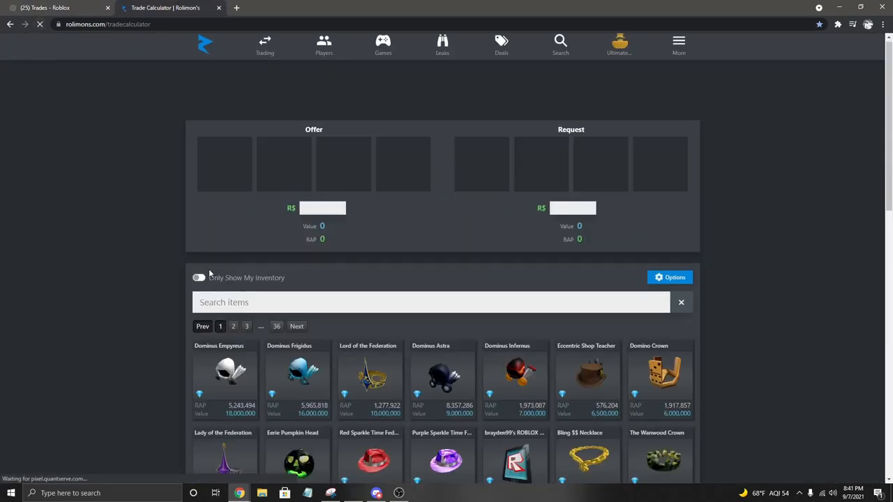
text(rbm)
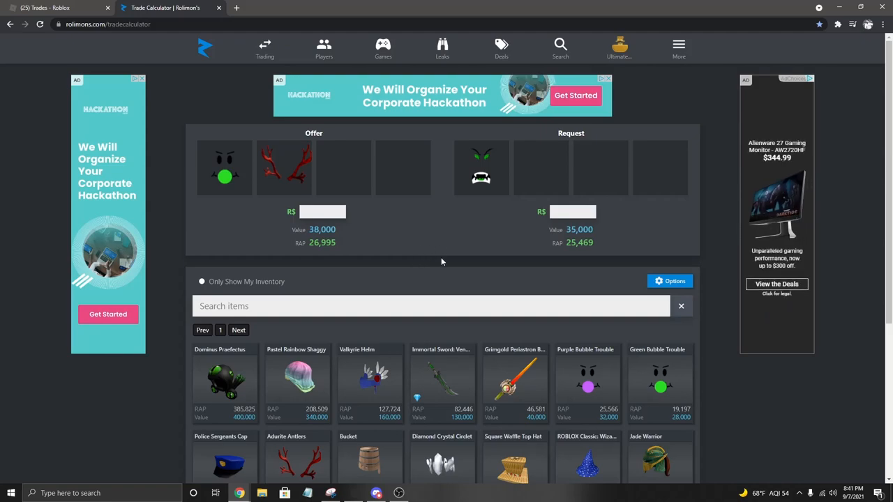
click(225, 167)
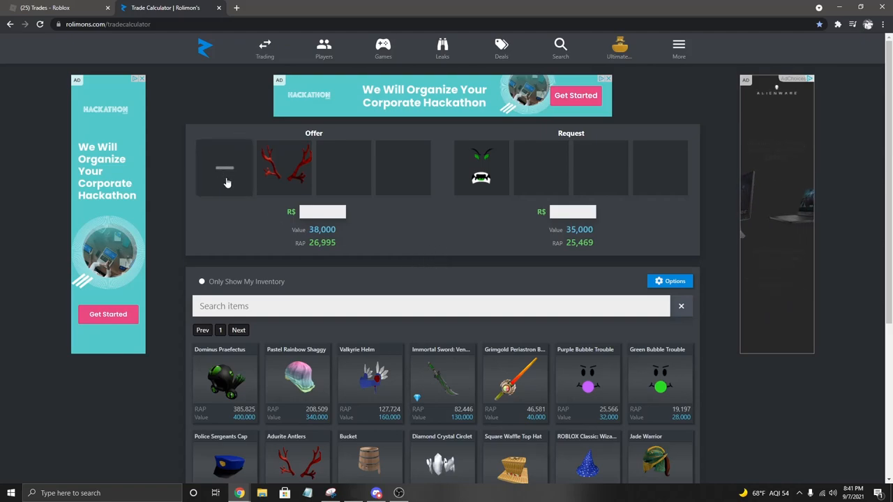
click(658, 383)
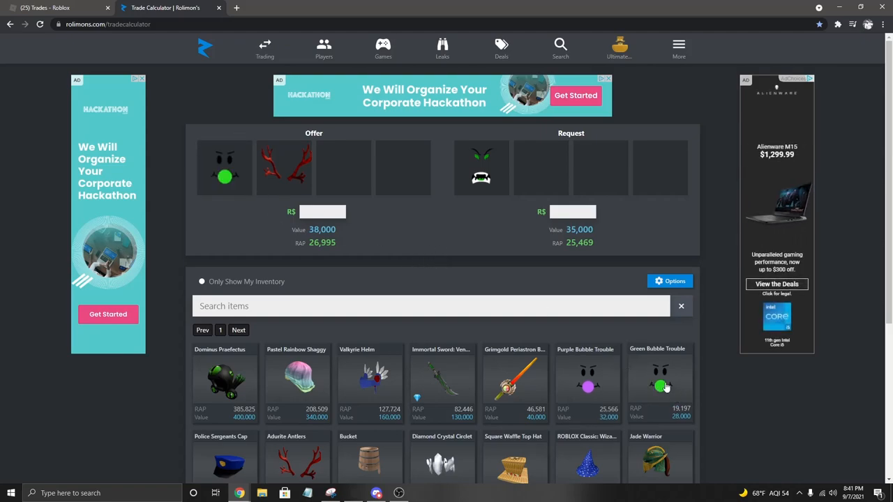
mouse_move(662, 355)
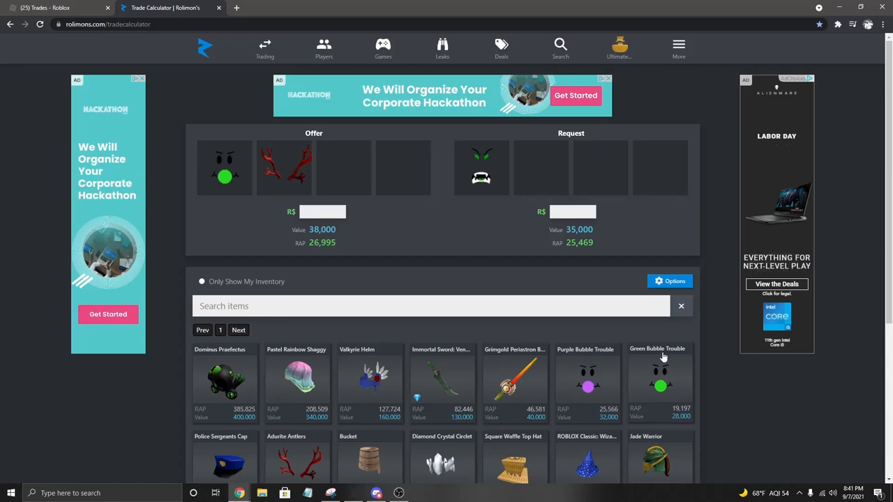
mouse_move(661, 357)
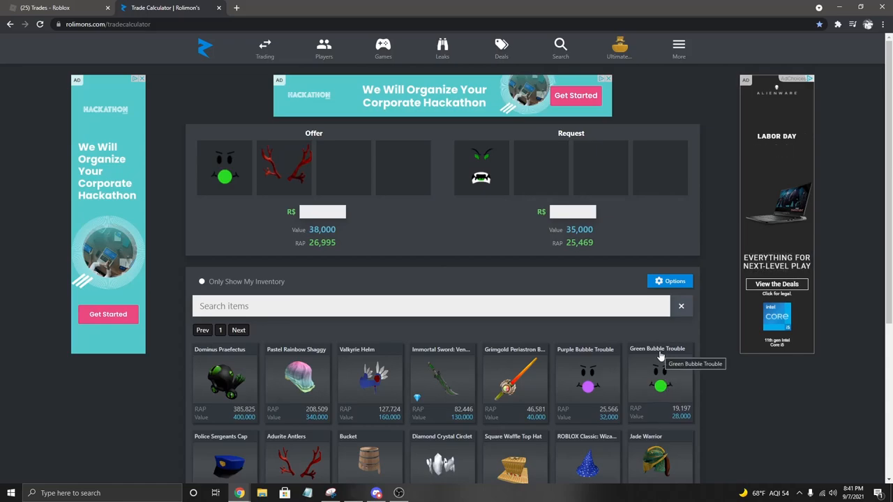
mouse_move(442, 247)
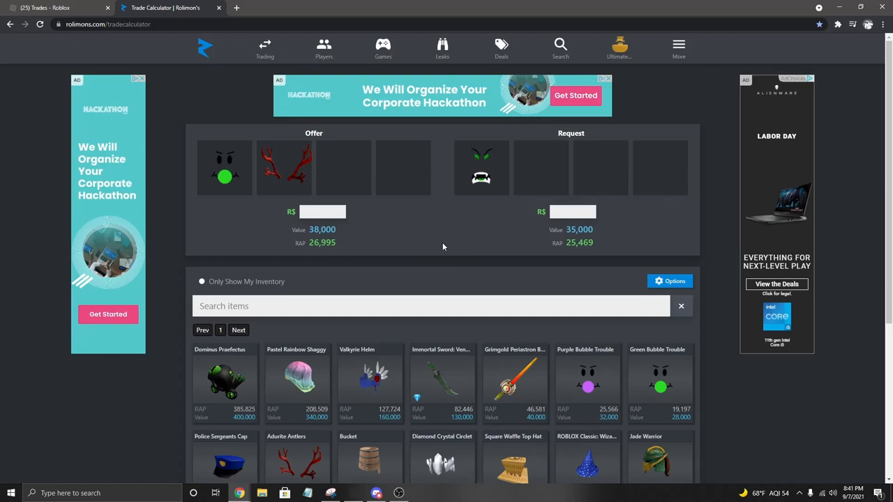
mouse_move(441, 240)
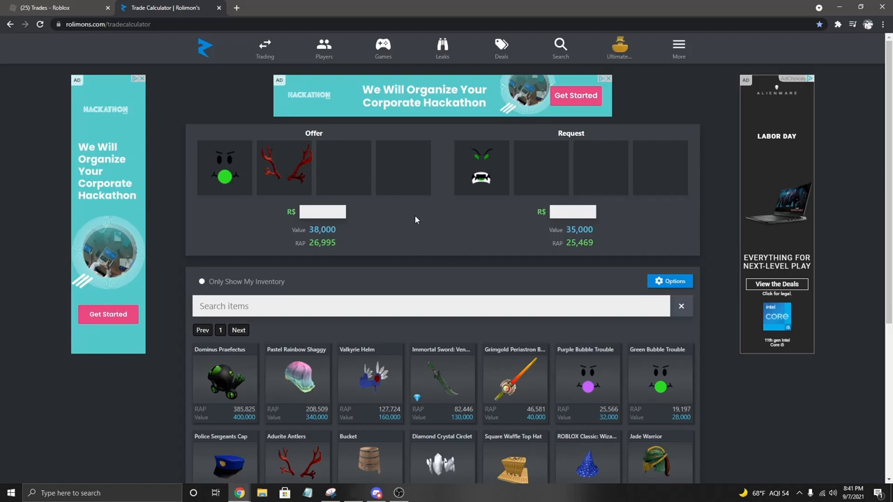
mouse_move(407, 219)
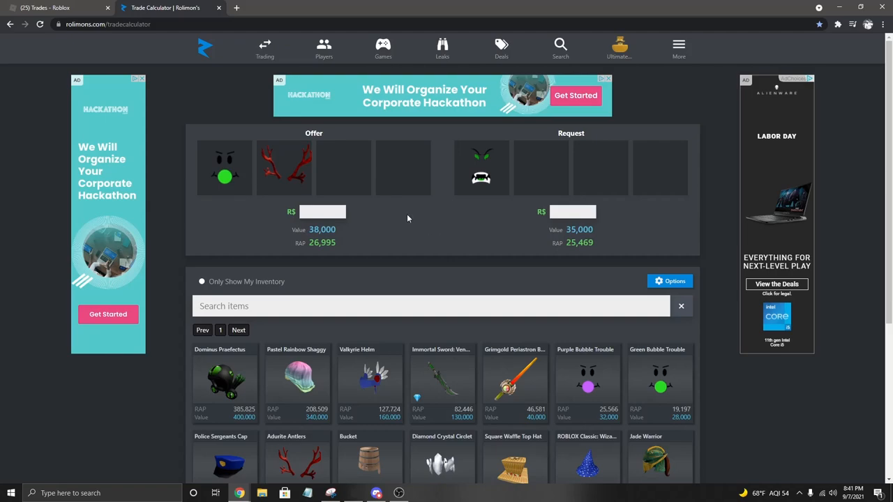
mouse_move(515, 233)
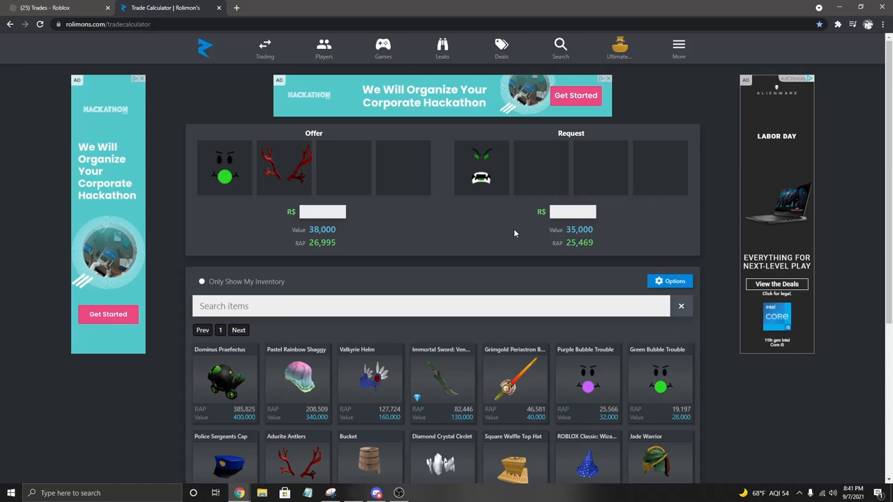
mouse_move(232, 234)
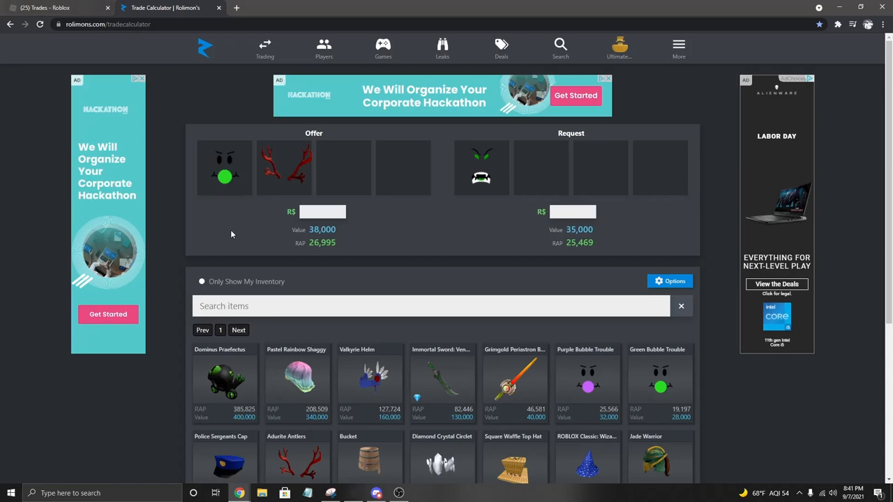
click(55, 8)
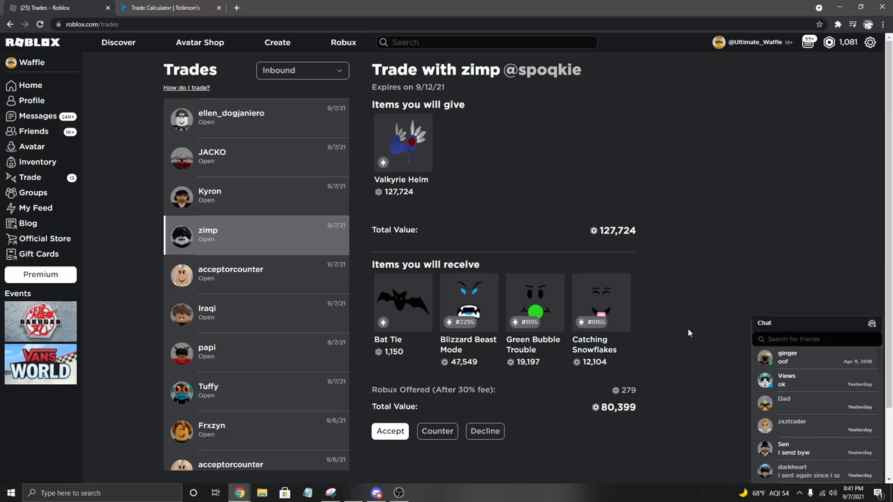
mouse_move(615, 409)
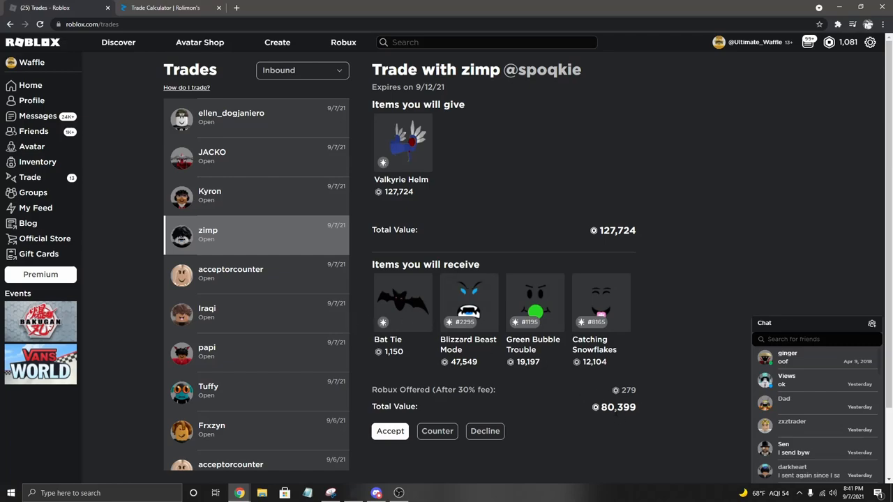
mouse_move(424, 165)
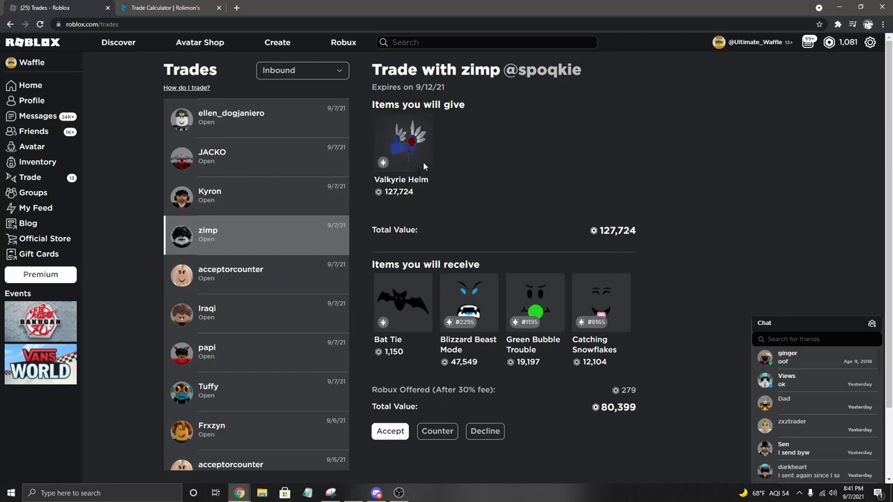
mouse_move(469, 349)
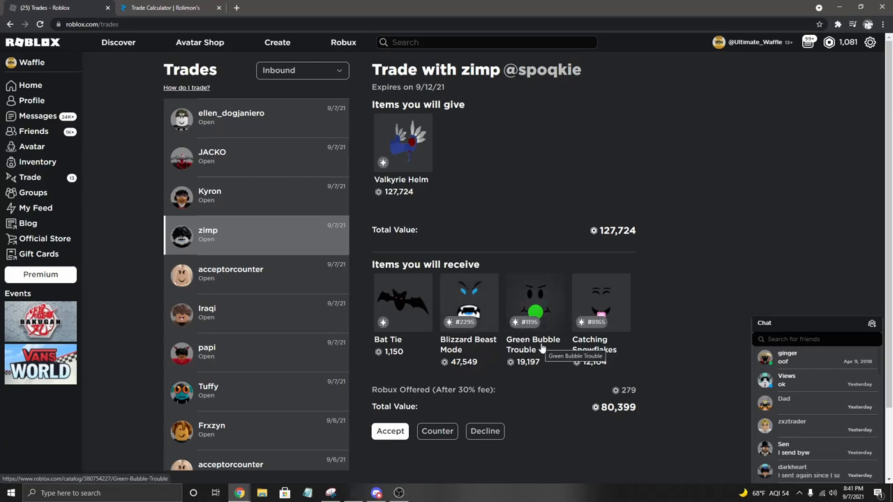
mouse_move(523, 341)
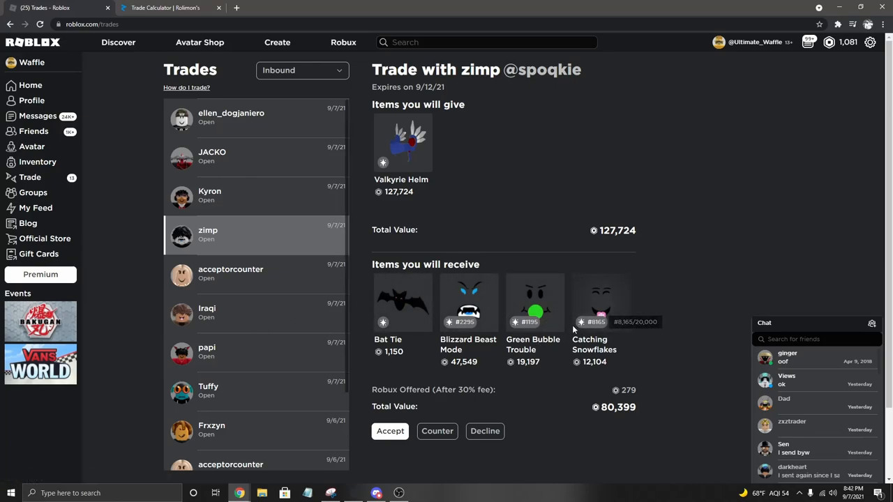
- Decline zimp's Valkyrie Helm trade and confirm in the dialog
click(485, 430)
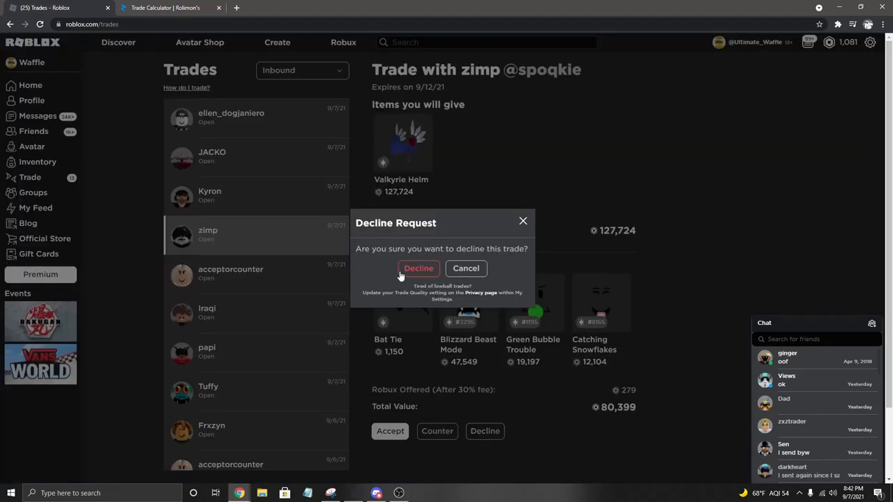
click(418, 268)
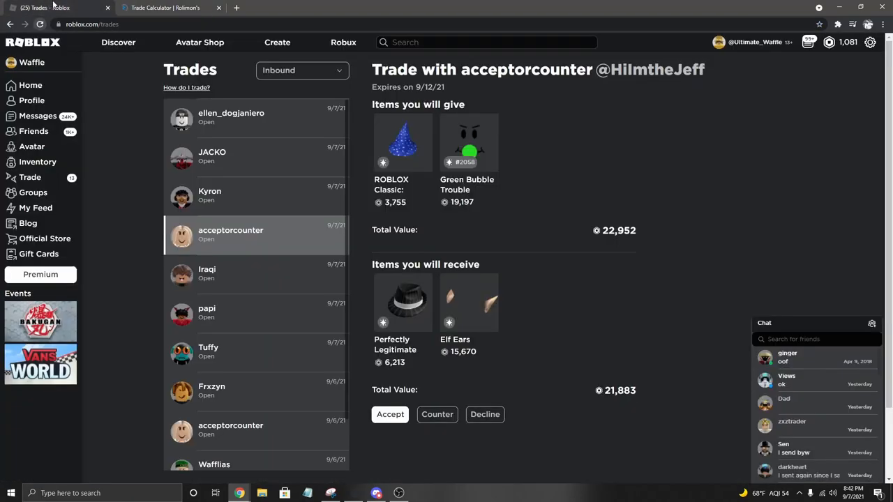
- Search 'roblox' in the calculator, then decline Iraqi's Perfectly Legitimate and Purple Wistful Wink offer
click(167, 8)
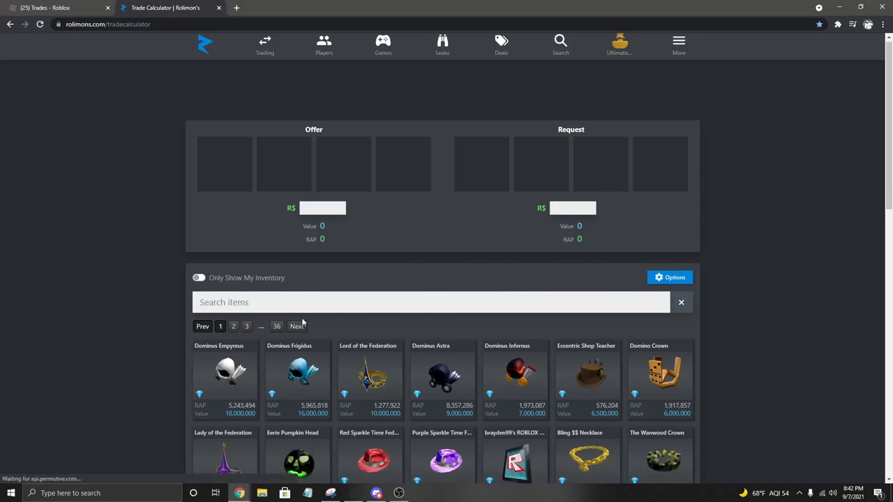
text(roblox)
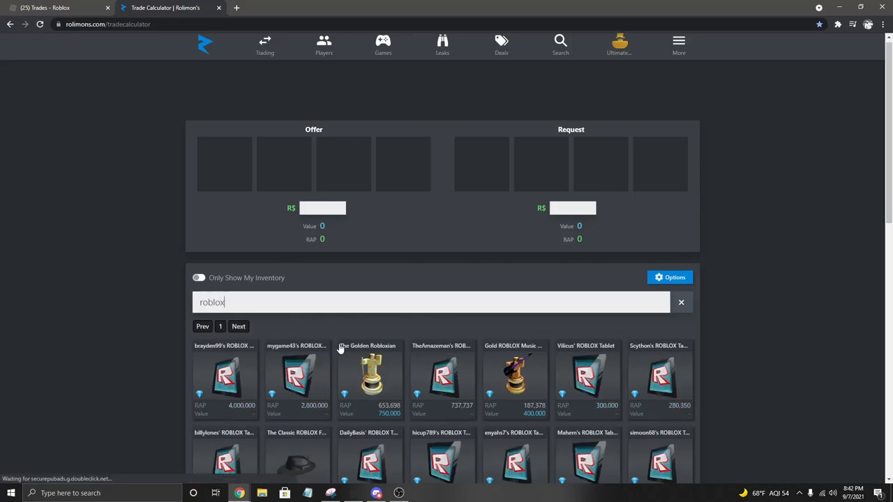
scroll(down, 3)
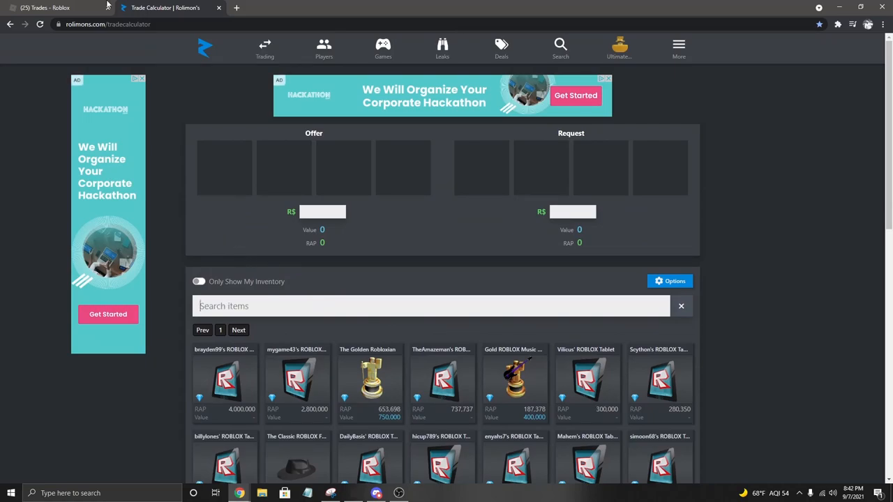
click(45, 8)
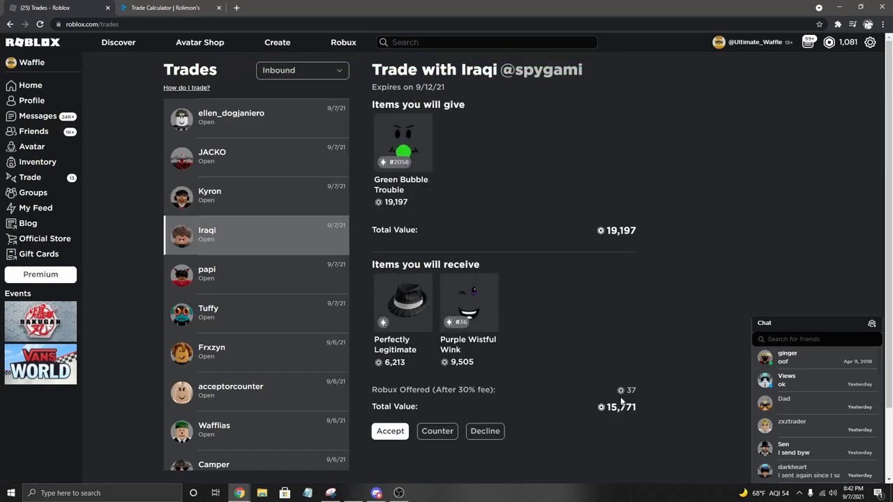
click(485, 430)
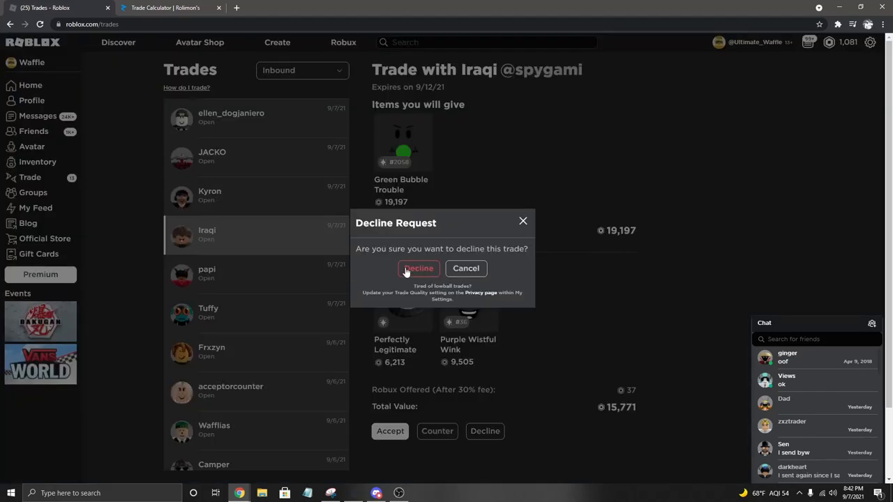
click(419, 268)
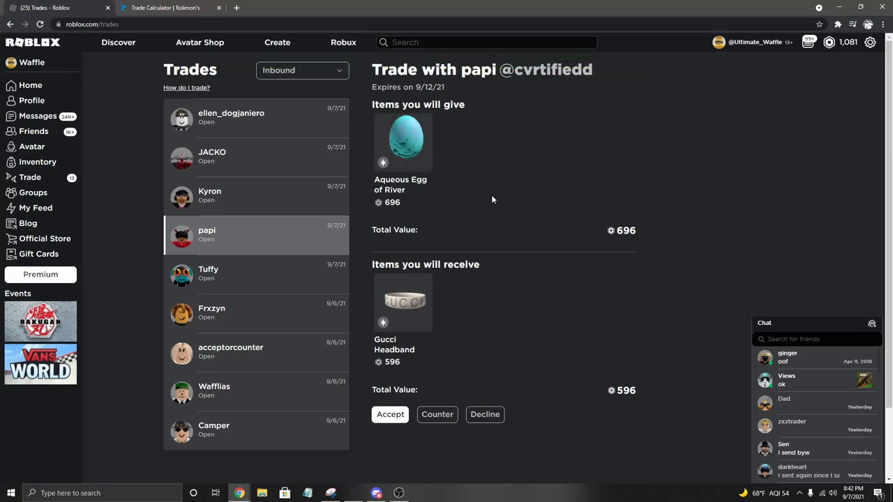
mouse_move(435, 143)
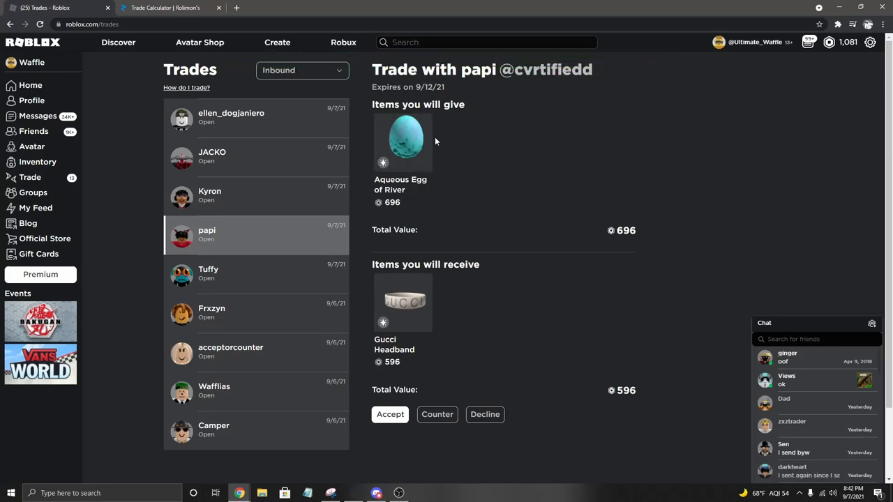
mouse_move(400, 188)
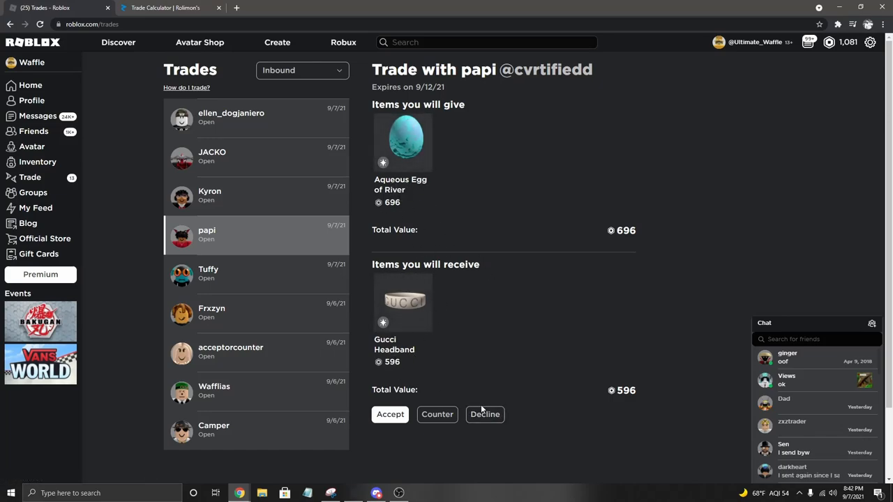
mouse_move(361, 208)
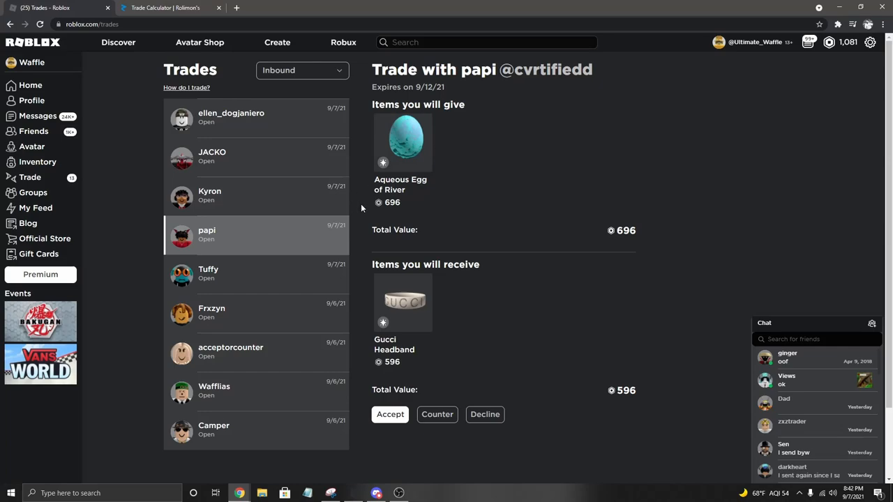
mouse_move(494, 293)
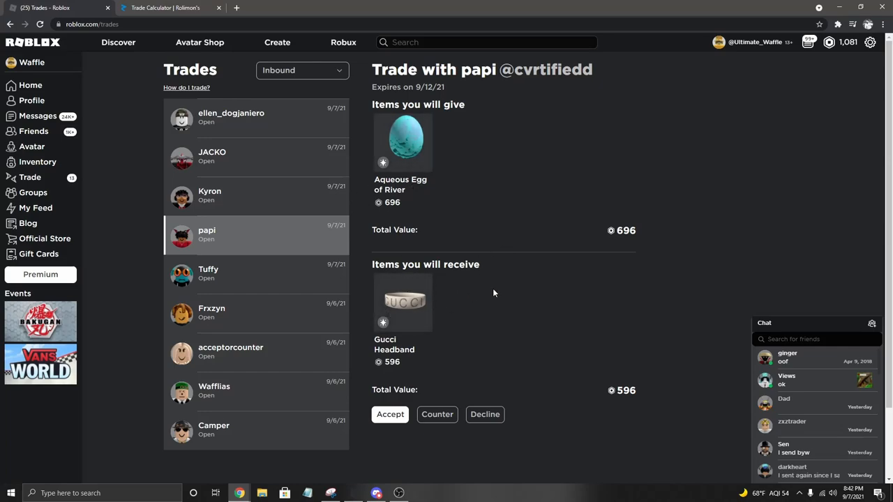
mouse_move(494, 292)
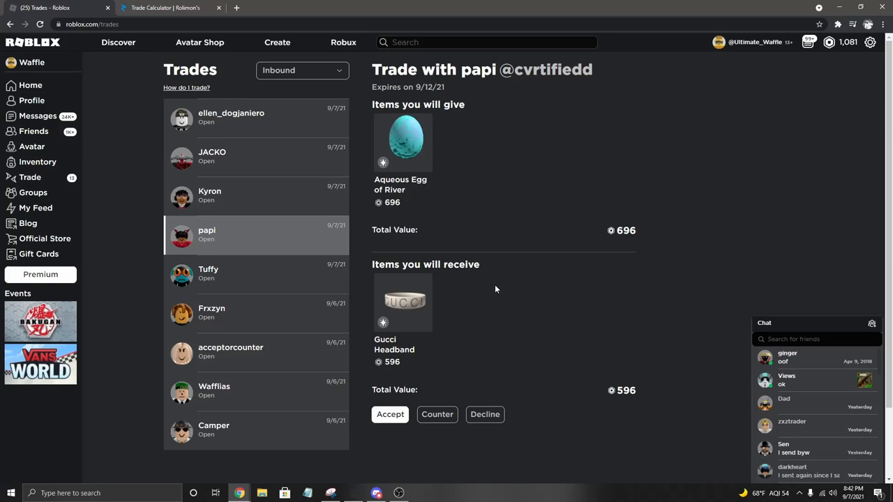
mouse_move(438, 113)
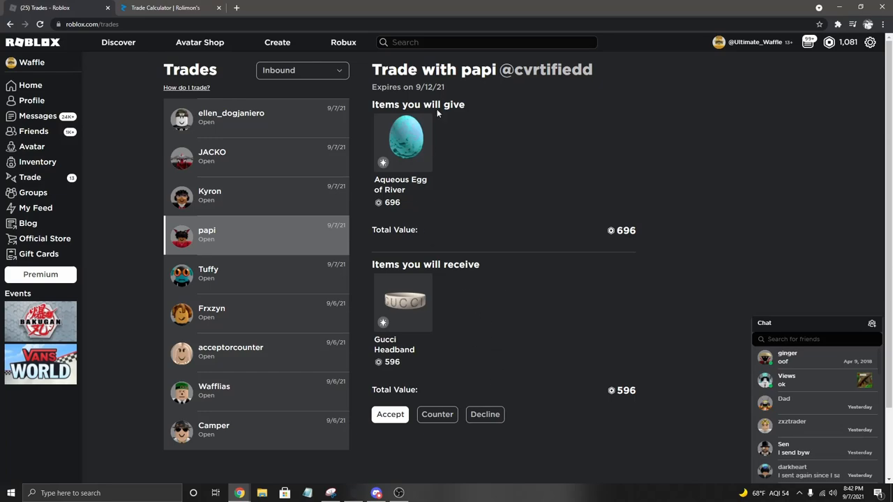
mouse_move(519, 222)
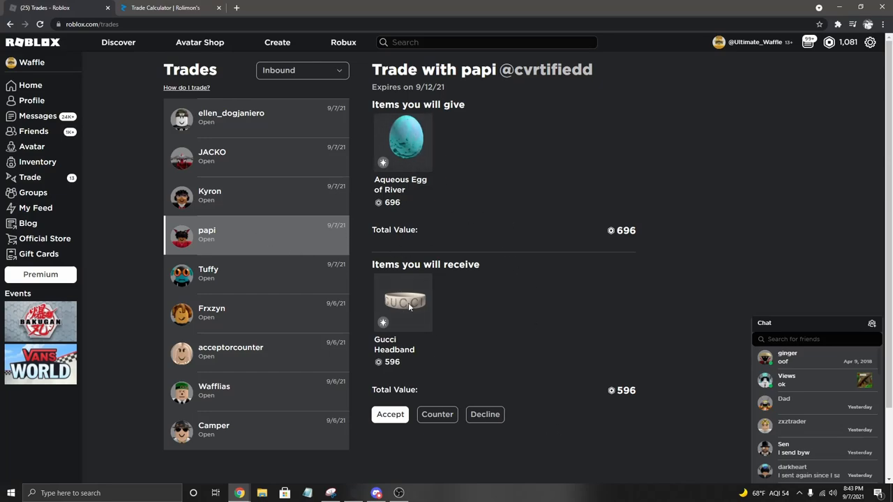
mouse_move(522, 332)
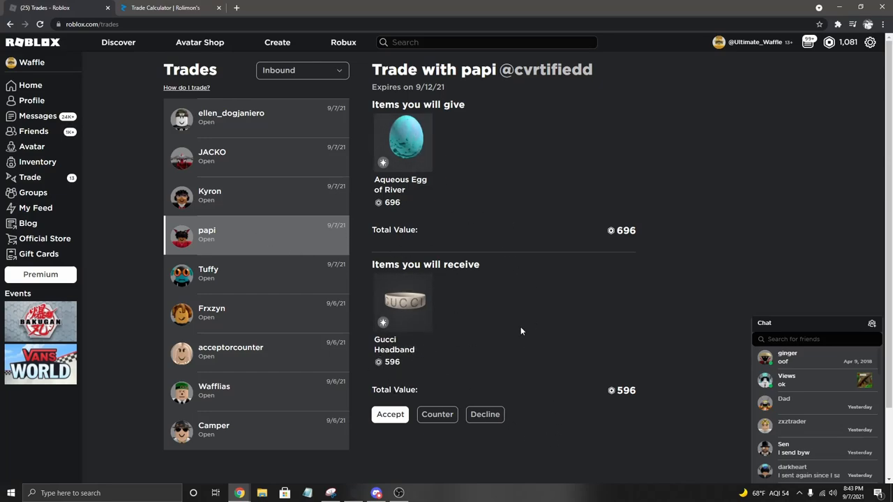
mouse_move(530, 329)
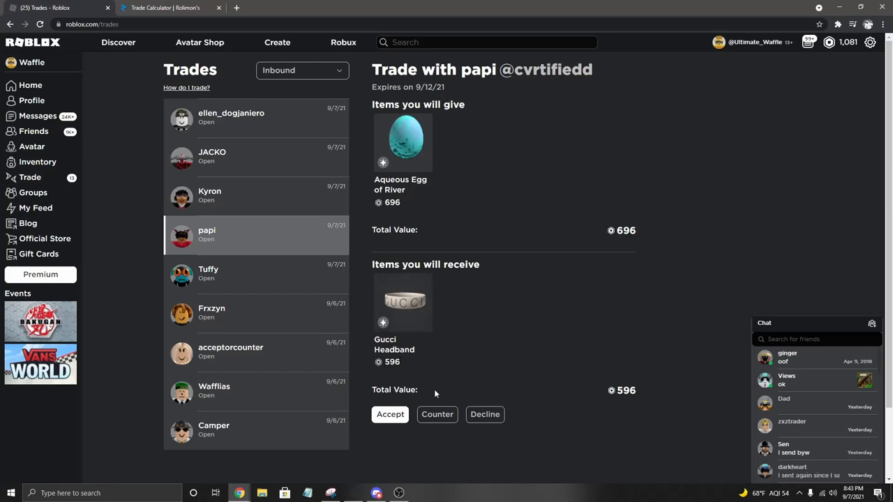
mouse_move(413, 350)
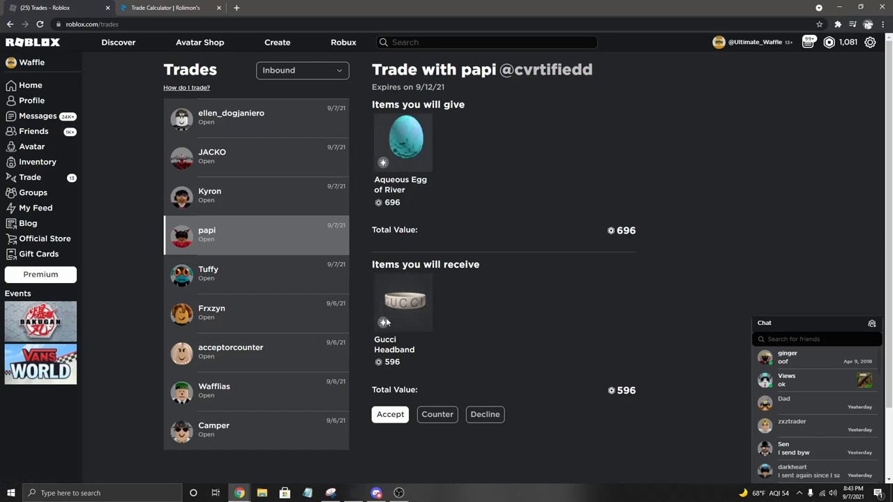
mouse_move(557, 282)
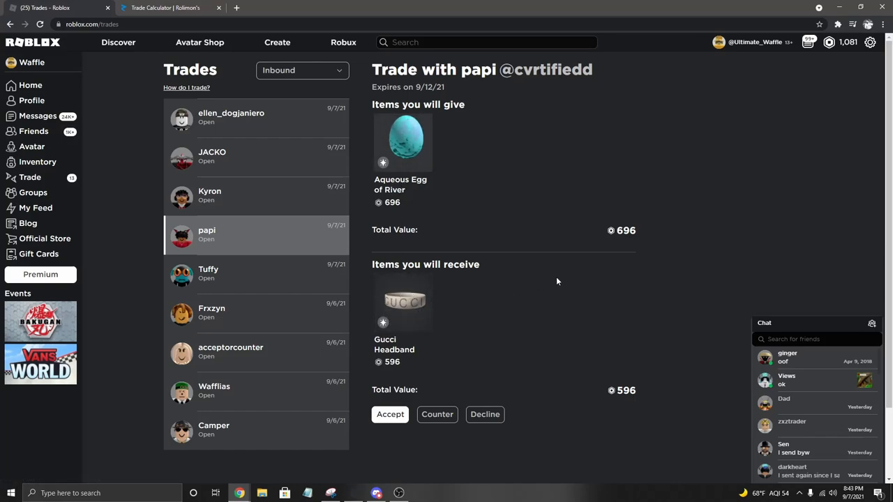
mouse_move(403, 301)
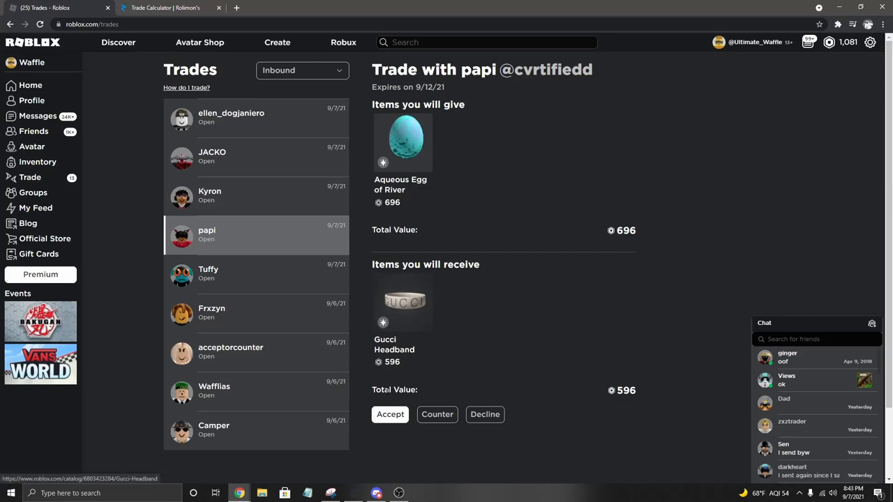
- Confirm declining papi's trade, then decline Tuffy's trade
click(232, 117)
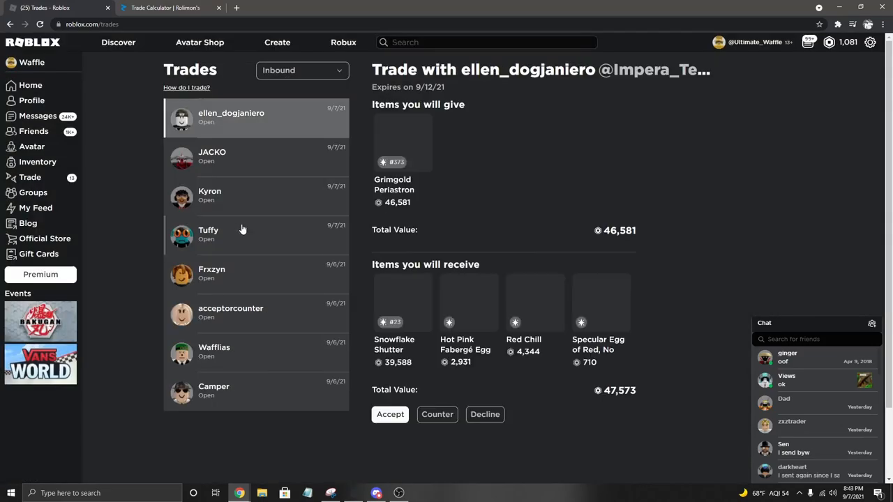
click(484, 413)
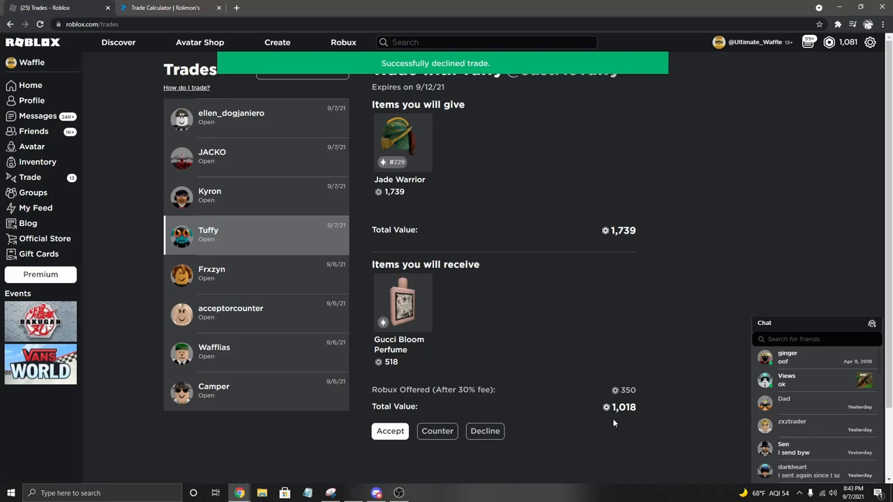
click(486, 429)
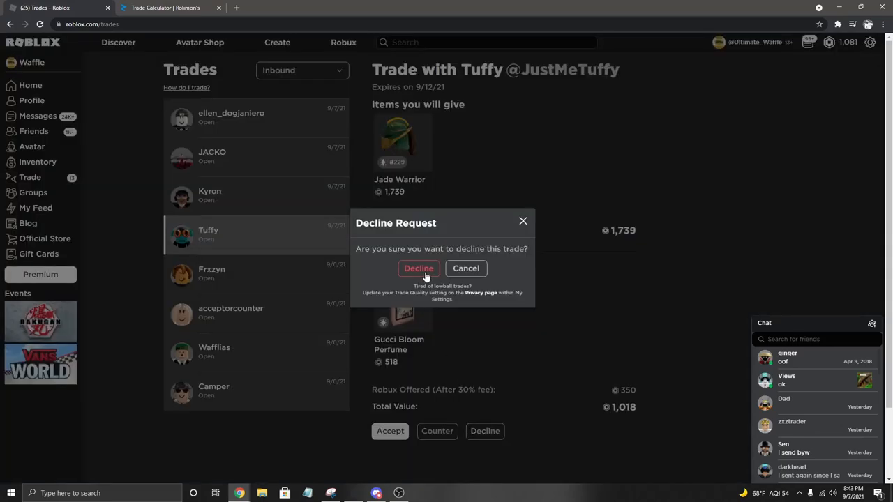
click(419, 268)
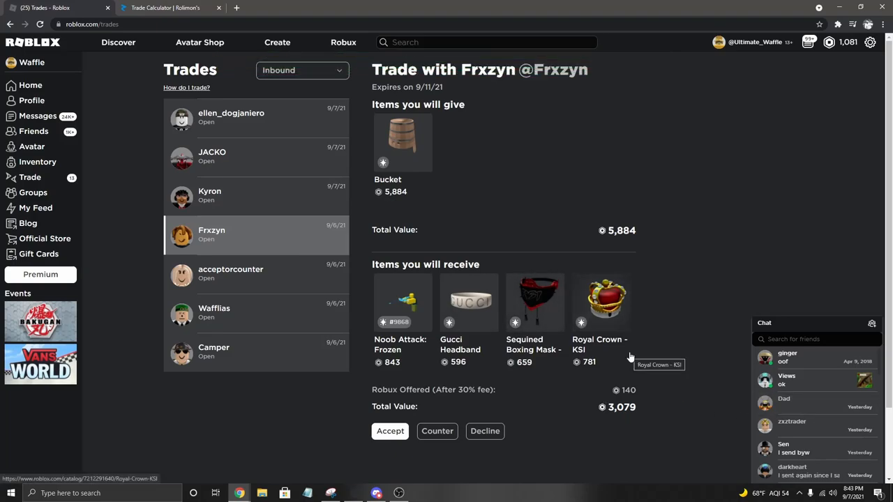
click(486, 430)
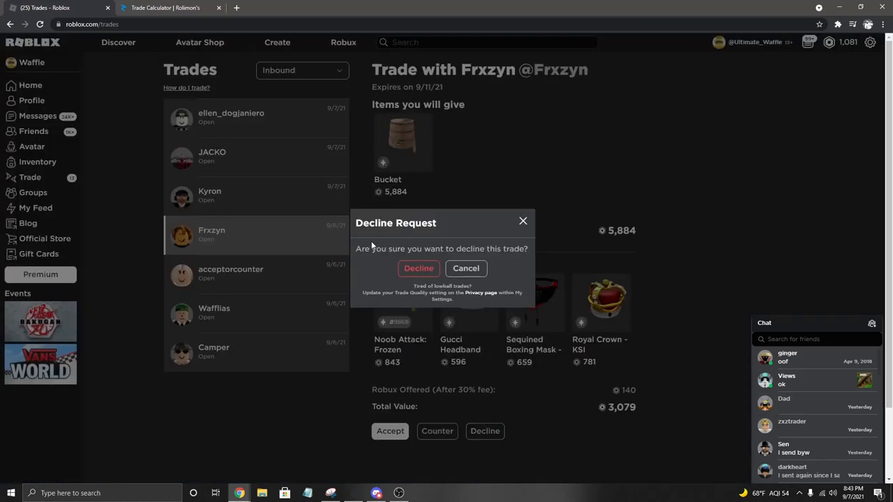
click(419, 268)
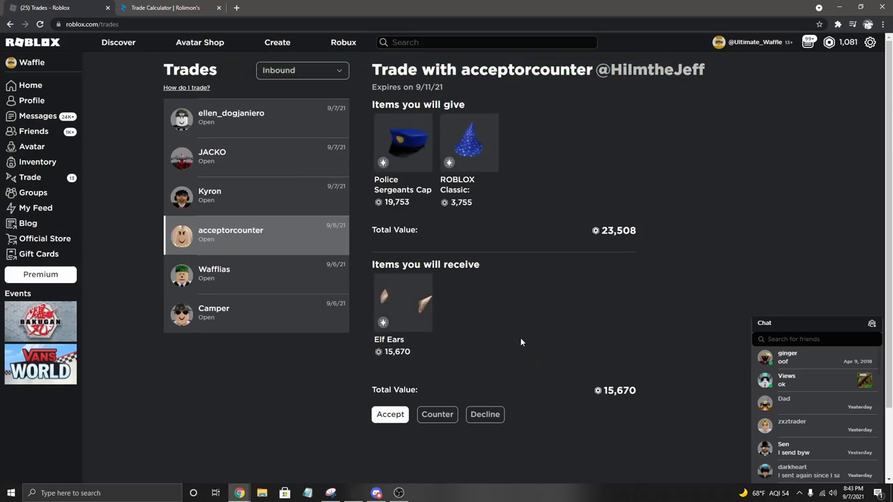
mouse_move(393, 346)
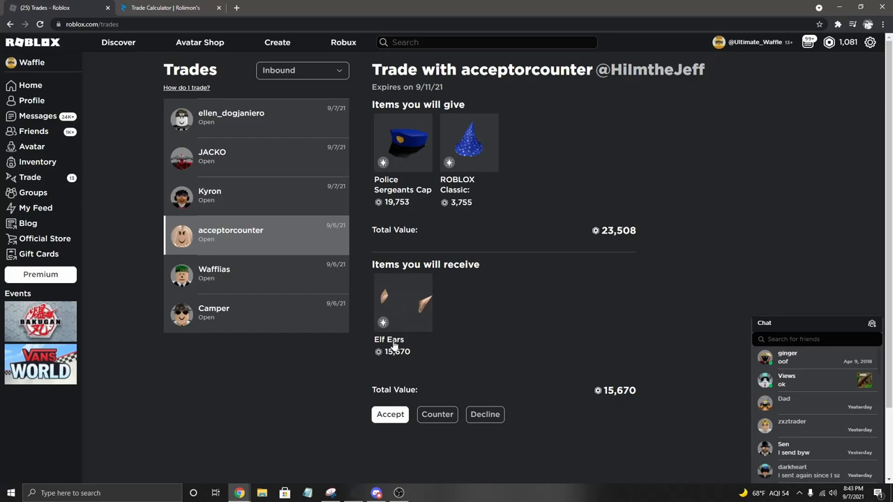
click(486, 413)
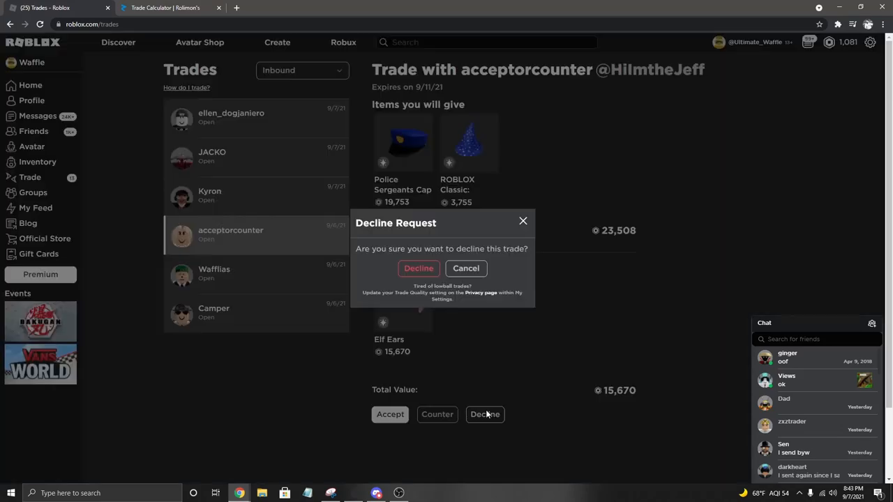
click(419, 268)
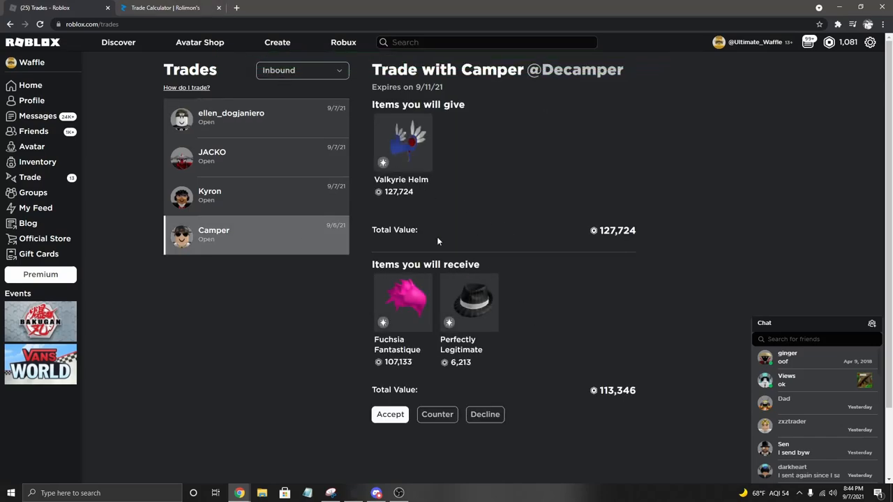
- Add Perfectly Legitimate beside Fuchsia Fantastique against Valkyrie Helm: 168,000 received versus 160,000 given
click(165, 8)
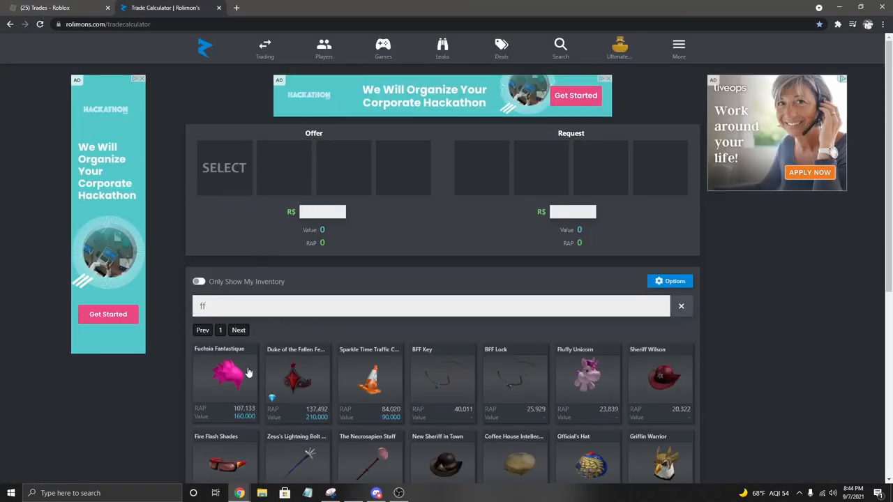
click(224, 377)
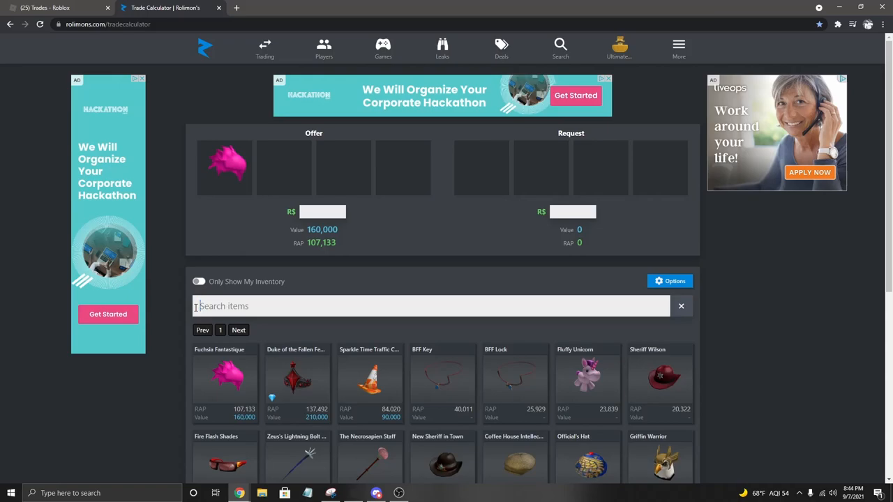
text(legi)
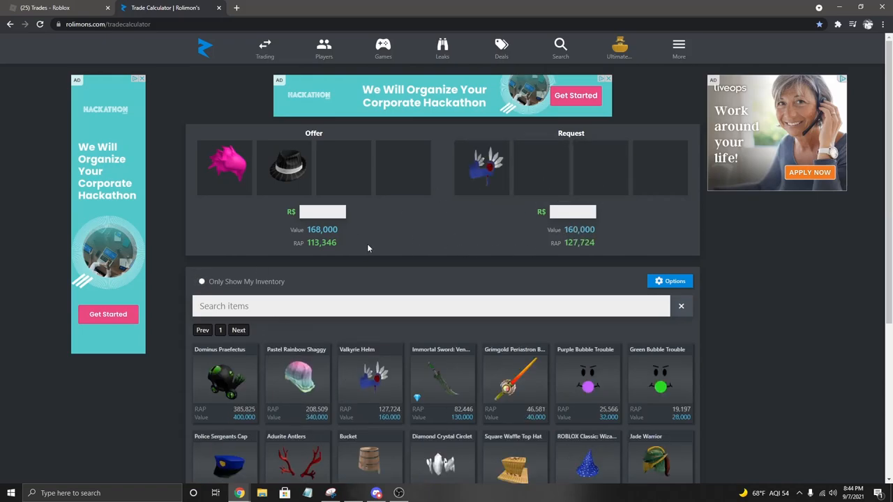
- Clear the calculator, removing Valkyrie Helm, and return to Camper's Roblox offer
click(198, 282)
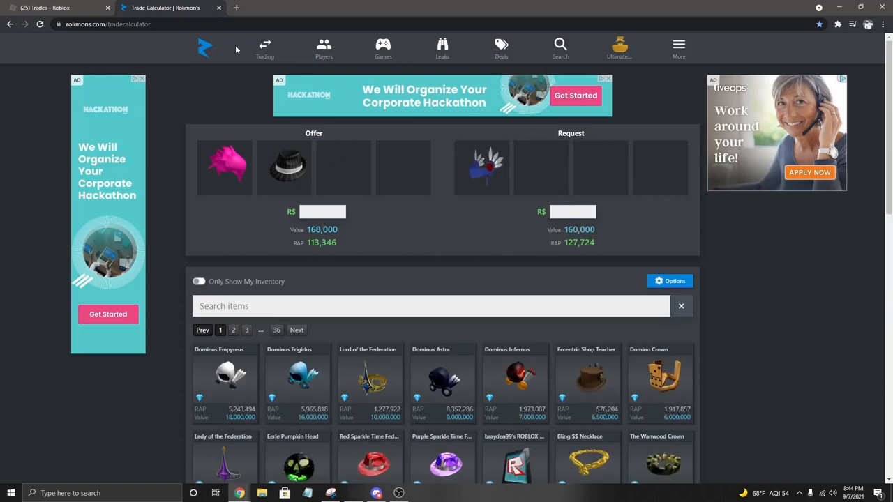
mouse_move(226, 217)
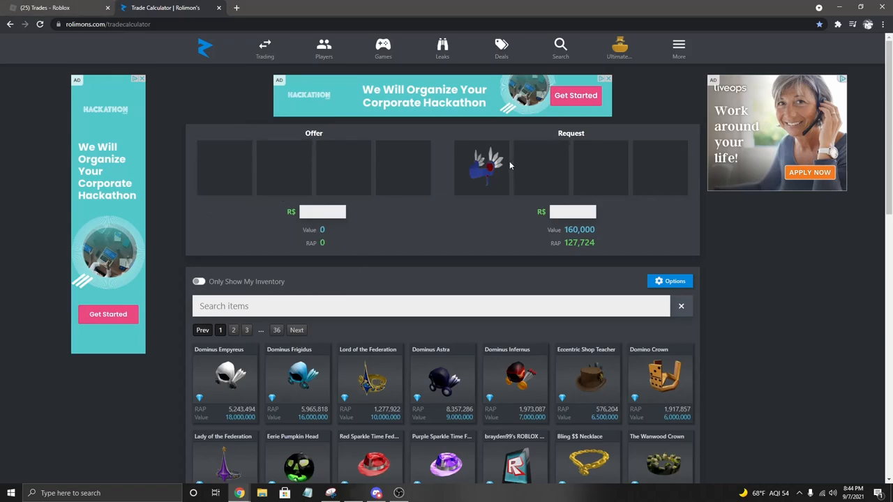
click(481, 168)
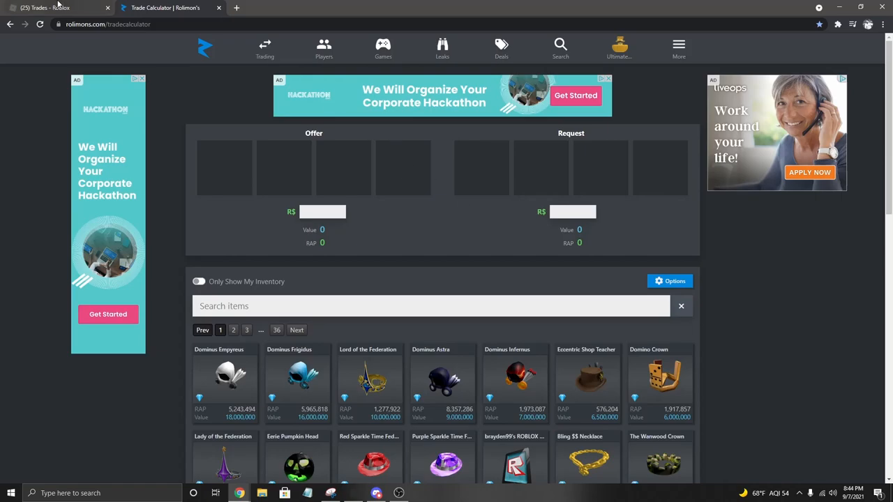
click(44, 8)
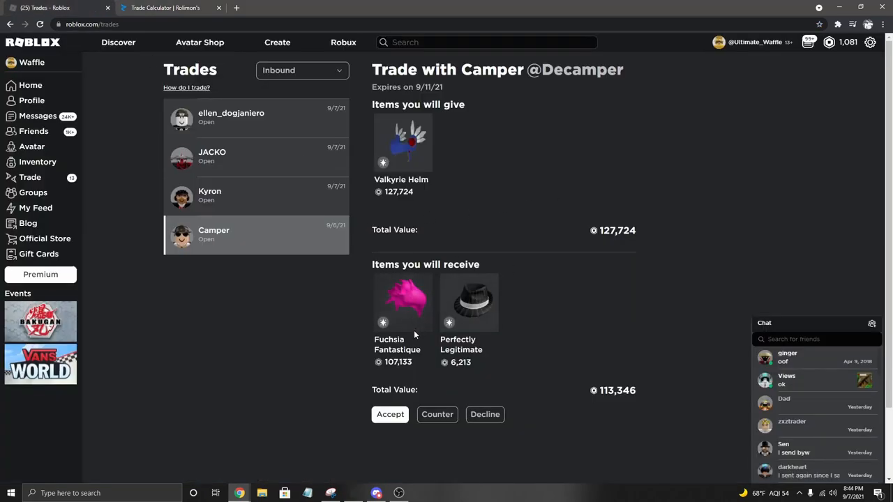
mouse_move(291, 341)
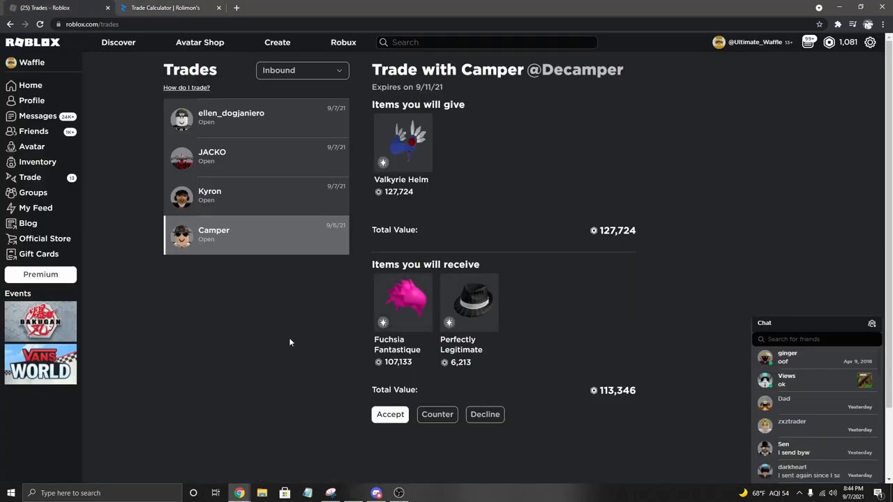
mouse_move(271, 394)
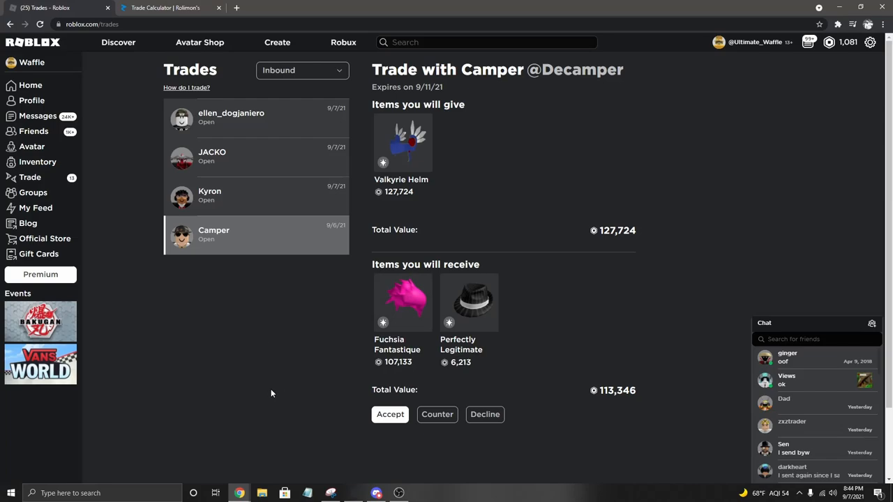
click(231, 117)
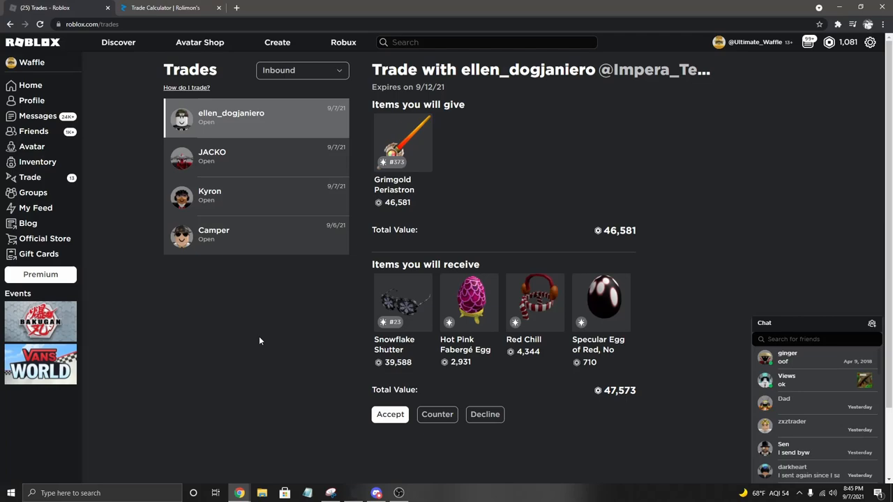
mouse_move(131, 223)
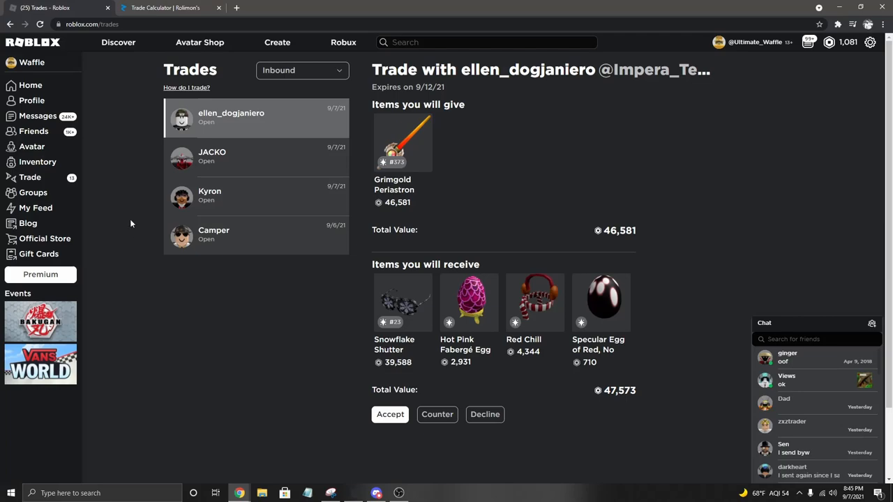
- View Radioactive Beast Mode's value history, then search 'pv' for Playful Vampire
click(164, 8)
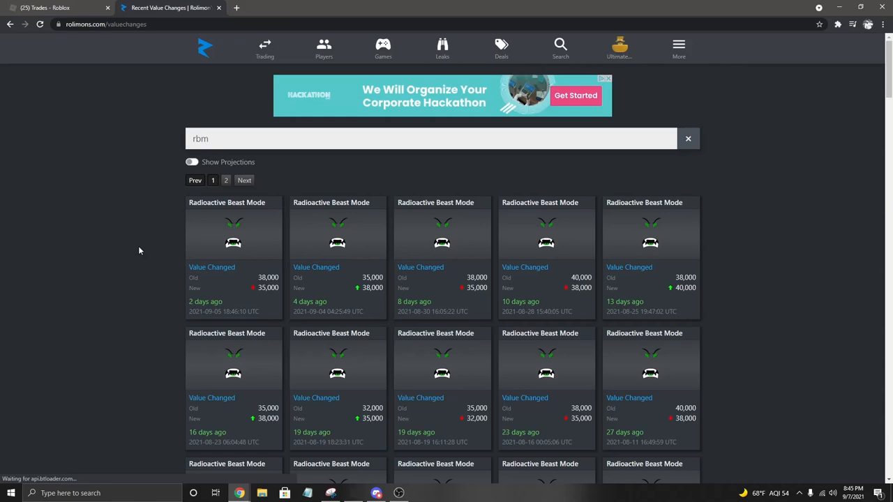
scroll(down, 3)
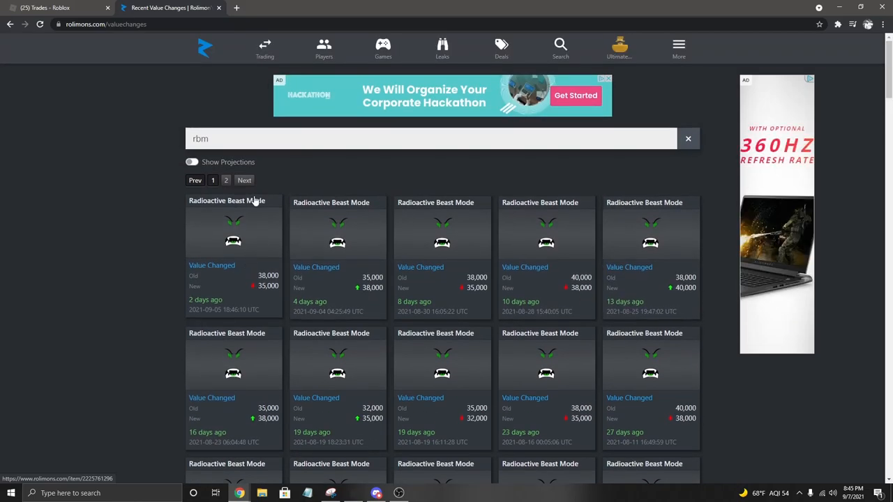
click(688, 138)
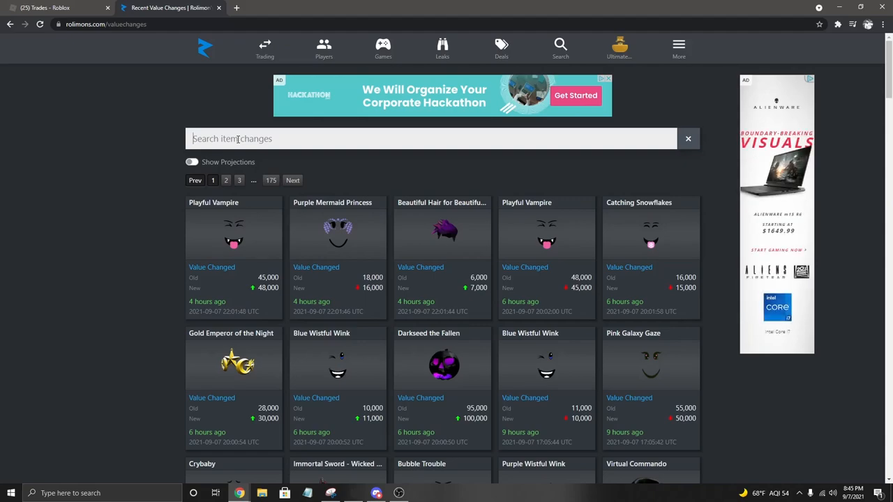
text(pv)
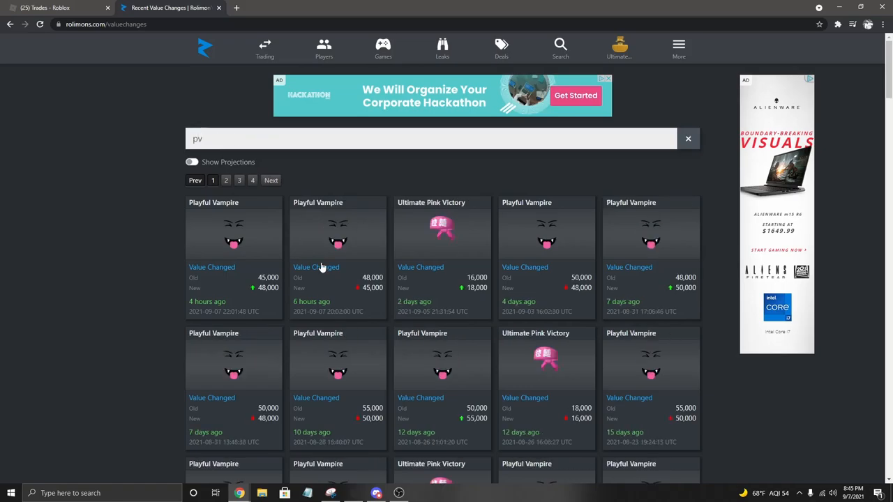
scroll(down, 3)
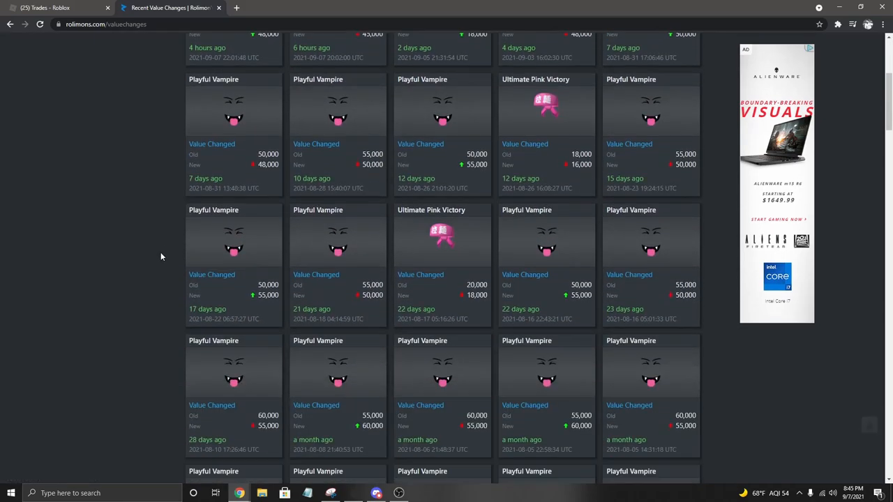
scroll(down, 3)
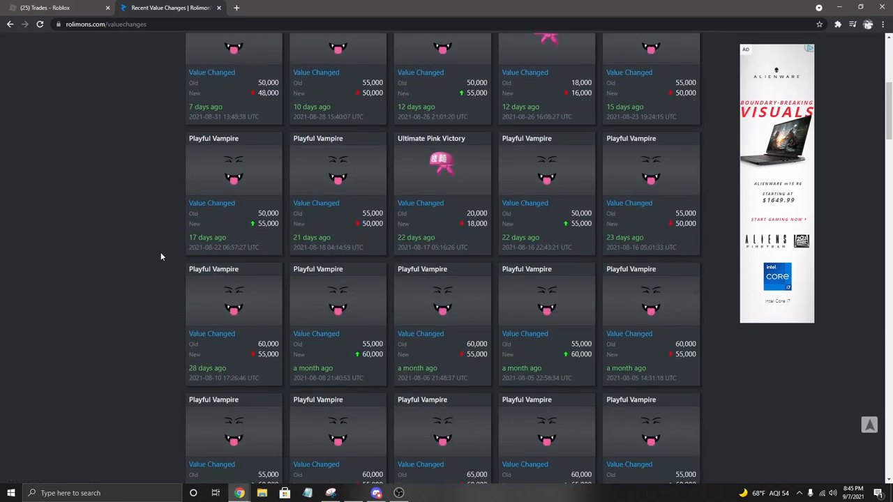
scroll(down, 3)
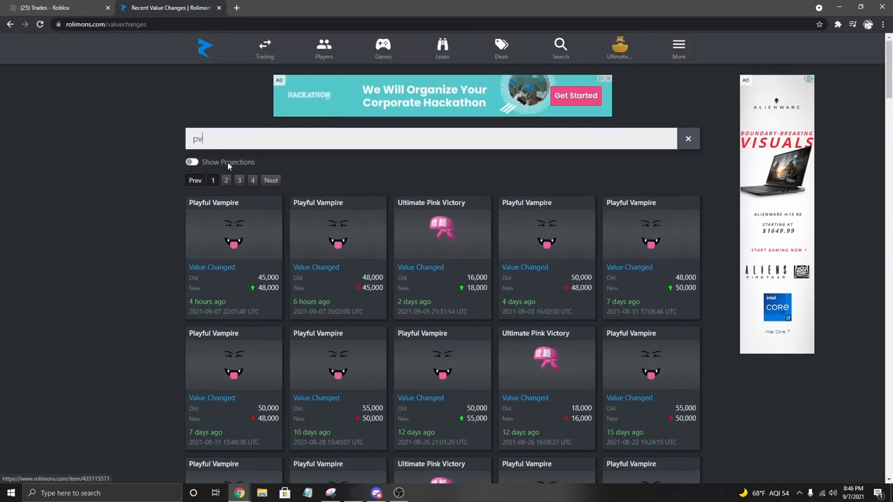
click(56, 9)
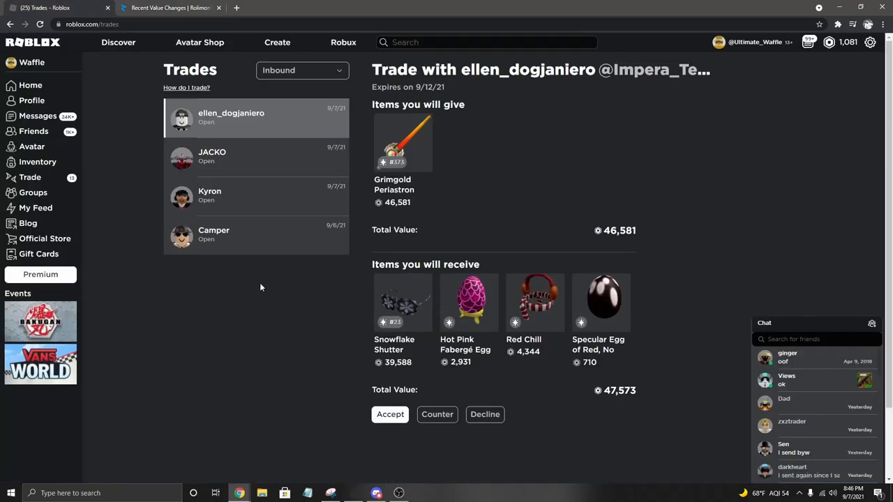
mouse_move(230, 305)
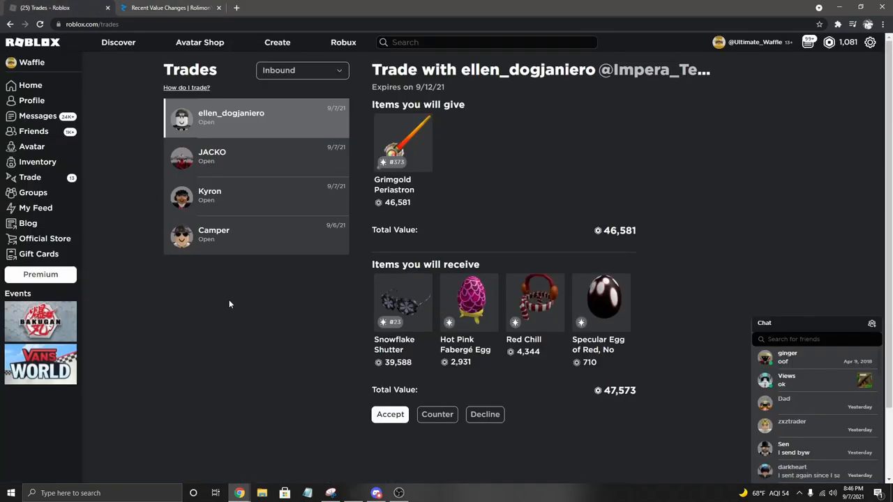
- Review Camper's offer of Valkyrie Helm for Fuchsia Fantastique and Perfectly Legitimate, then go to Rolimon's tab
click(214, 234)
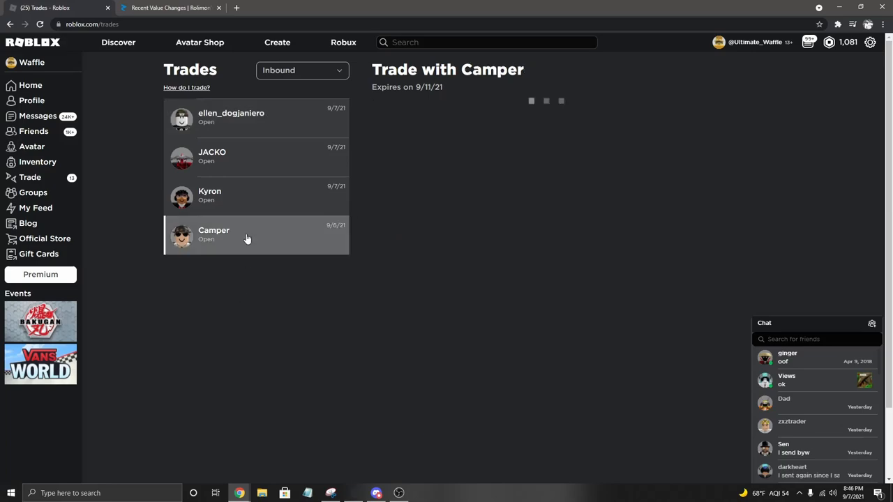
click(213, 234)
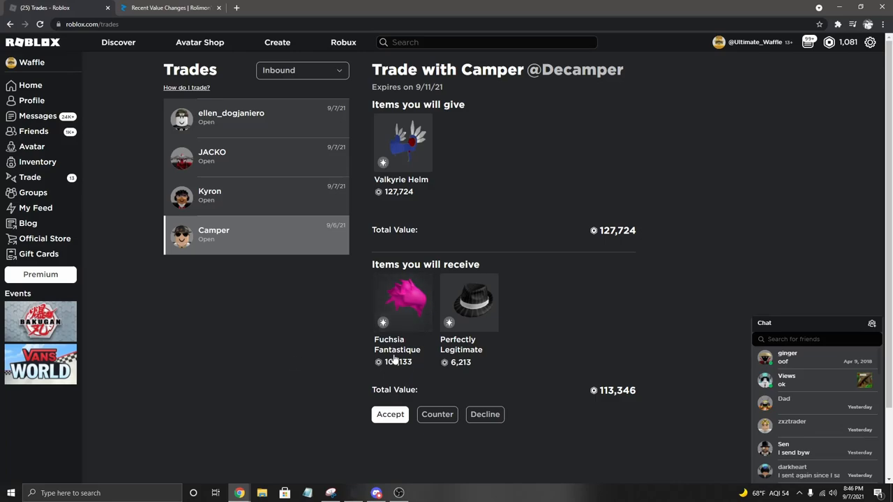
mouse_move(324, 384)
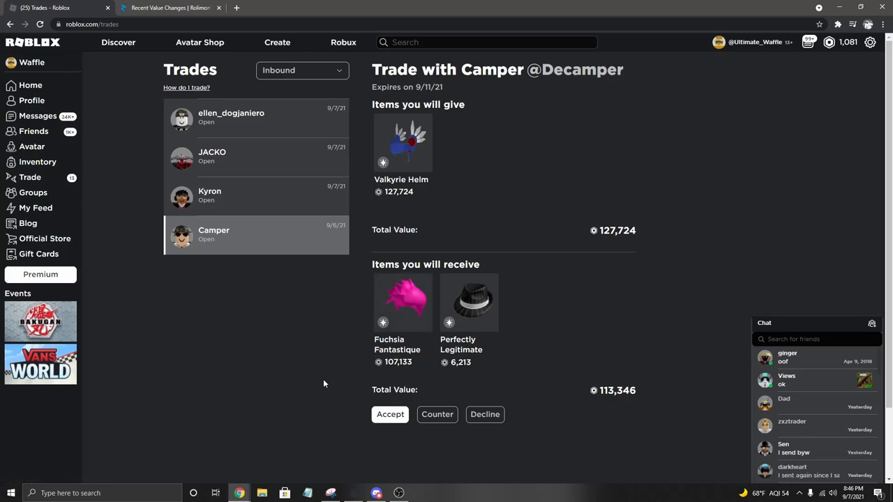
mouse_move(291, 341)
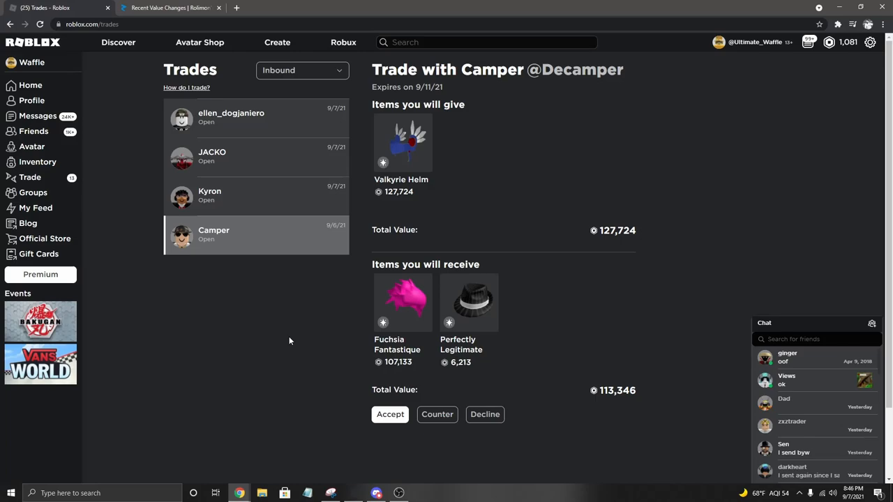
mouse_move(293, 346)
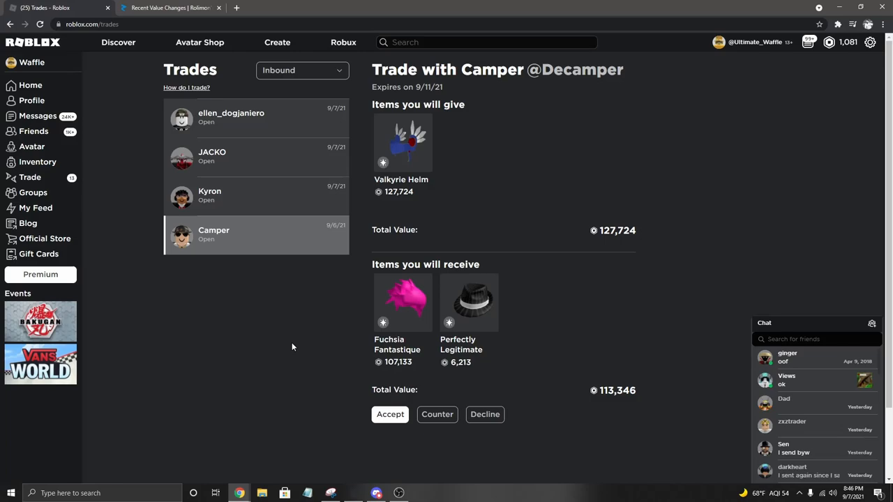
mouse_move(279, 300)
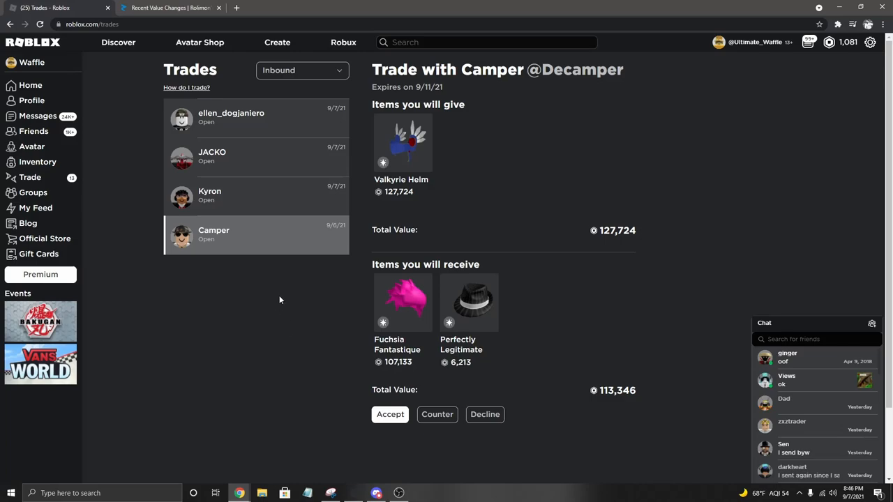
mouse_move(314, 83)
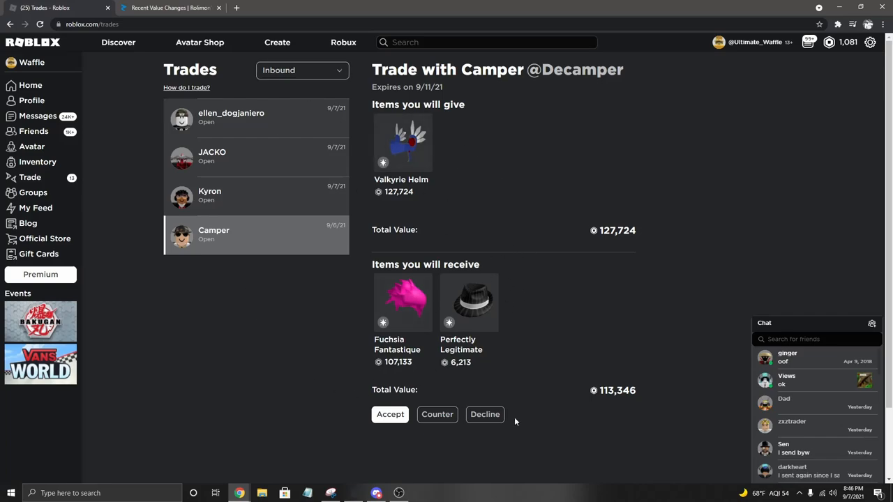
click(170, 8)
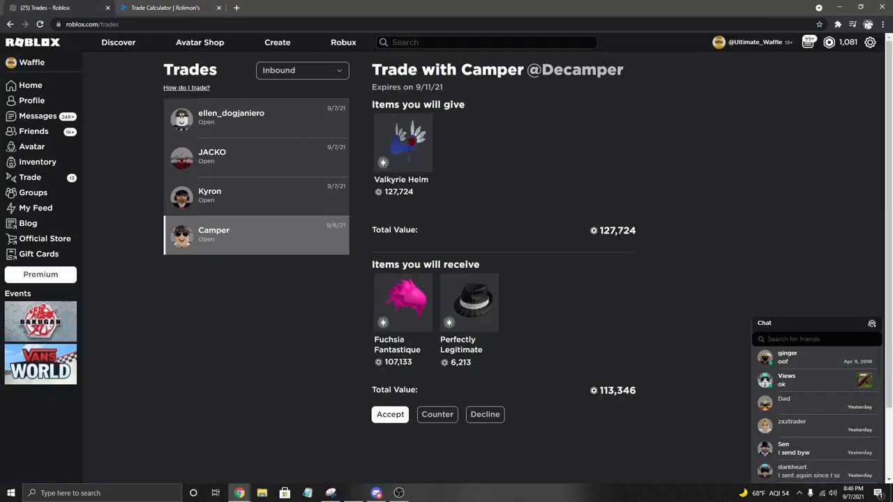
mouse_move(590, 272)
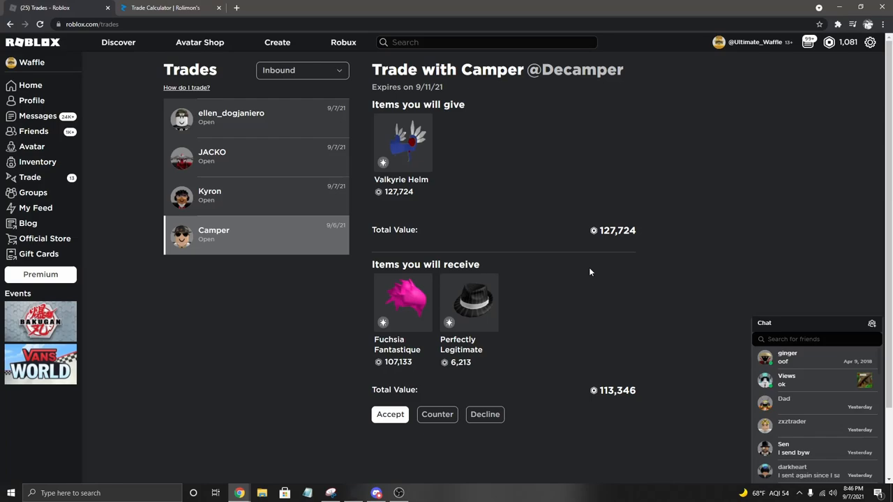
mouse_move(324, 86)
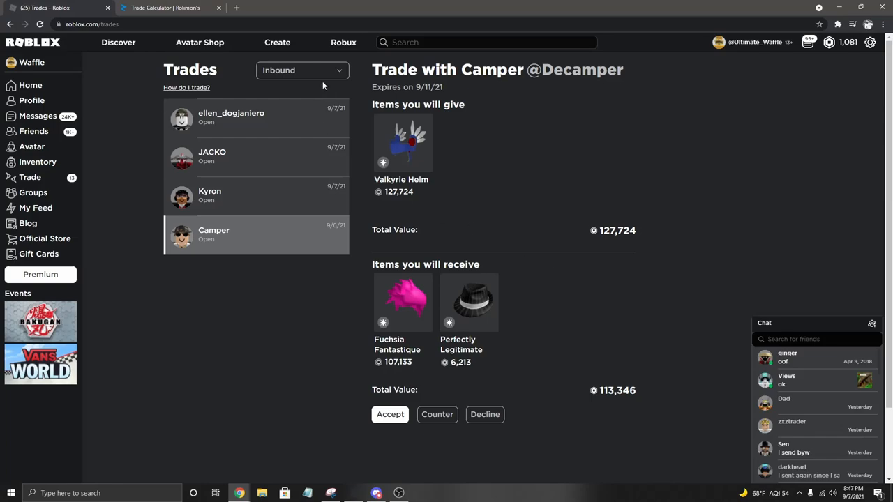
mouse_move(597, 240)
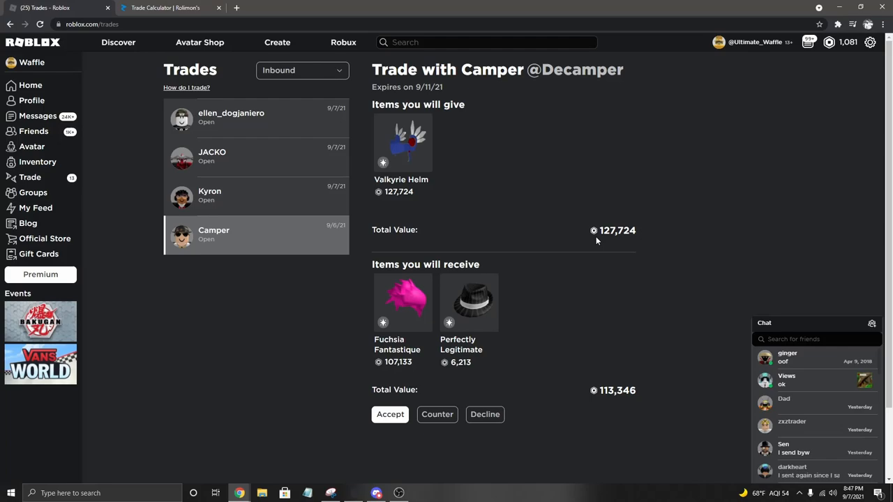
mouse_move(629, 197)
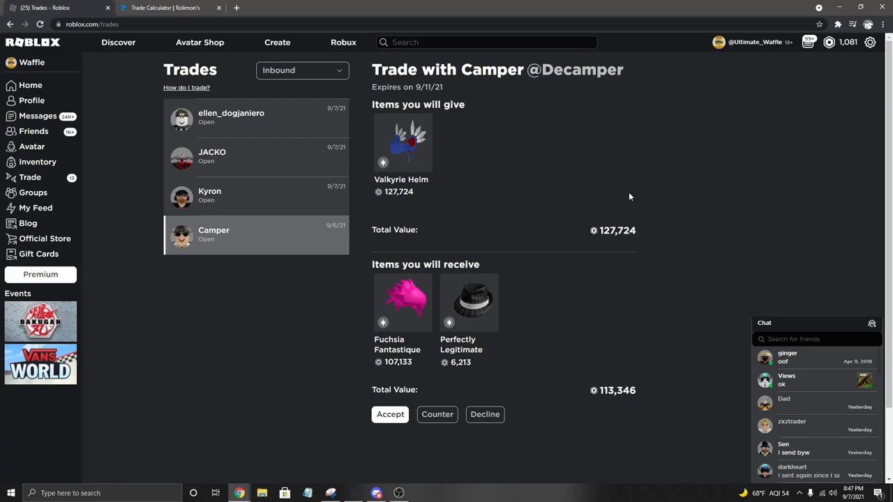